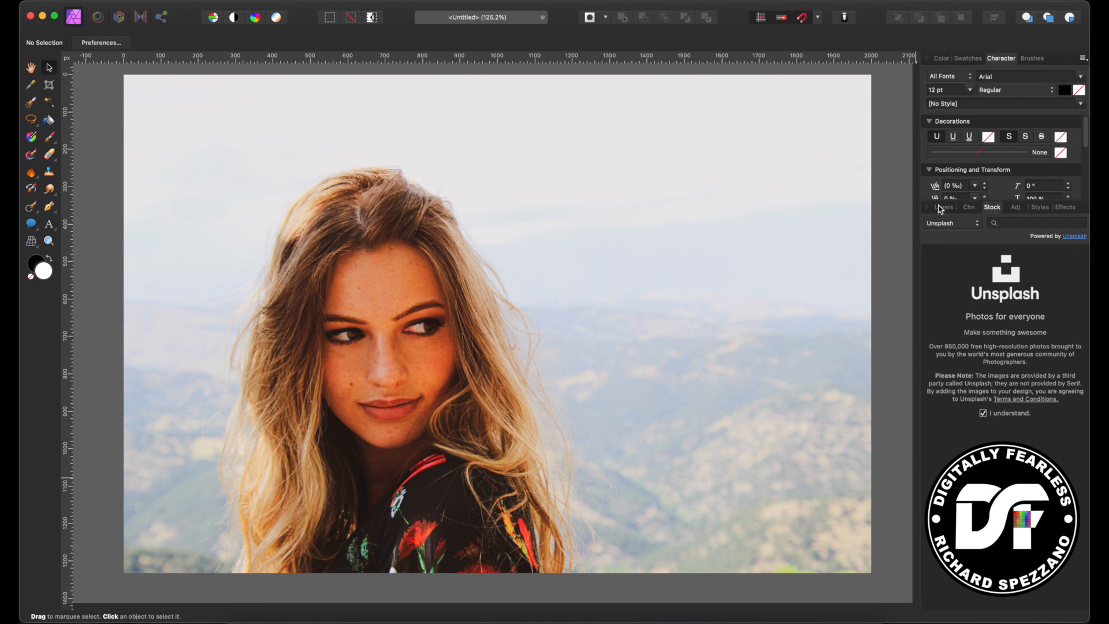
mouse_move(395, 277)
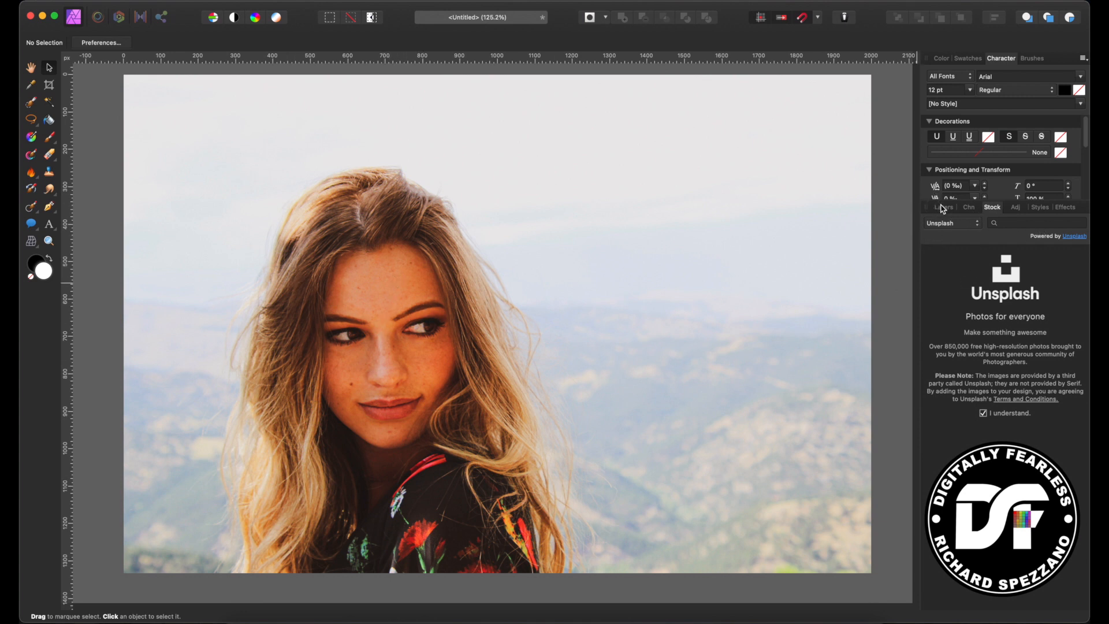
- Show the Layers panel, review the 2000 × 1334 px document size and cancel without resizing
click(946, 206)
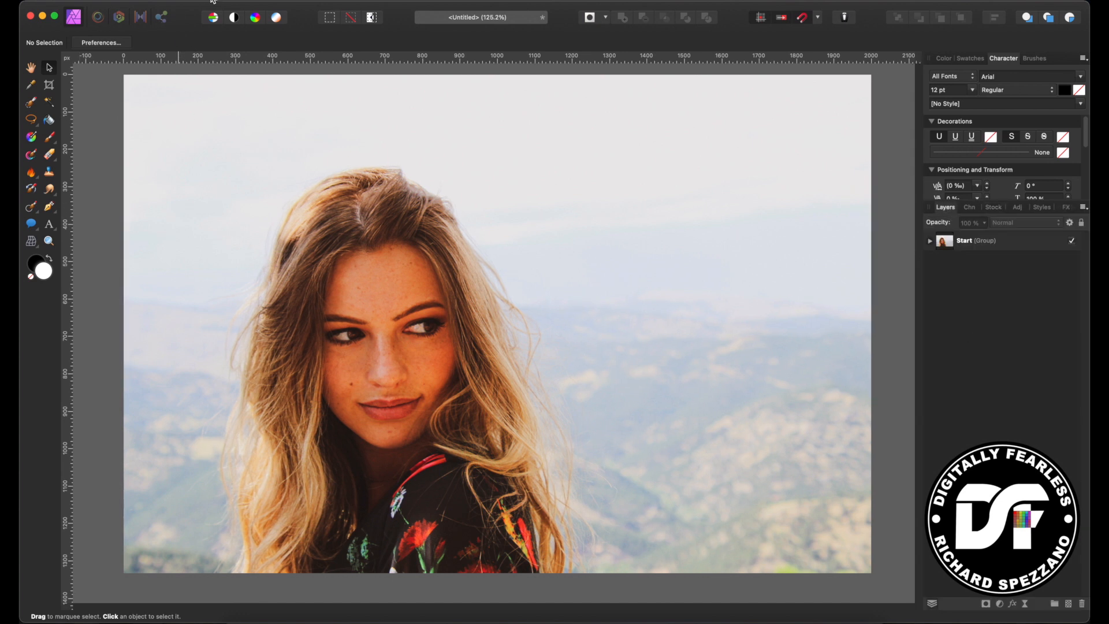
click(215, 5)
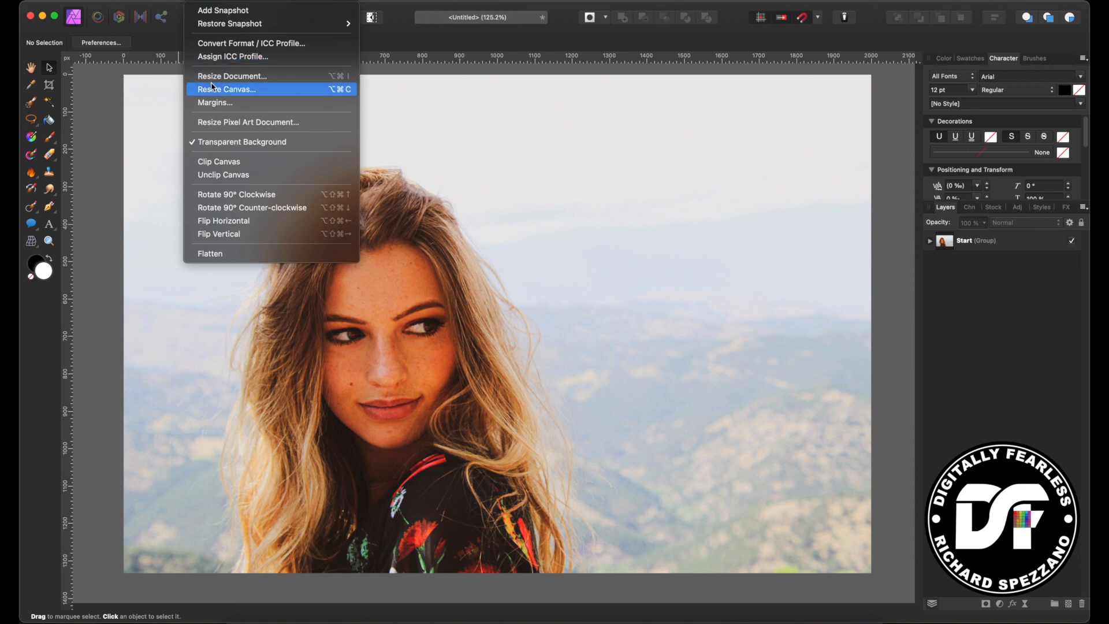
click(232, 76)
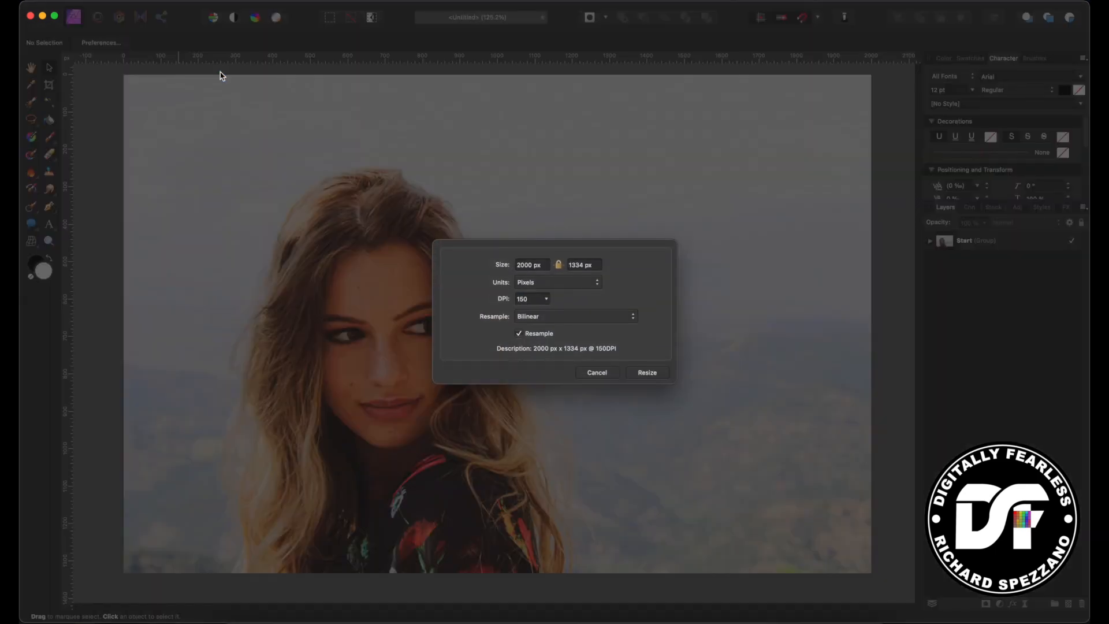
mouse_move(557, 306)
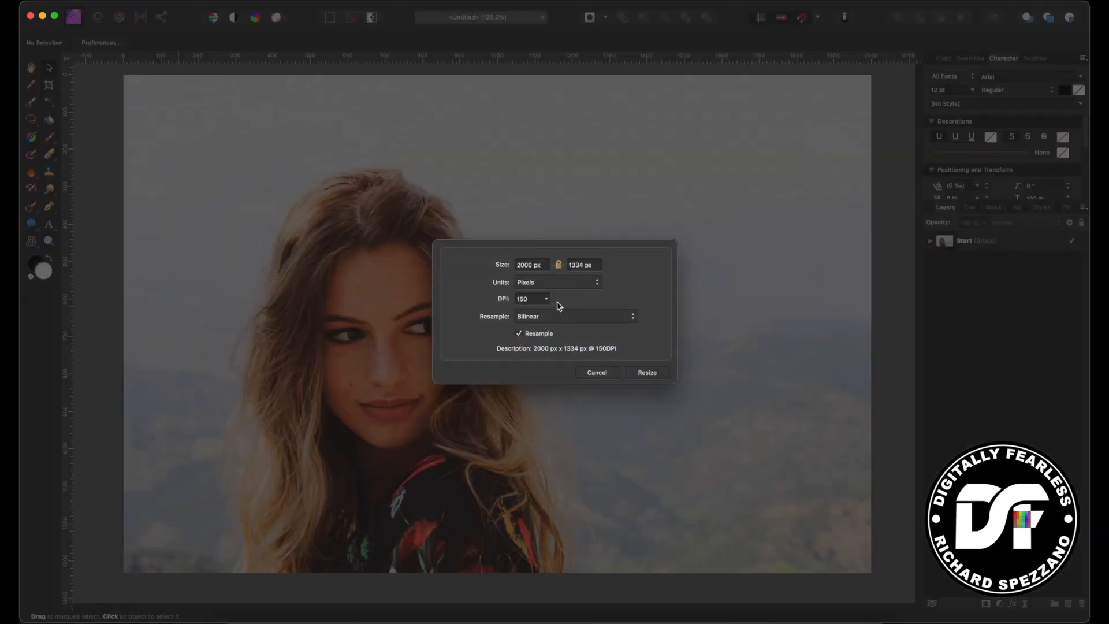
mouse_move(599, 376)
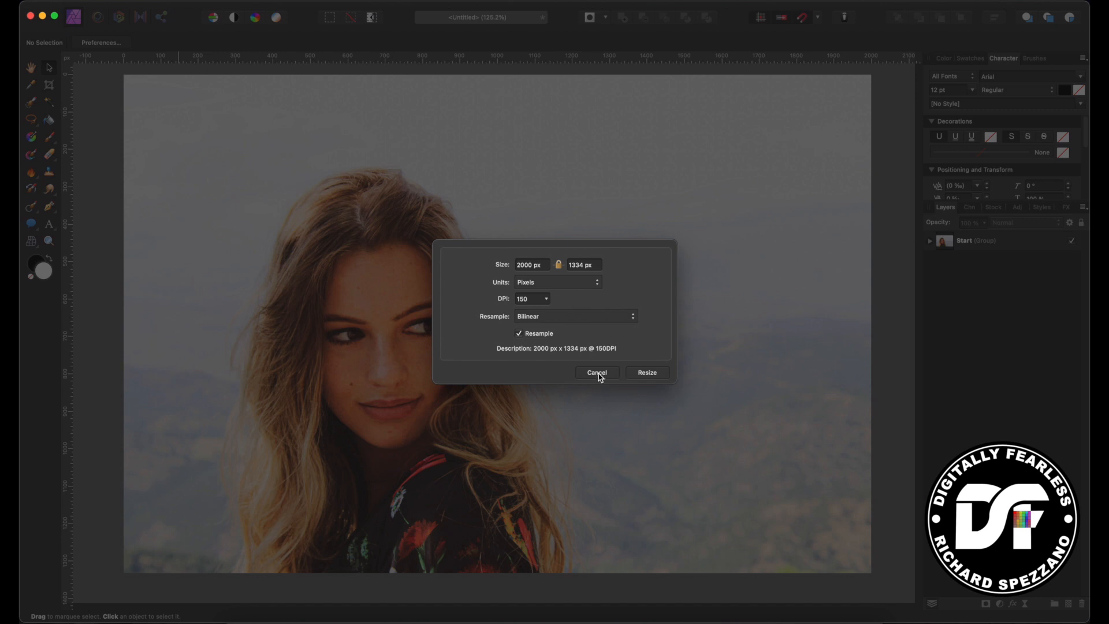
click(598, 372)
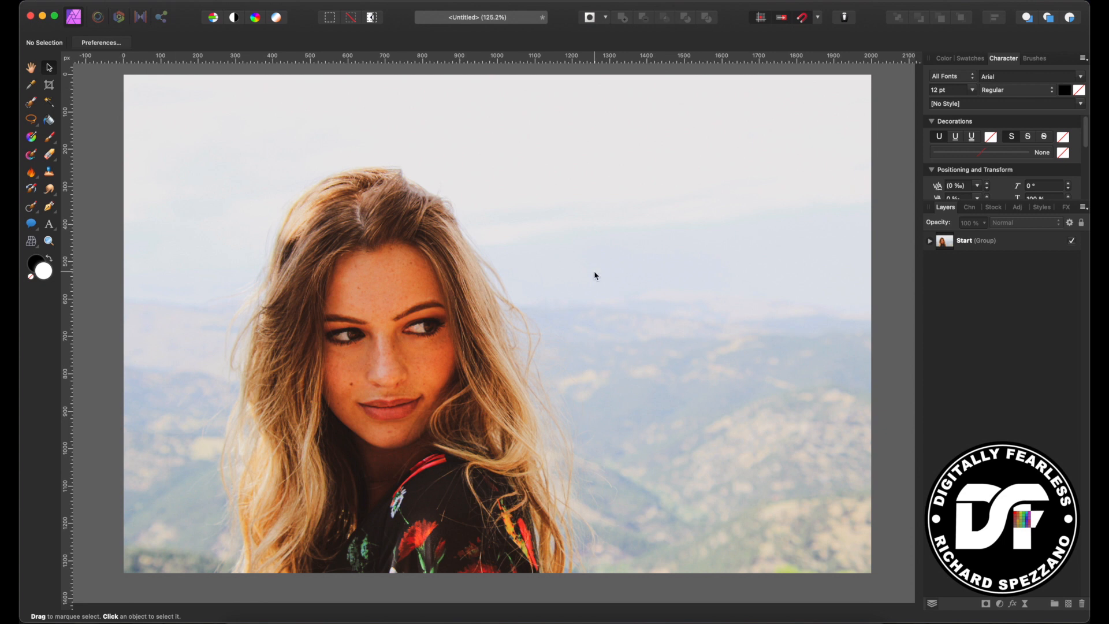
mouse_move(934, 253)
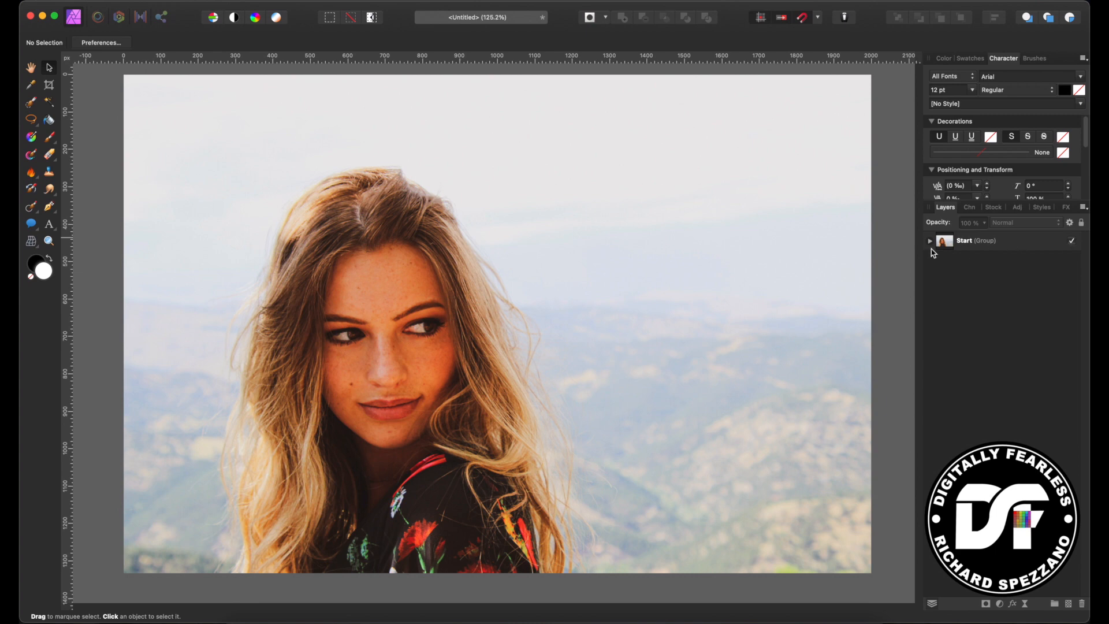
- Expand the Start group and select the Mask and Orig layers to move them out above it
click(930, 241)
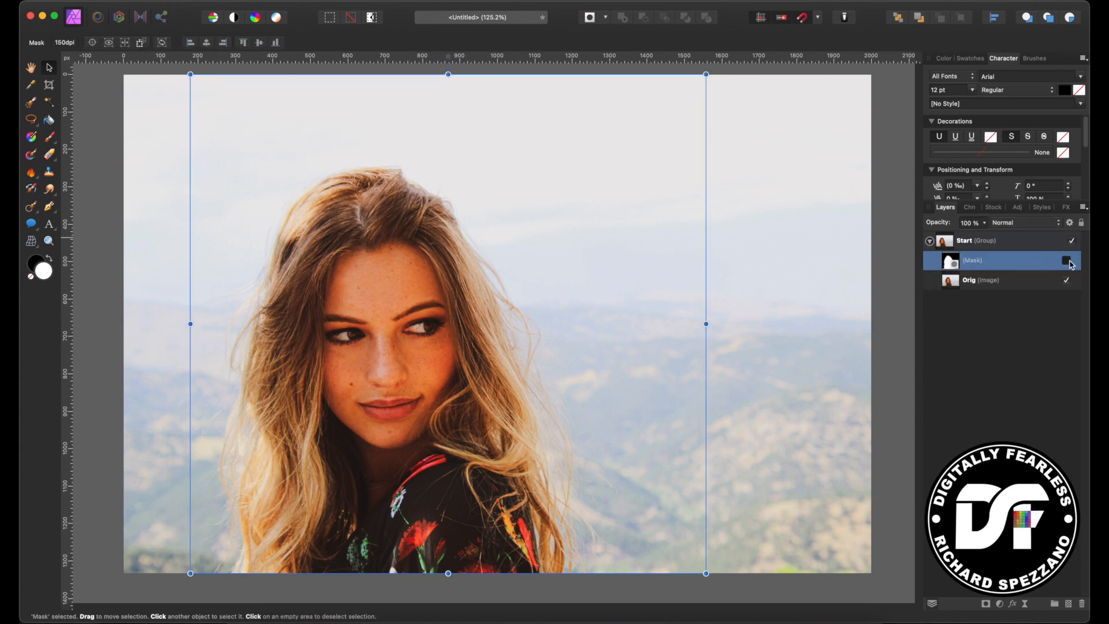
click(1065, 261)
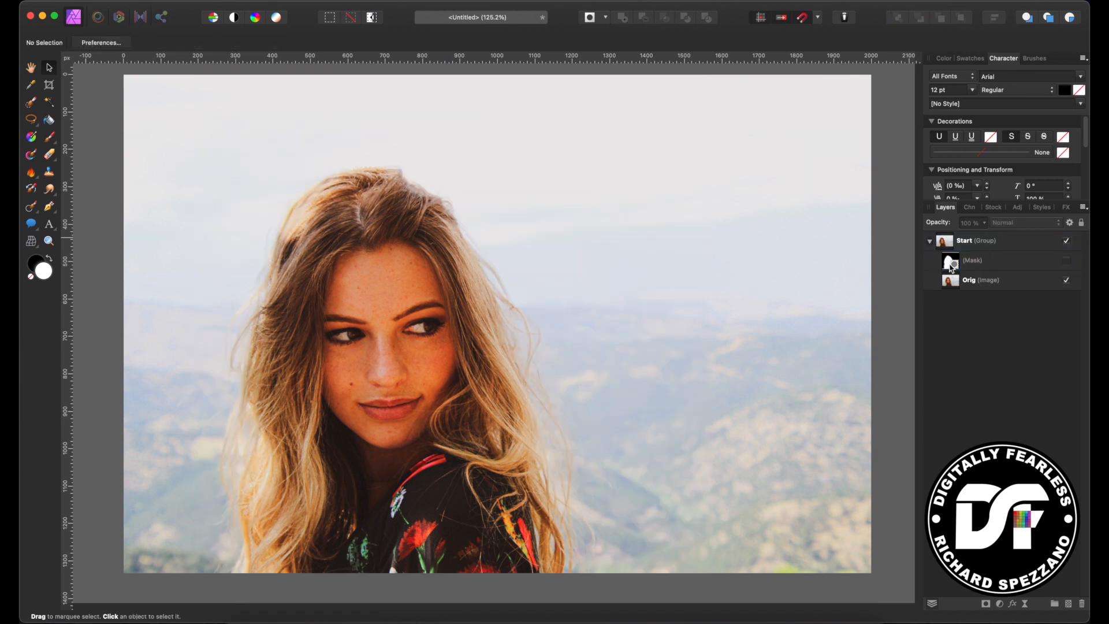
click(973, 260)
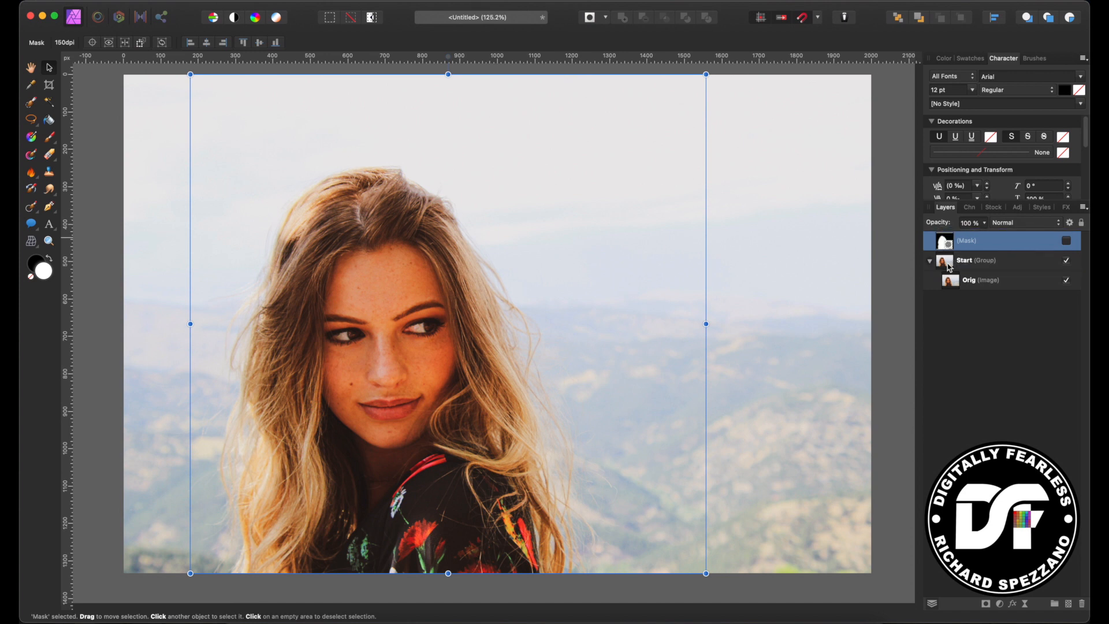
click(973, 280)
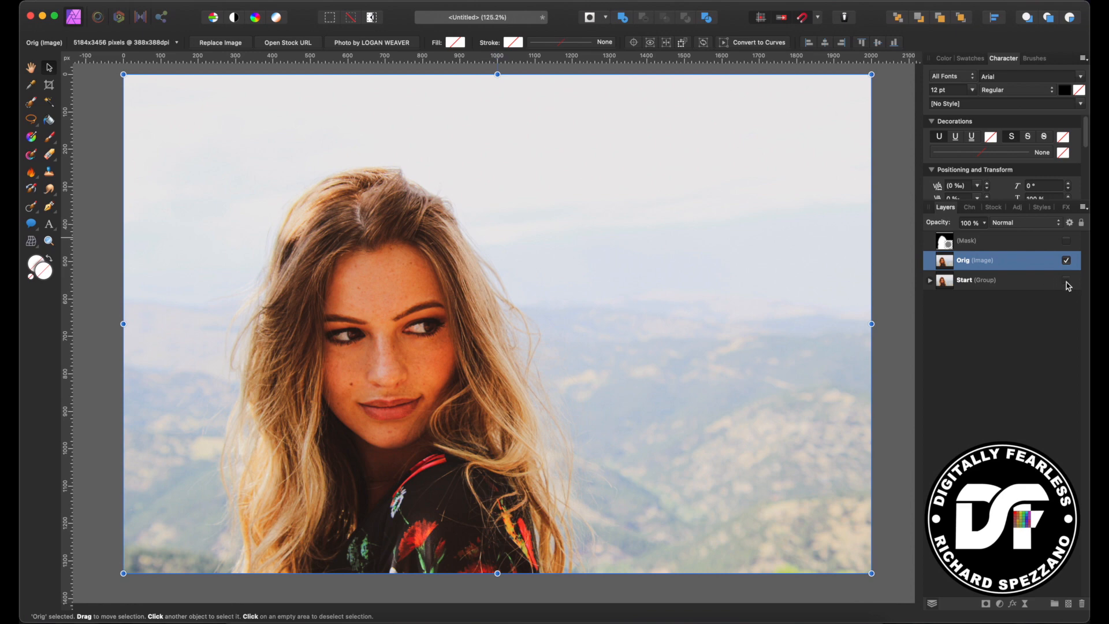
mouse_move(1054, 253)
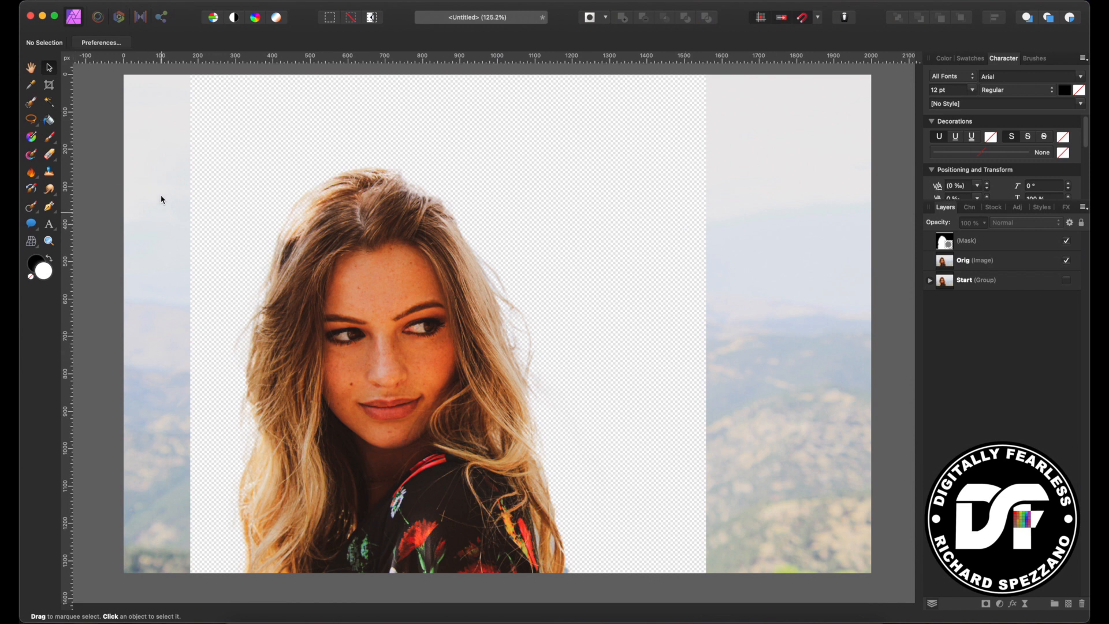
mouse_move(195, 8)
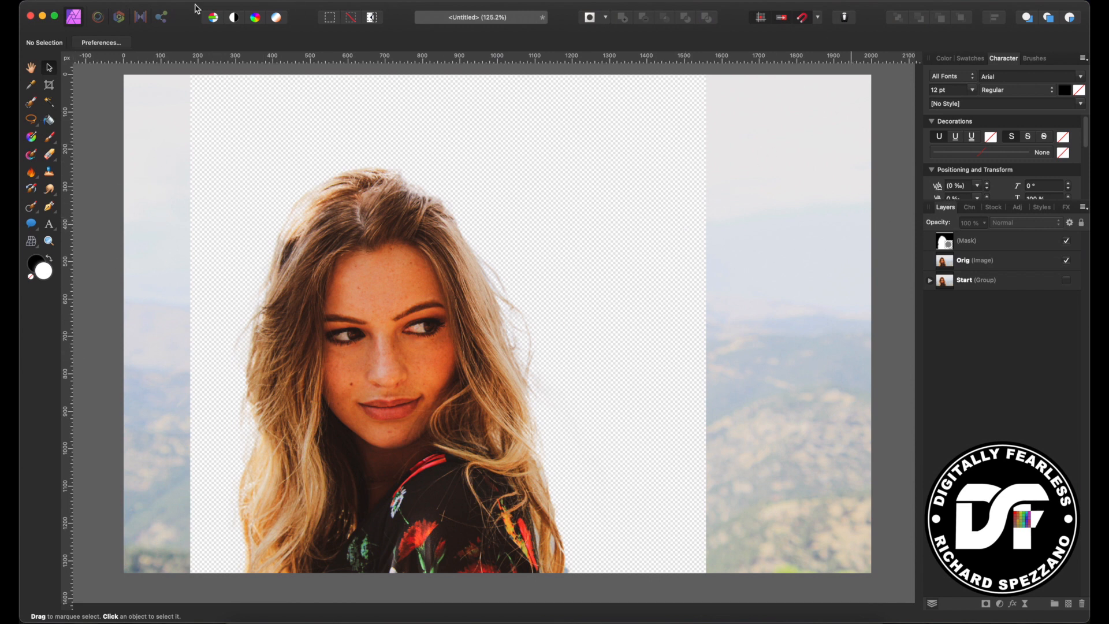
mouse_move(104, 229)
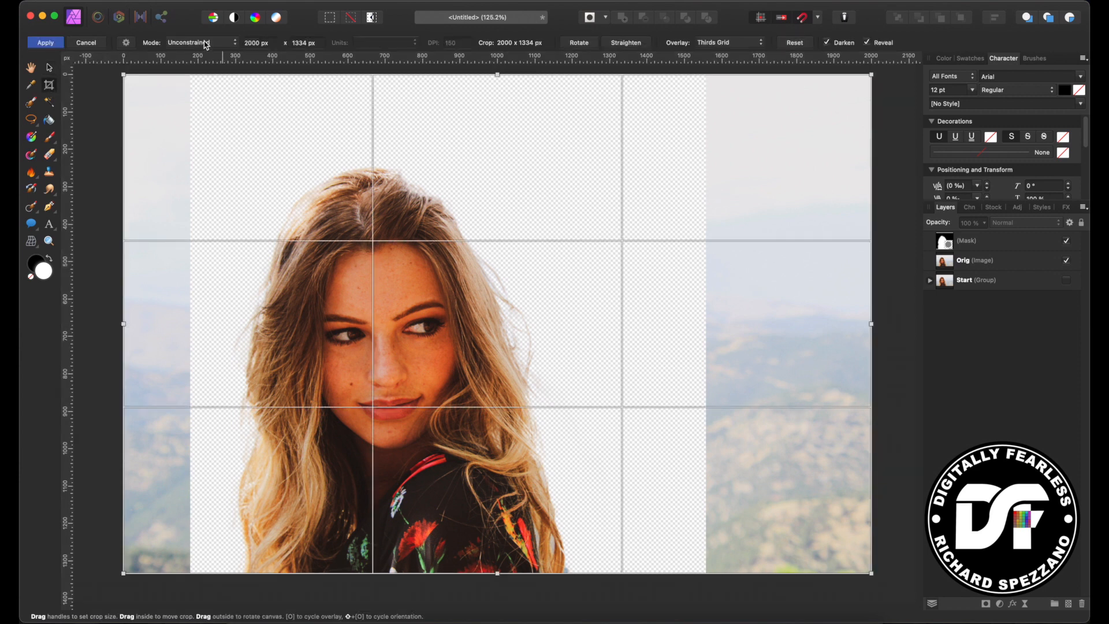
- Trim the left and right canvas edges to the cutout and apply the crop to about 1373 × 1334 px
drag(125, 324, 134, 323)
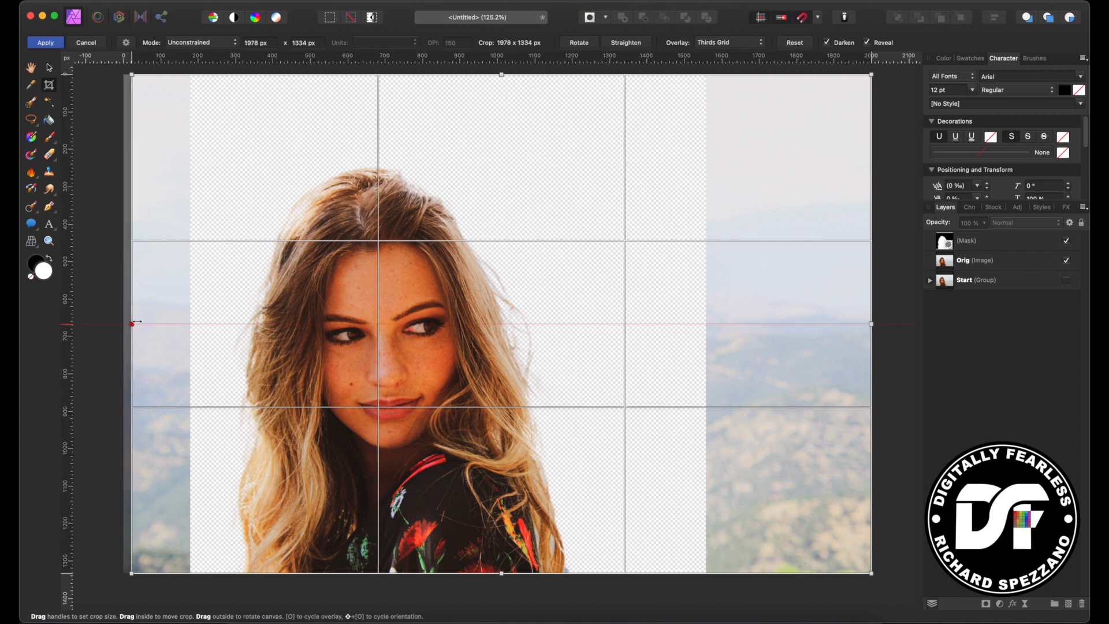
drag(132, 324, 191, 324)
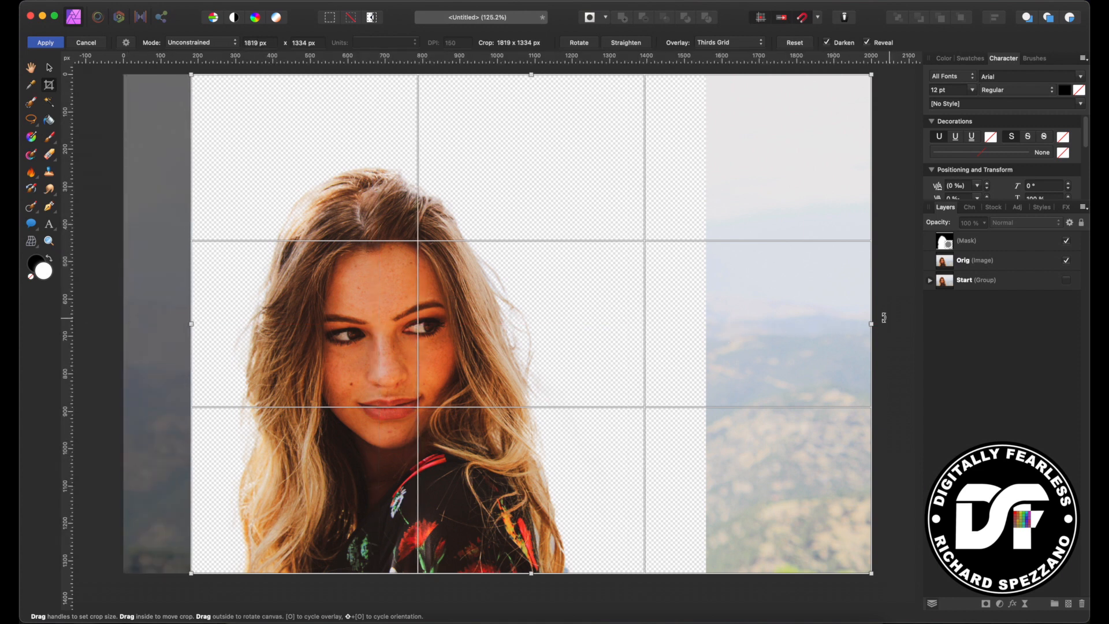
drag(871, 323, 704, 324)
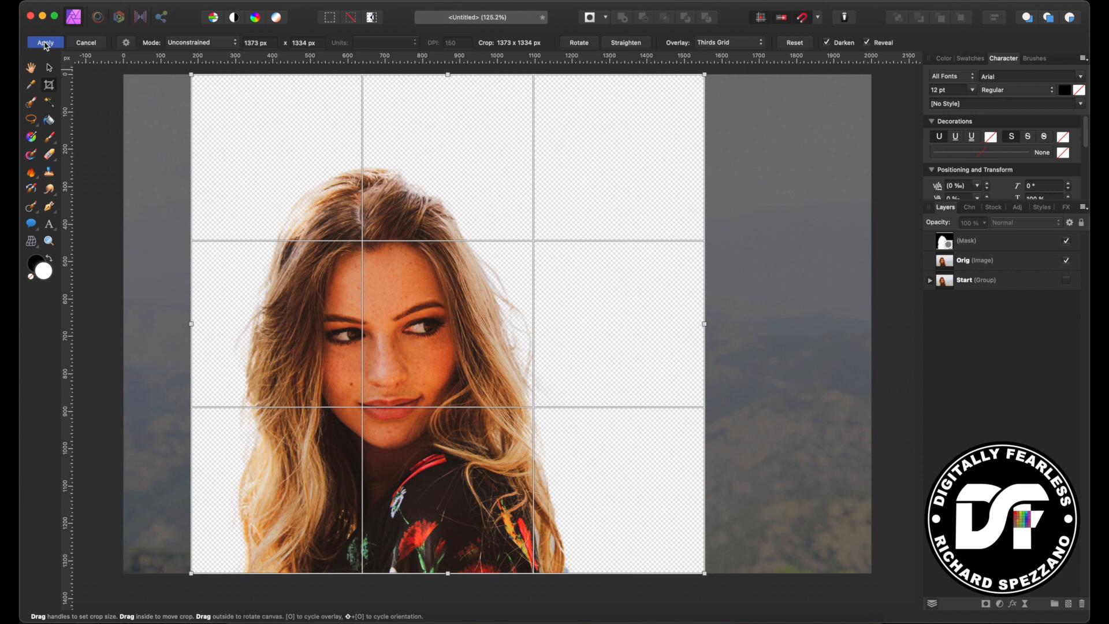
click(31, 41)
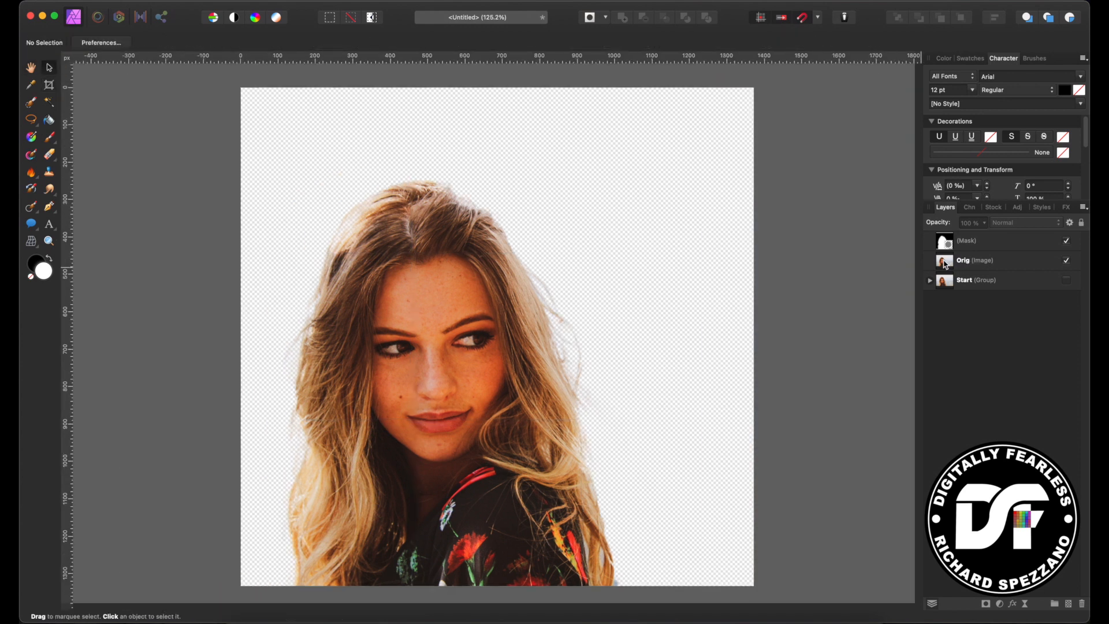
- Add a Black & White adjustment over the portrait layer with Magenta at 73%
click(980, 260)
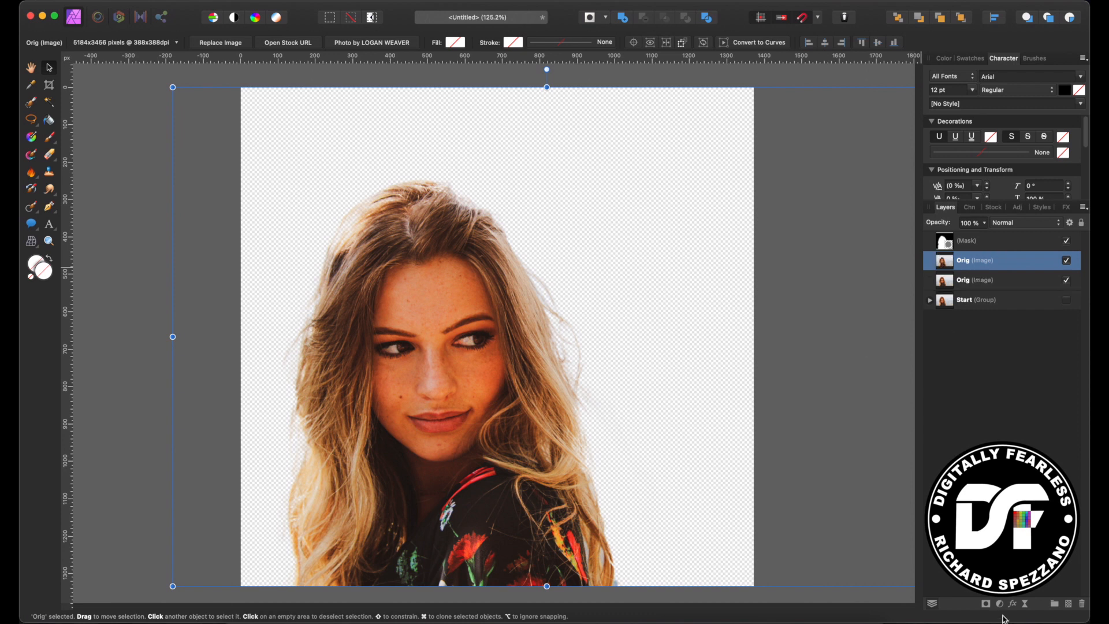
click(1001, 606)
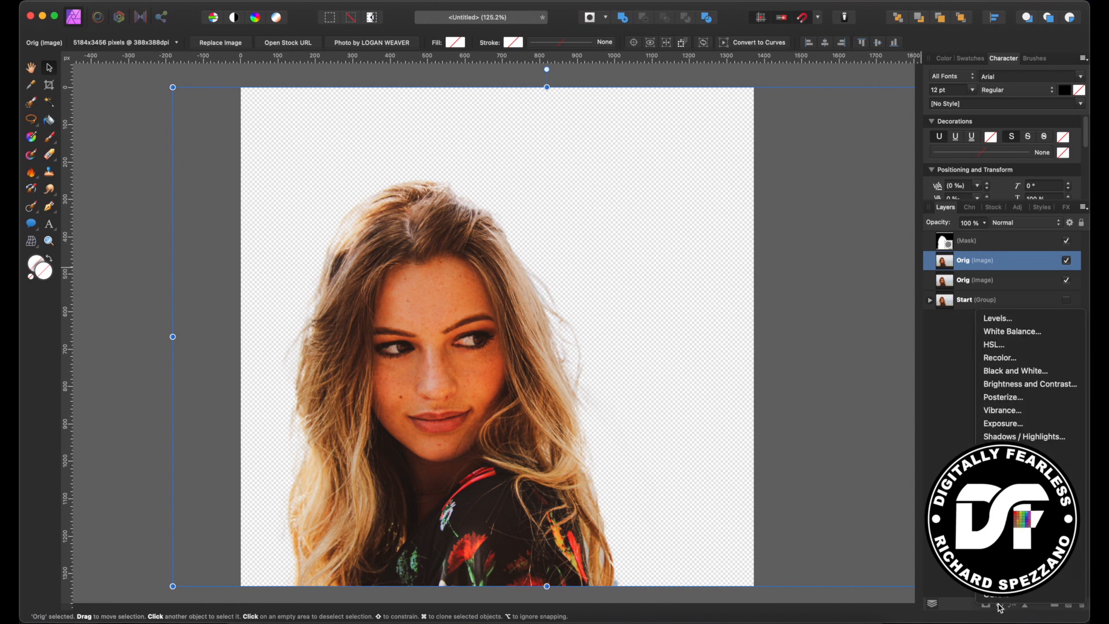
mouse_move(998, 370)
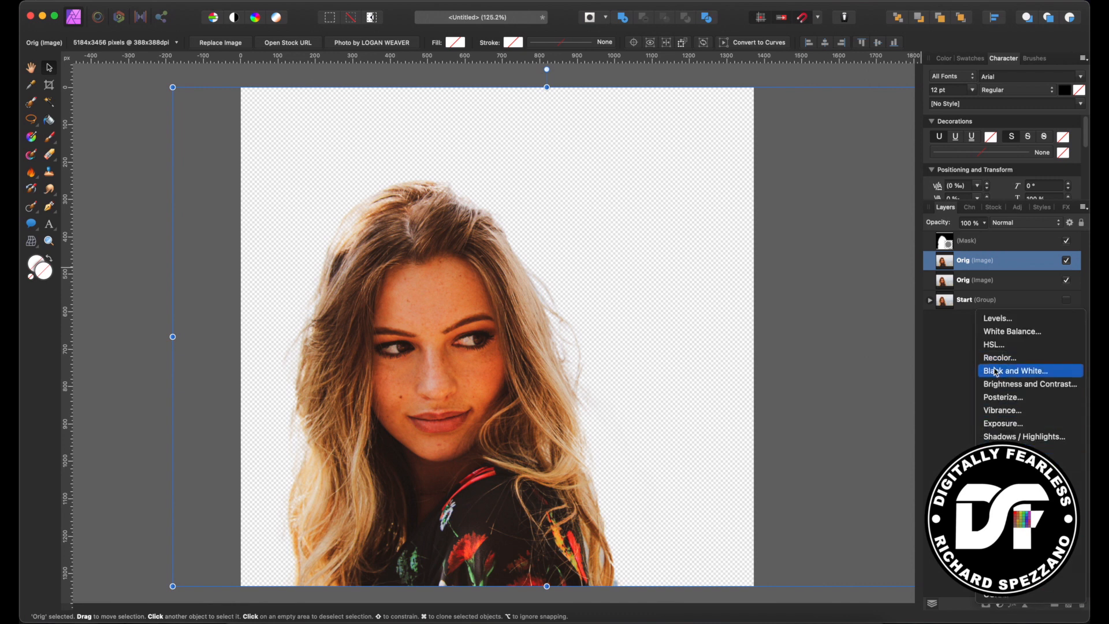
click(1015, 370)
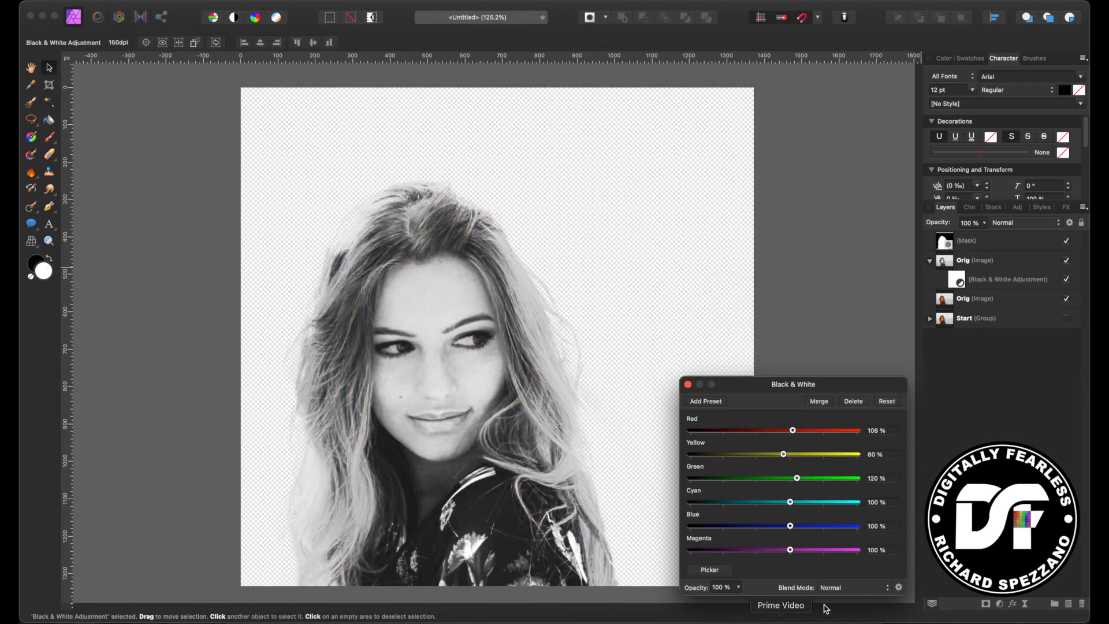
drag(790, 550, 764, 550)
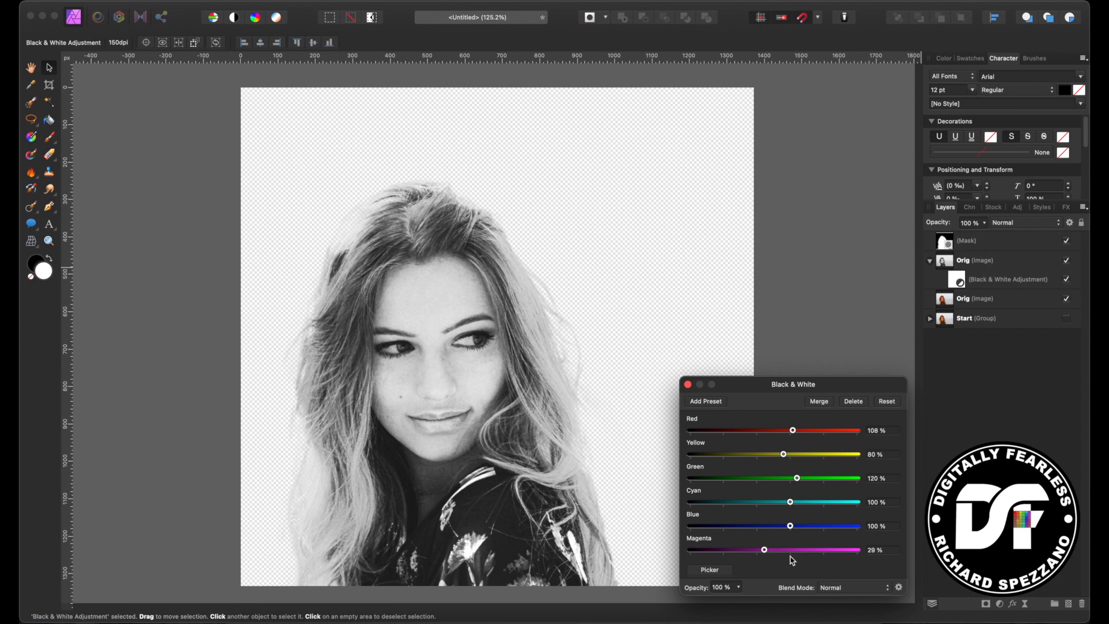
drag(764, 550, 782, 550)
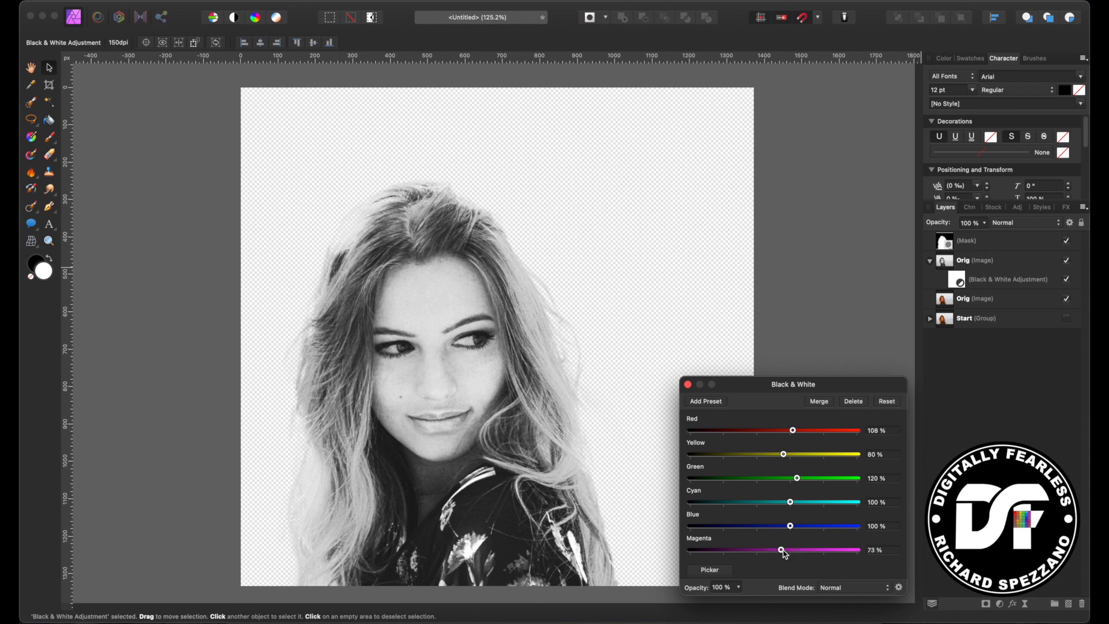
click(688, 385)
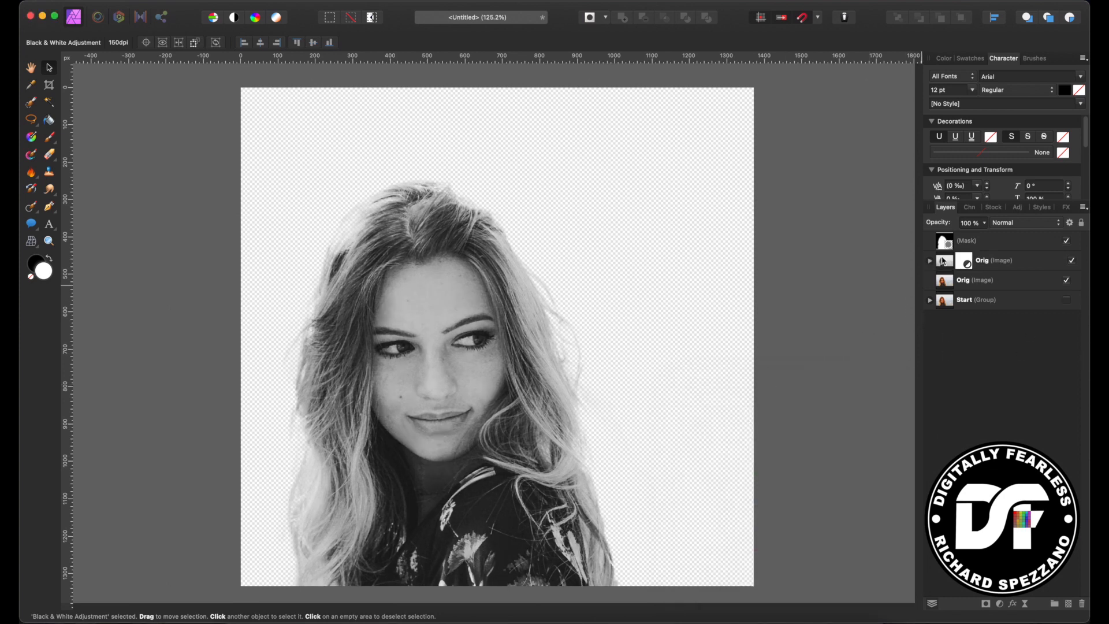
click(994, 260)
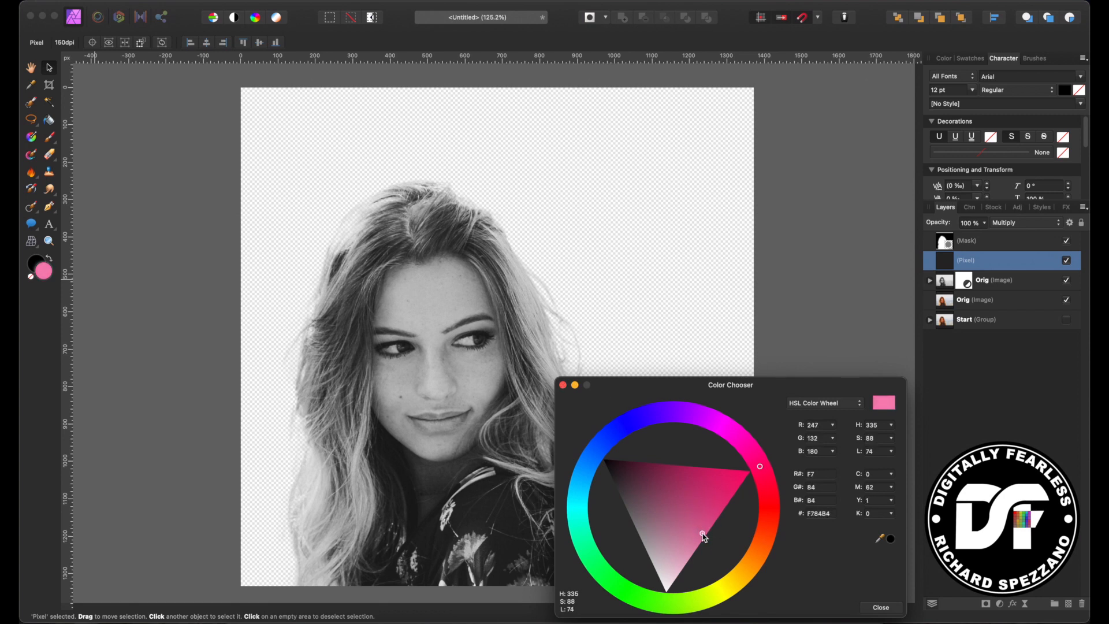
- Settle on pink F784B4 as the paint colour for the new Multiply layer
click(881, 608)
text(Pink)
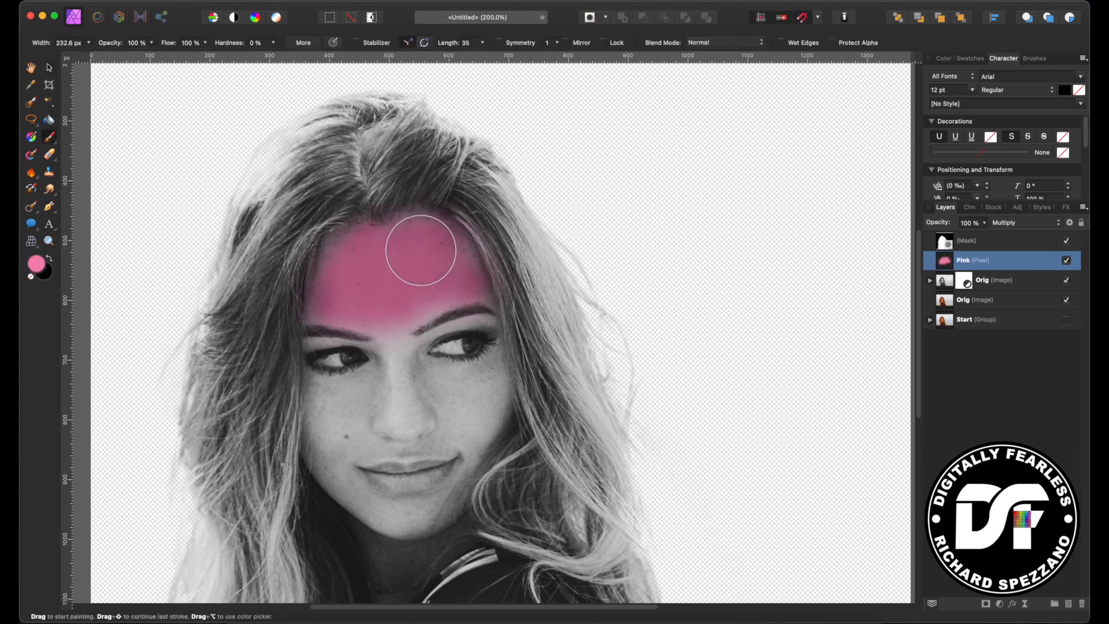
- Brush pink over the forehead, both cheeks and down the left jaw
drag(417, 251, 403, 414)
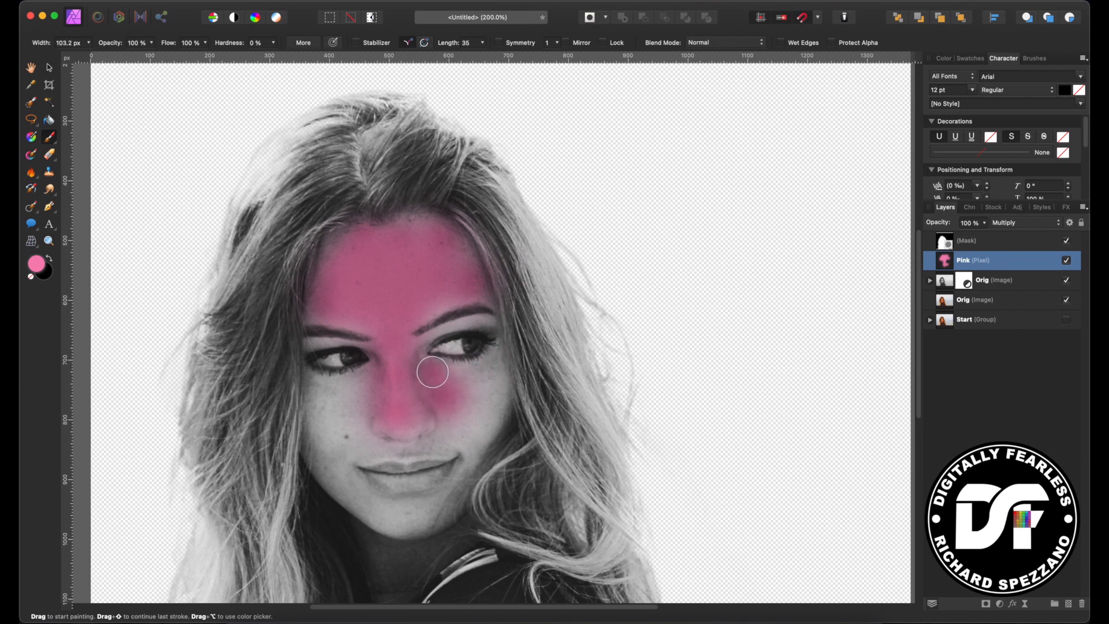
drag(432, 371, 497, 363)
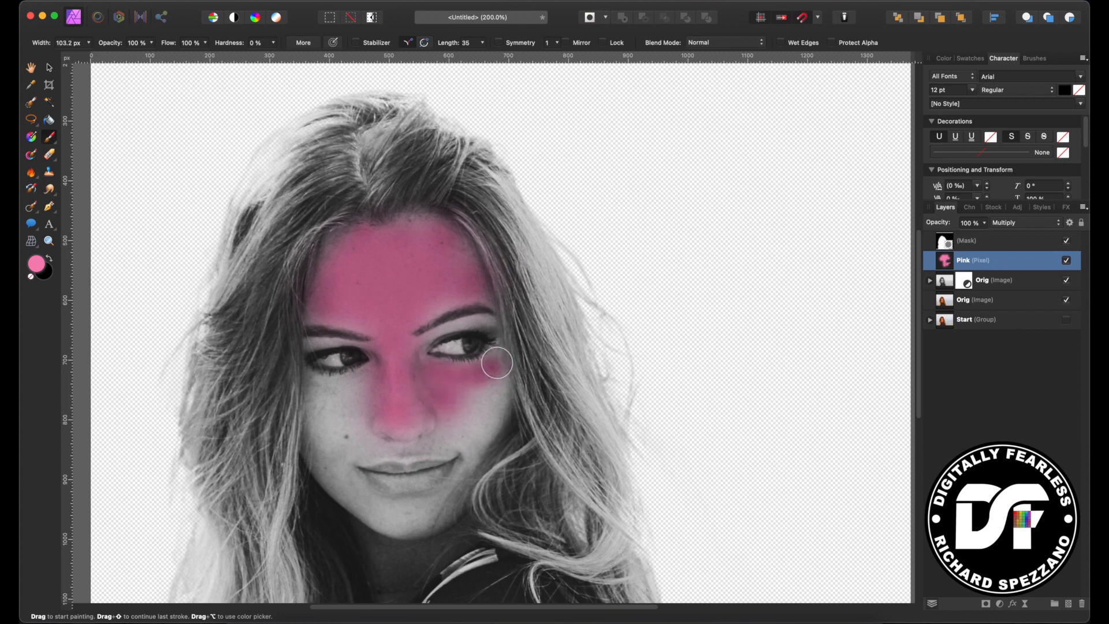
drag(496, 364, 484, 435)
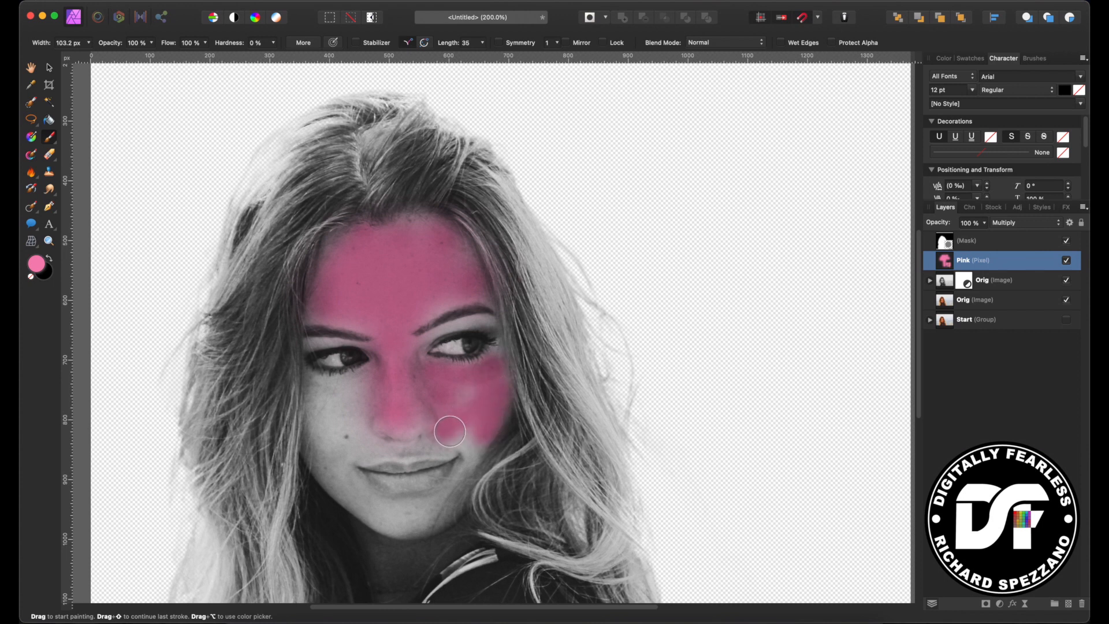
drag(451, 431, 367, 450)
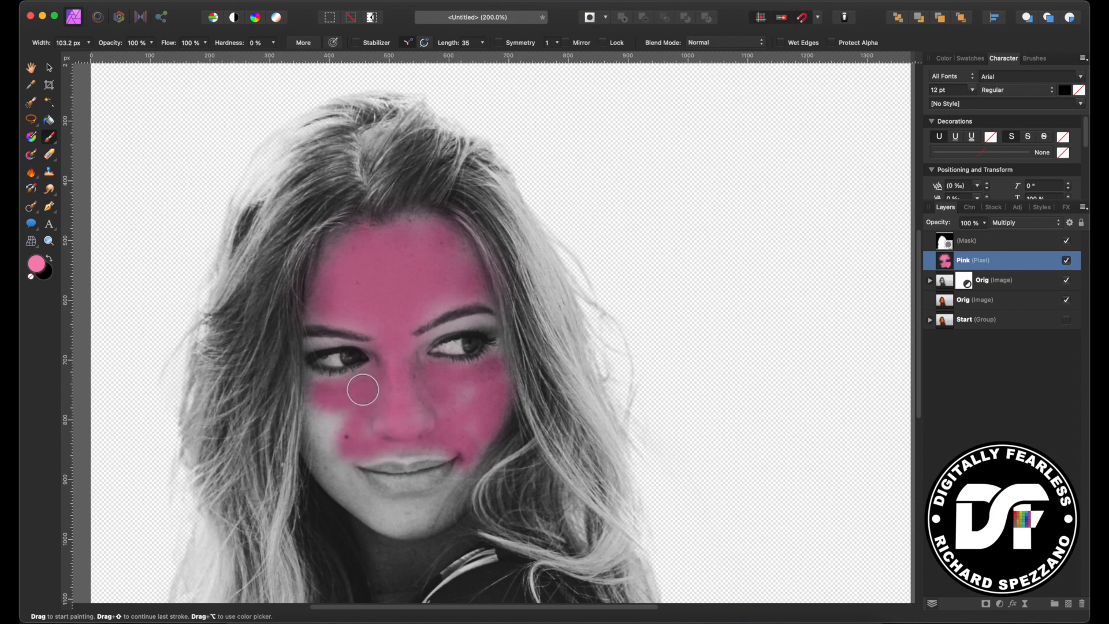
drag(362, 389, 323, 397)
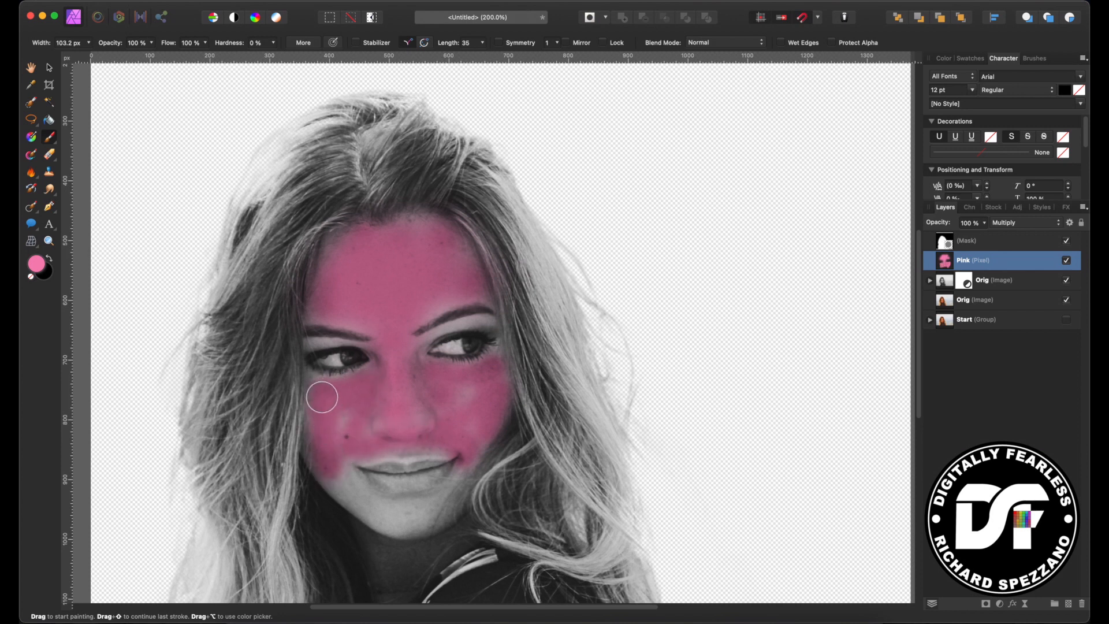
drag(322, 397, 424, 534)
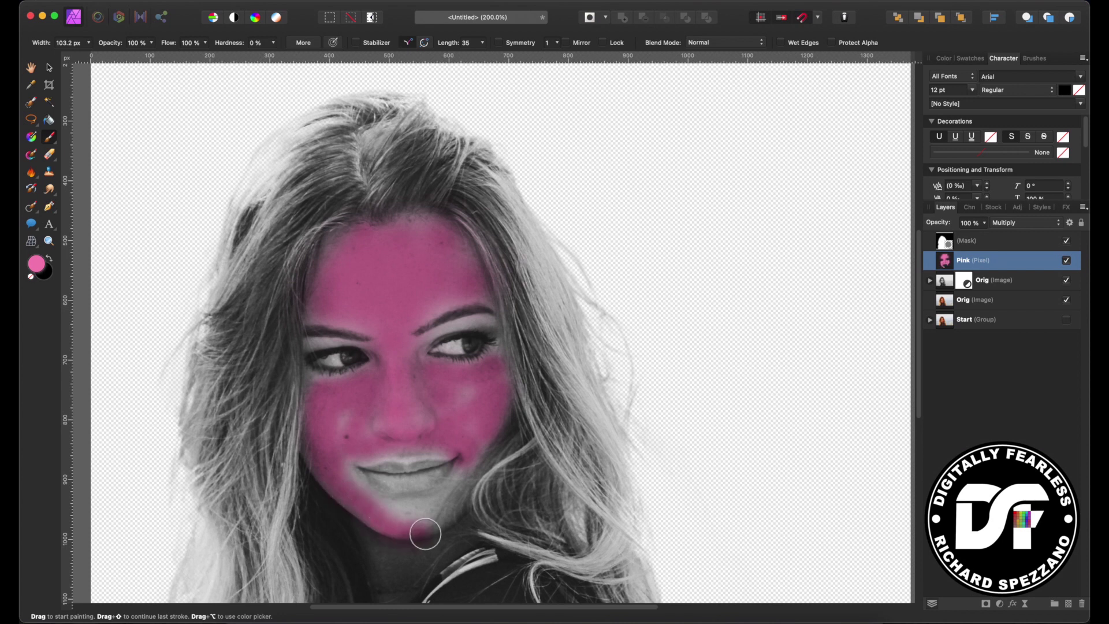
- Cover the chin, mouth area and remaining forehead gaps so the whole face is pink
drag(424, 534, 430, 509)
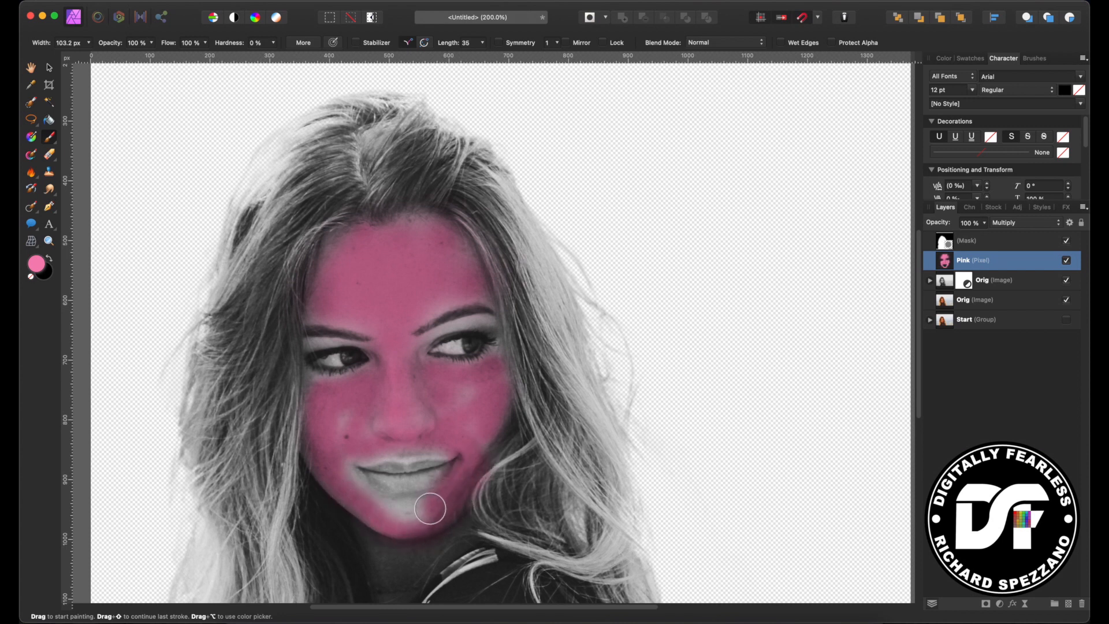
drag(430, 508, 461, 459)
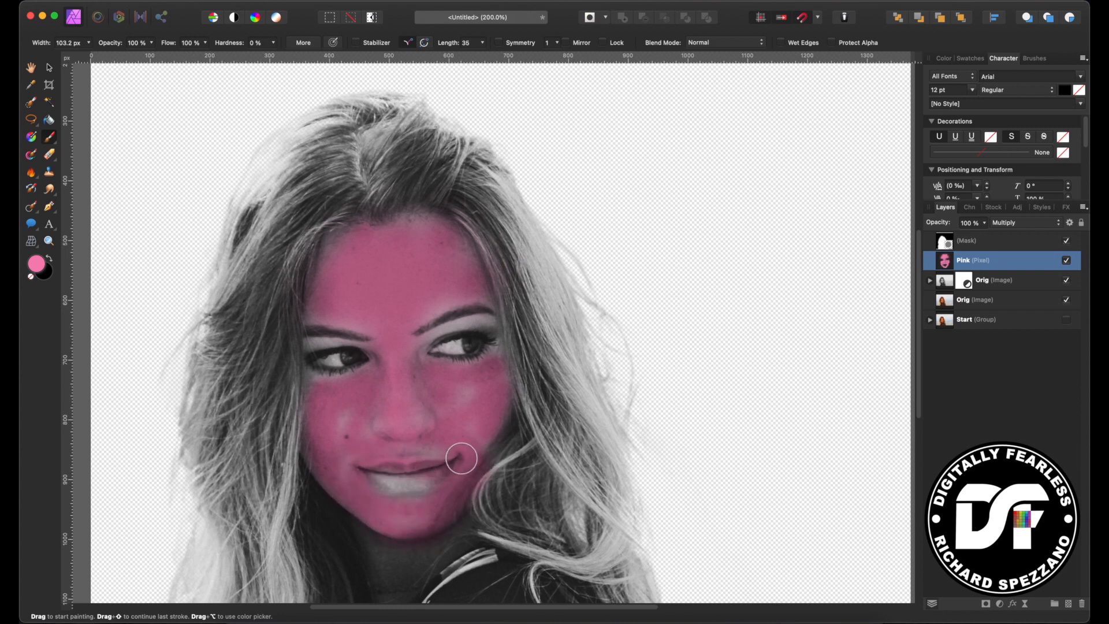
drag(461, 457, 350, 429)
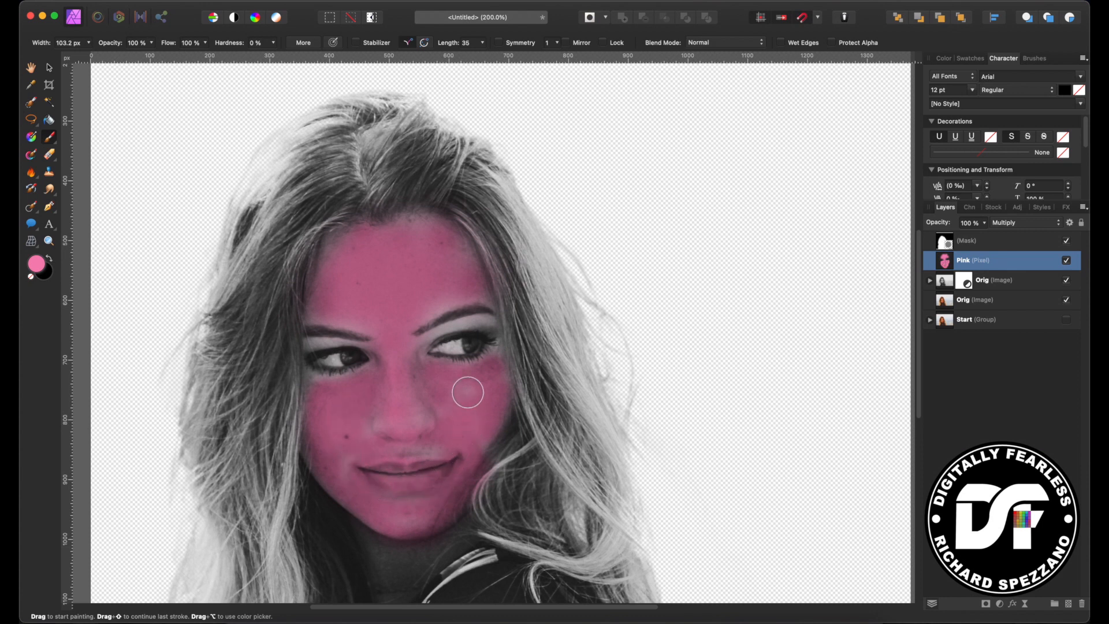
drag(467, 393, 436, 465)
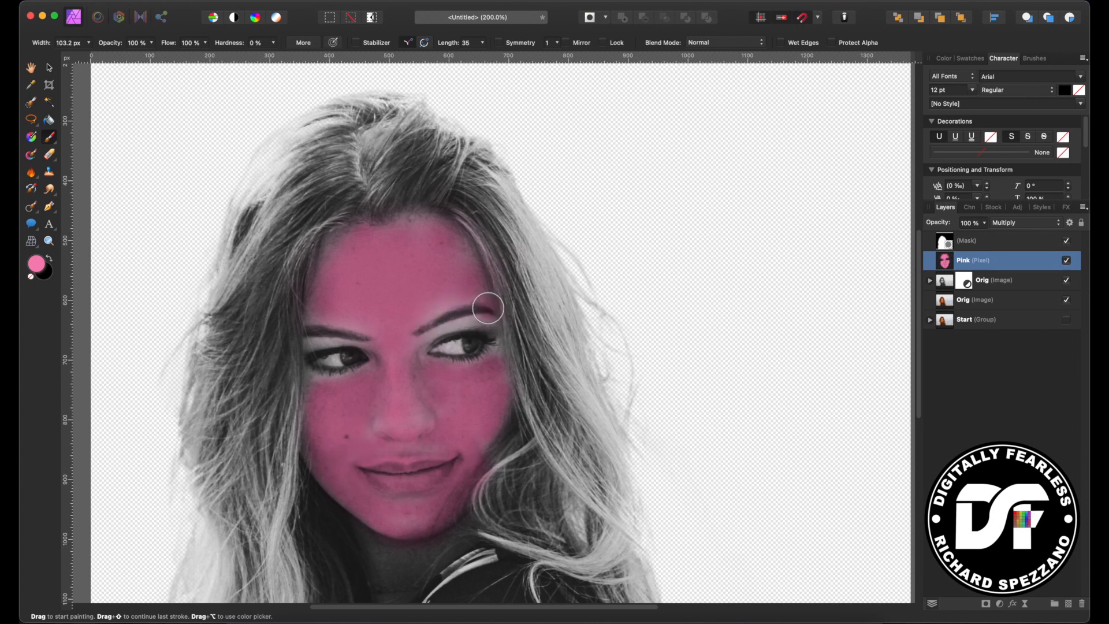
drag(488, 310, 327, 320)
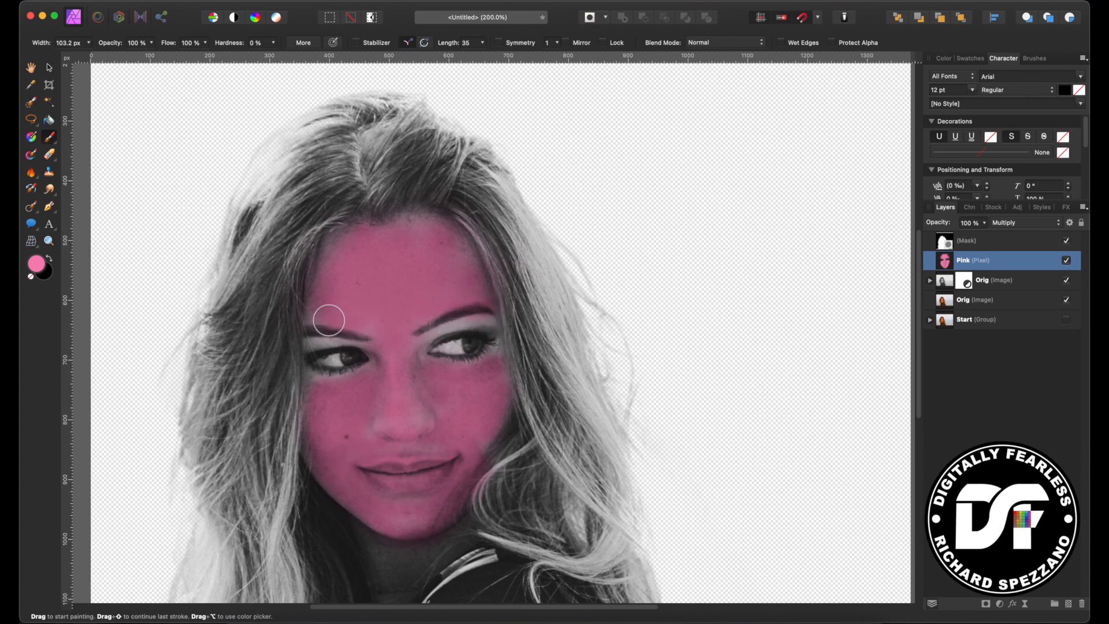
drag(327, 320, 487, 370)
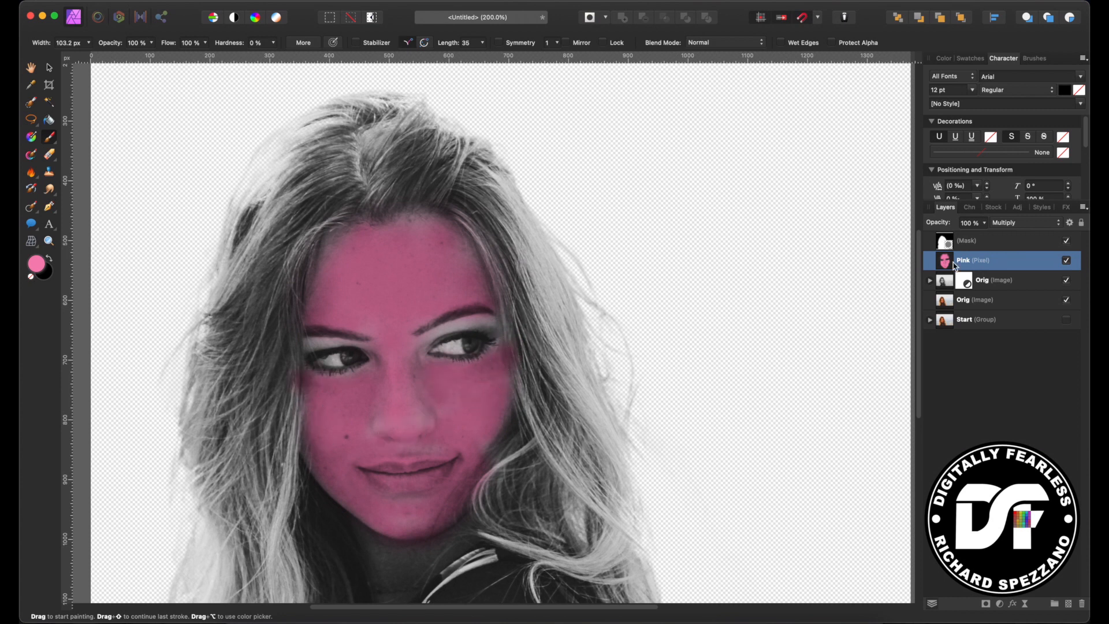
mouse_move(964, 260)
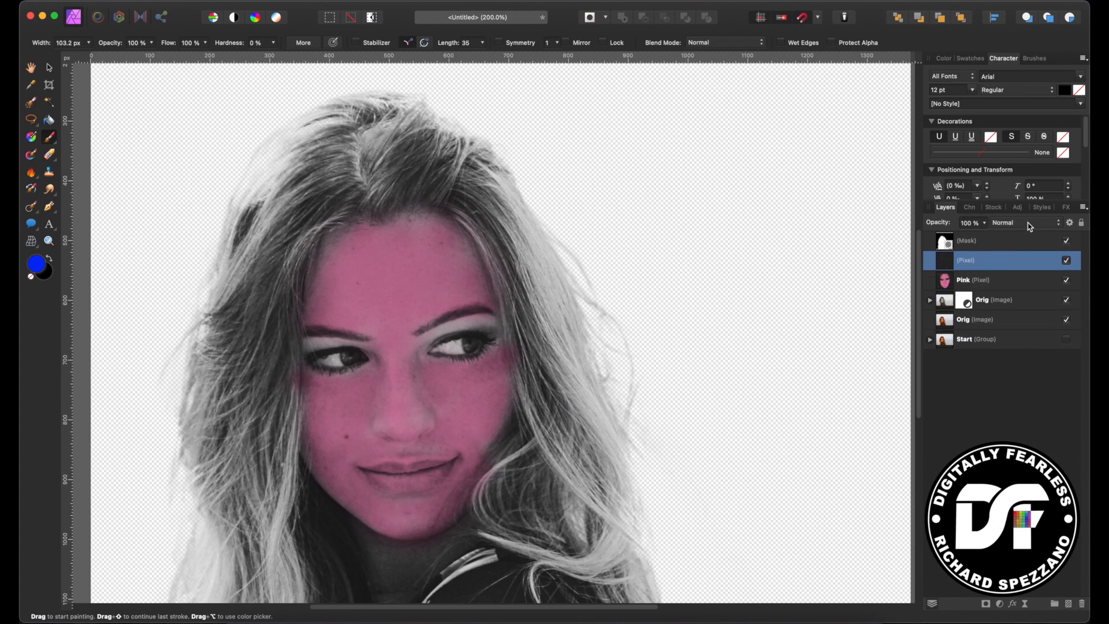
- Soften the Pink layer's opacity slightly and choose a strong blue paint colour
click(1024, 223)
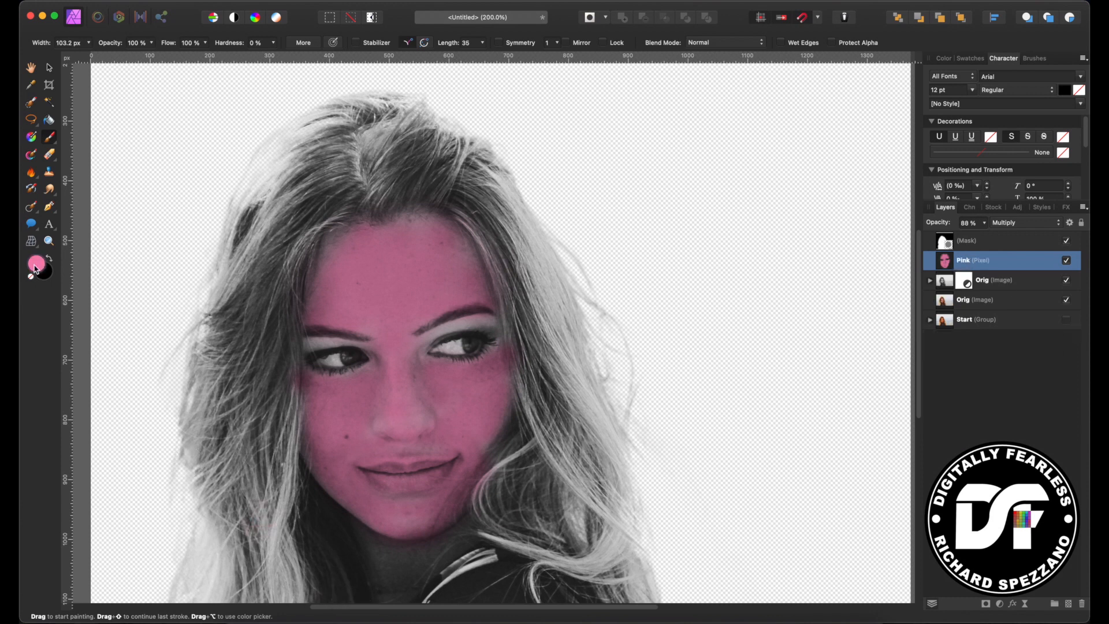
click(32, 268)
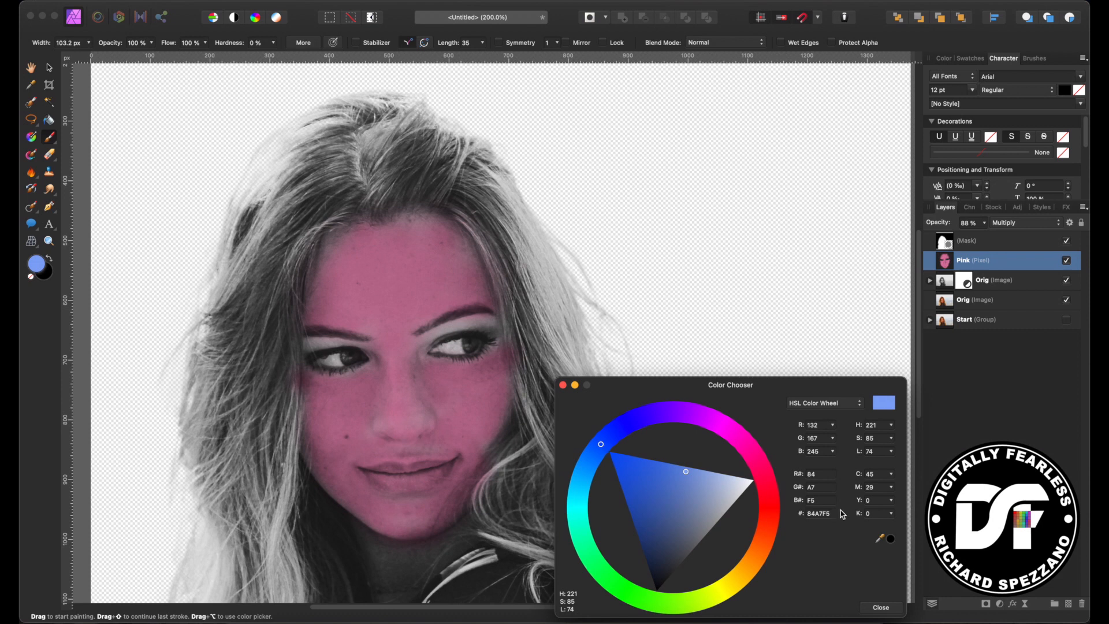
drag(600, 444, 620, 427)
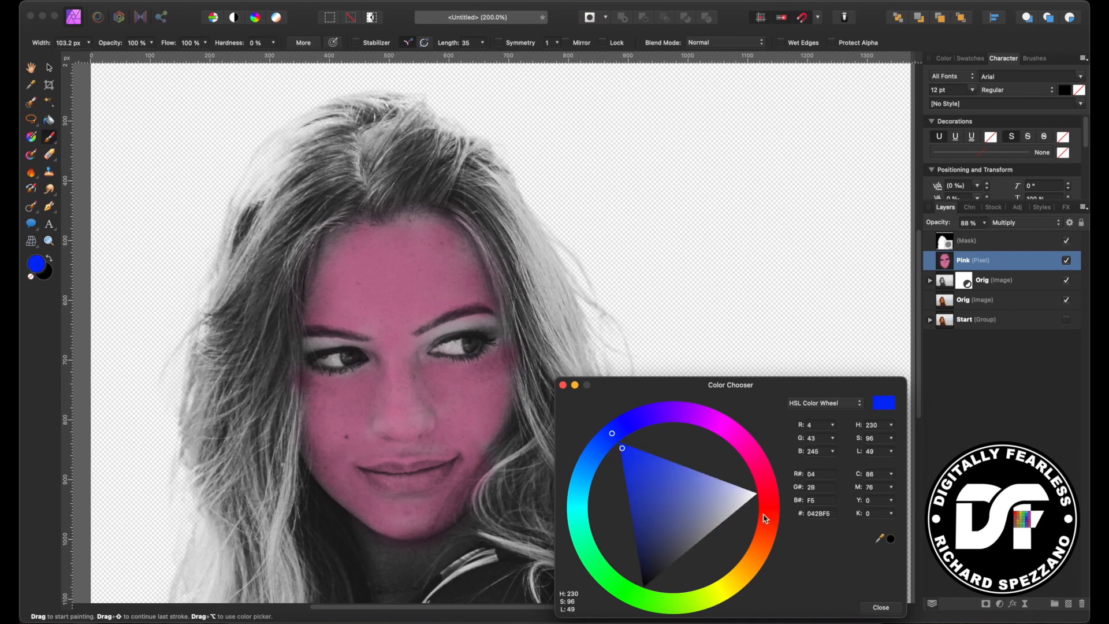
mouse_move(567, 475)
text(eye shadow)
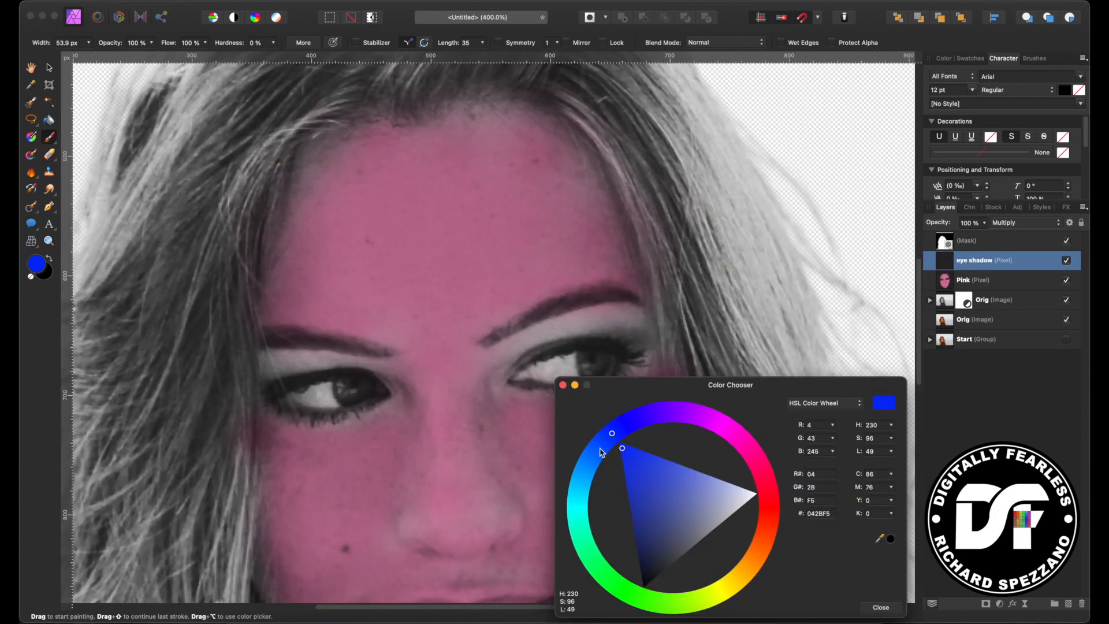
drag(612, 433, 598, 447)
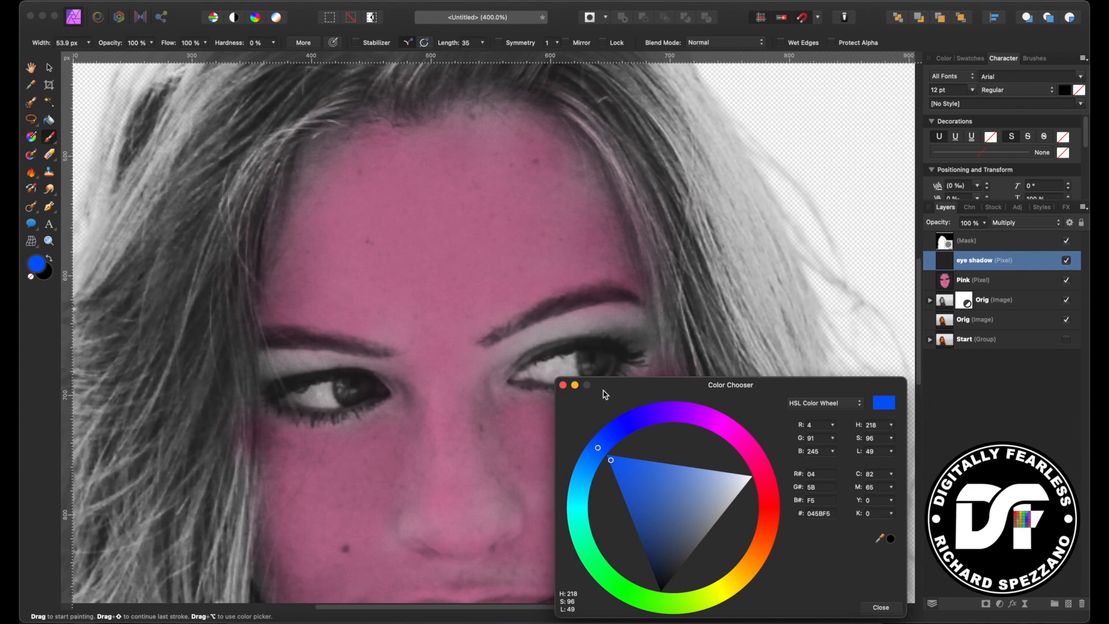
- Brush blue eye shadow across the left and right eyelids
drag(263, 361, 371, 362)
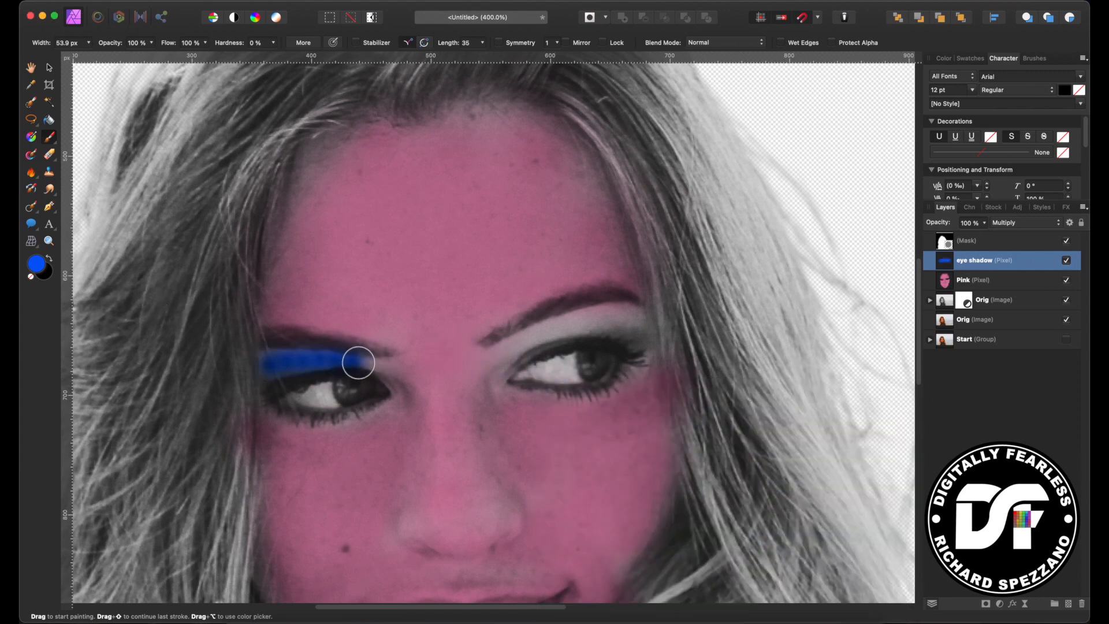
drag(374, 361, 642, 326)
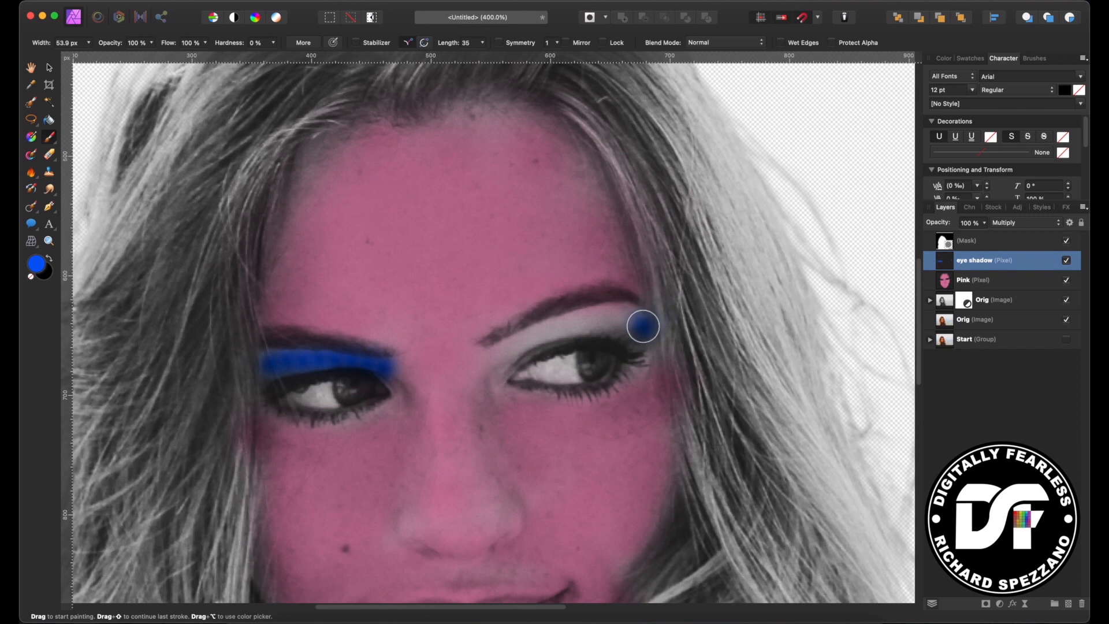
drag(642, 326, 550, 335)
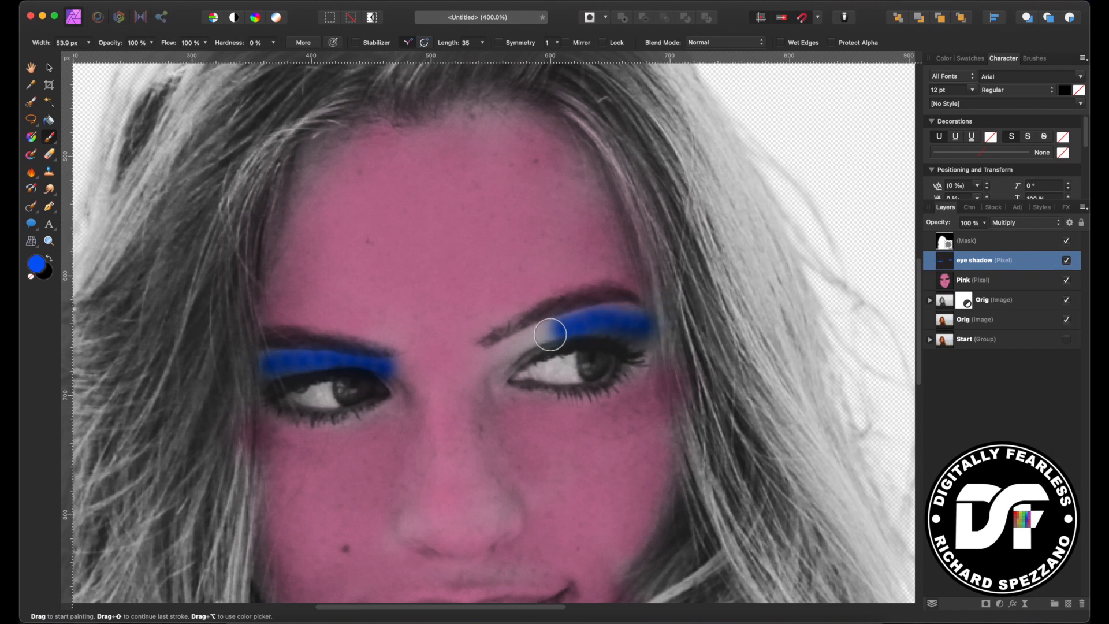
drag(559, 333, 641, 320)
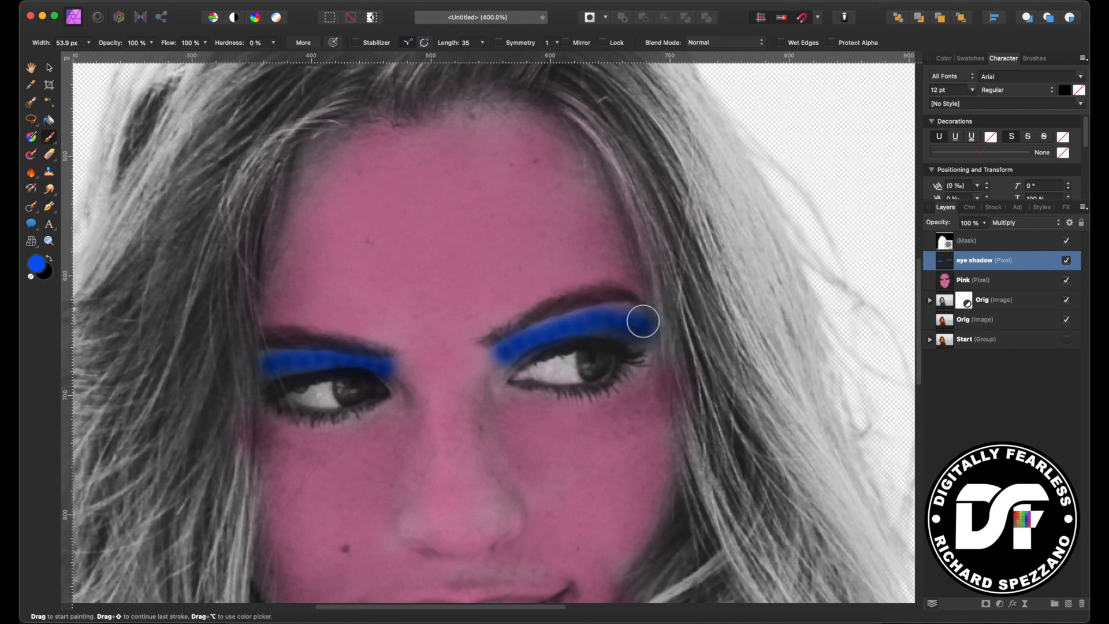
drag(640, 322, 544, 339)
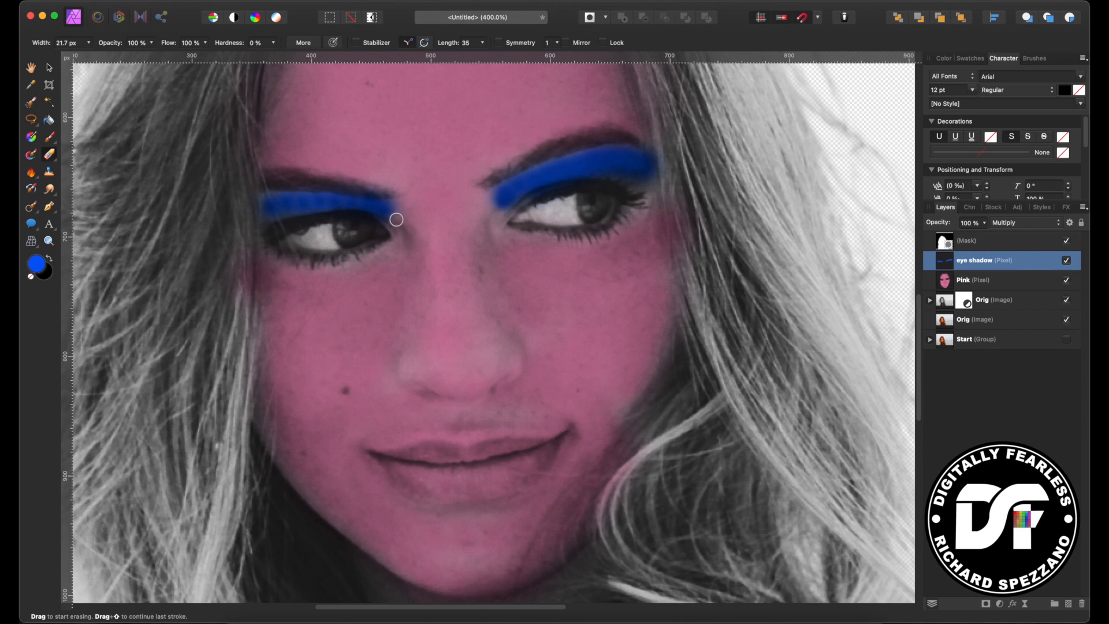
mouse_move(381, 223)
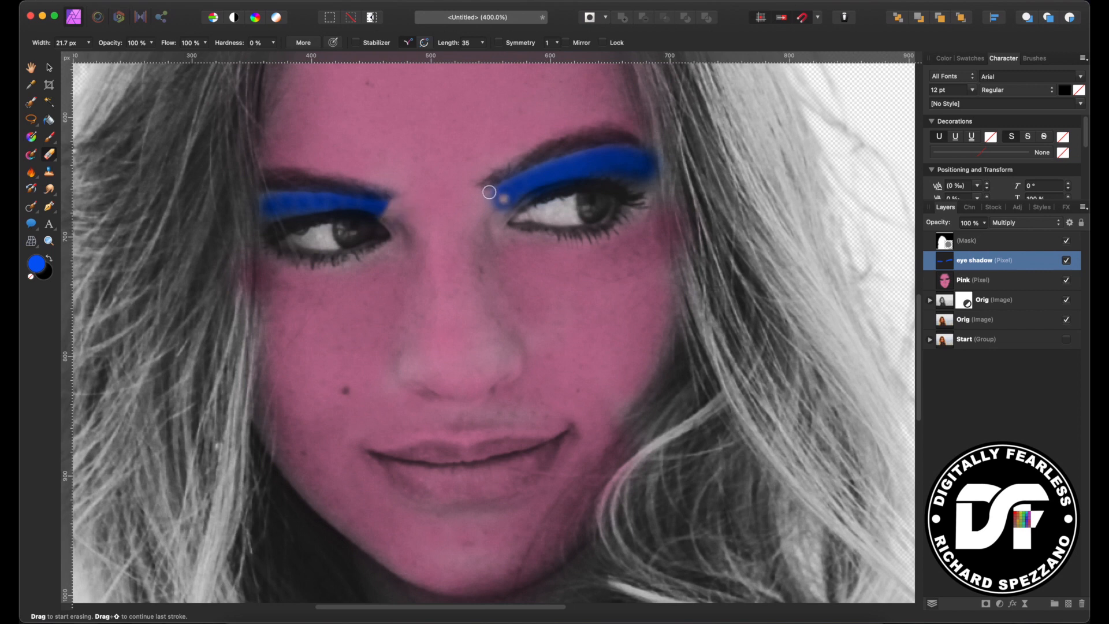
- Erase stray blue around the eye shadow edges with the Erase Brush
drag(490, 192, 486, 193)
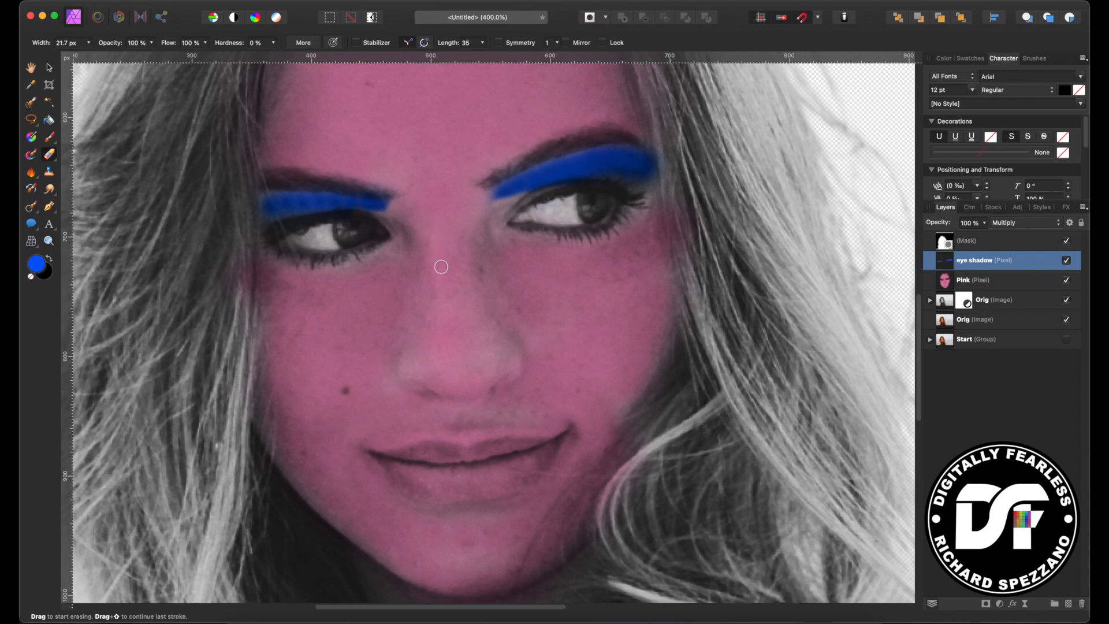
- Add a new pixel layer above the eye shadow and rename it 'Yellow'
click(47, 67)
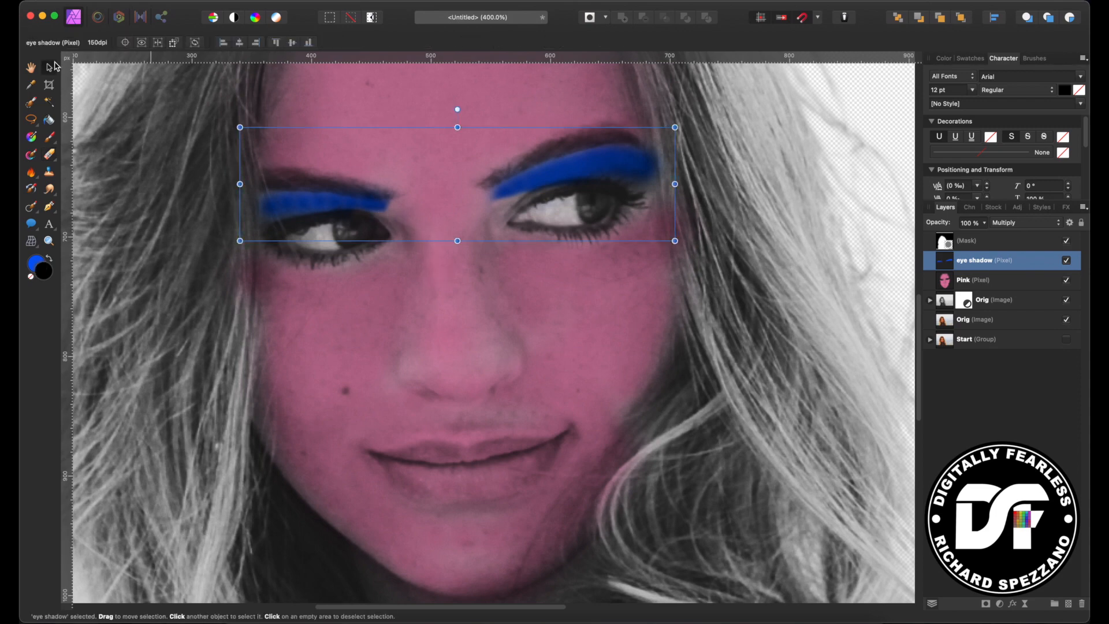
click(982, 299)
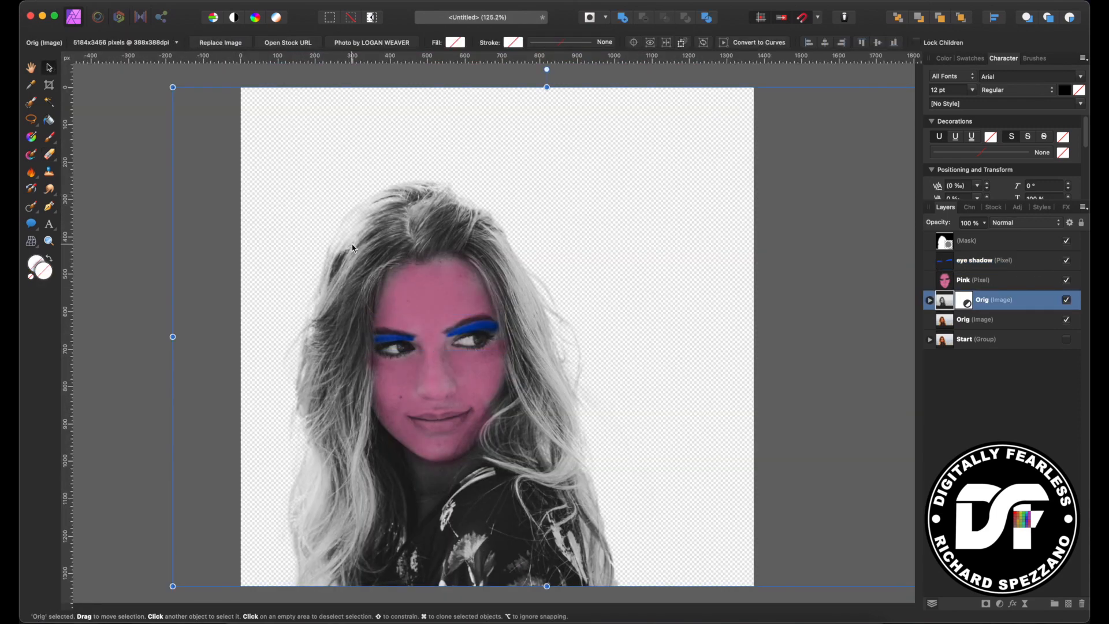
click(968, 241)
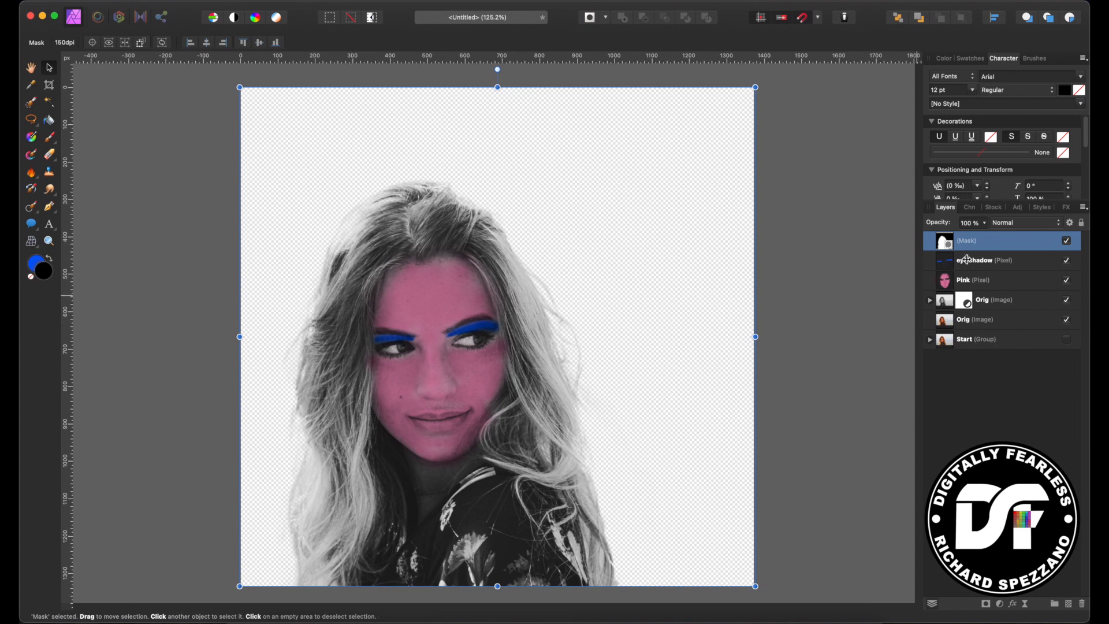
click(985, 260)
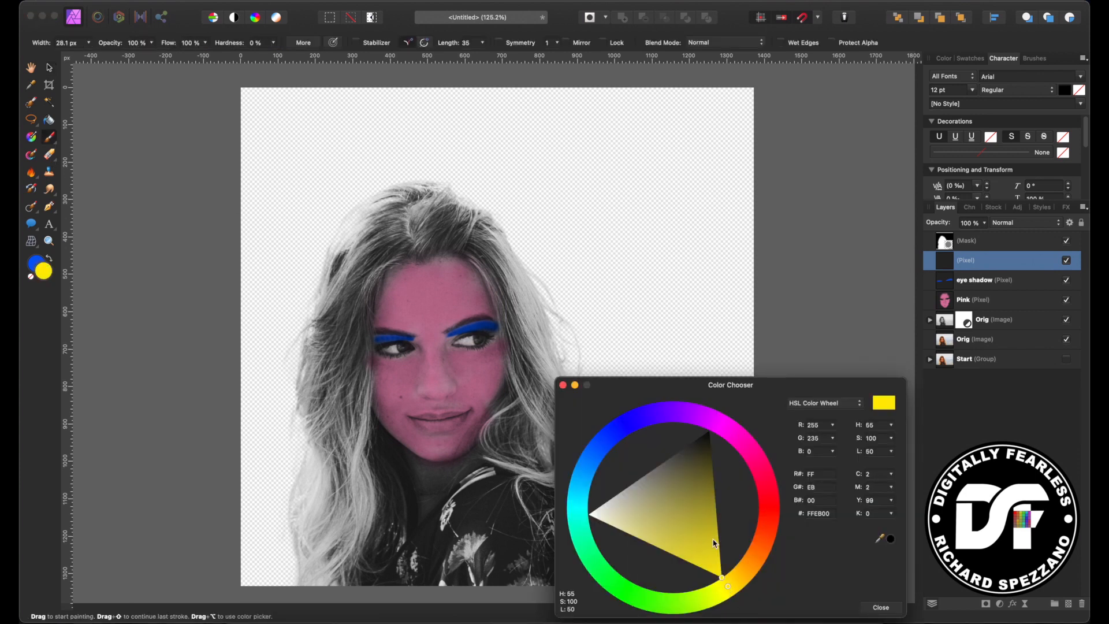
click(881, 608)
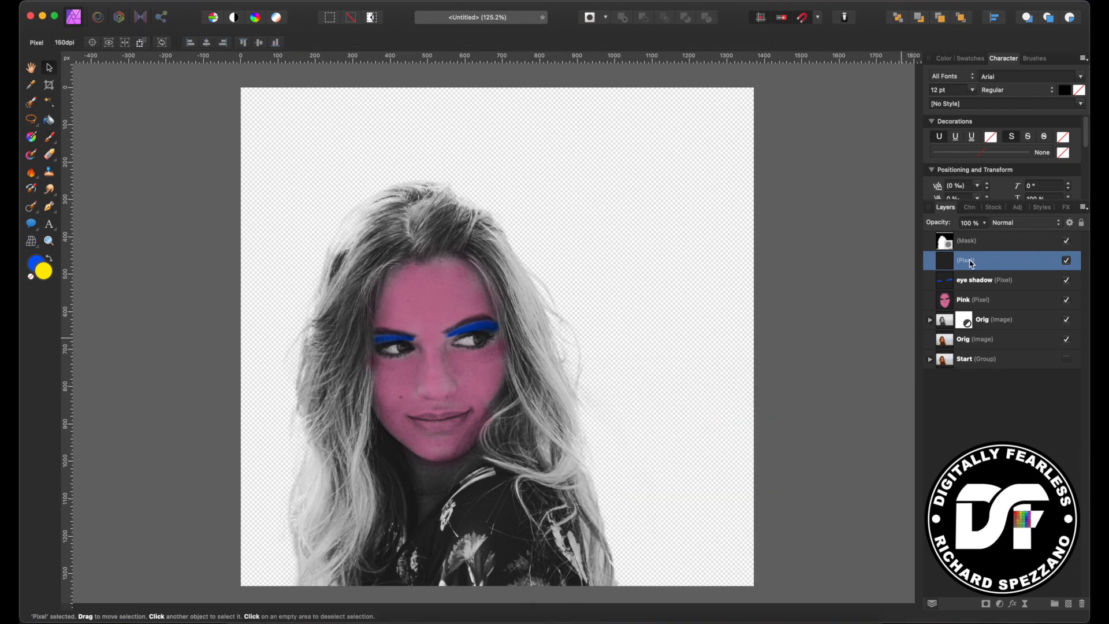
double_click(966, 260)
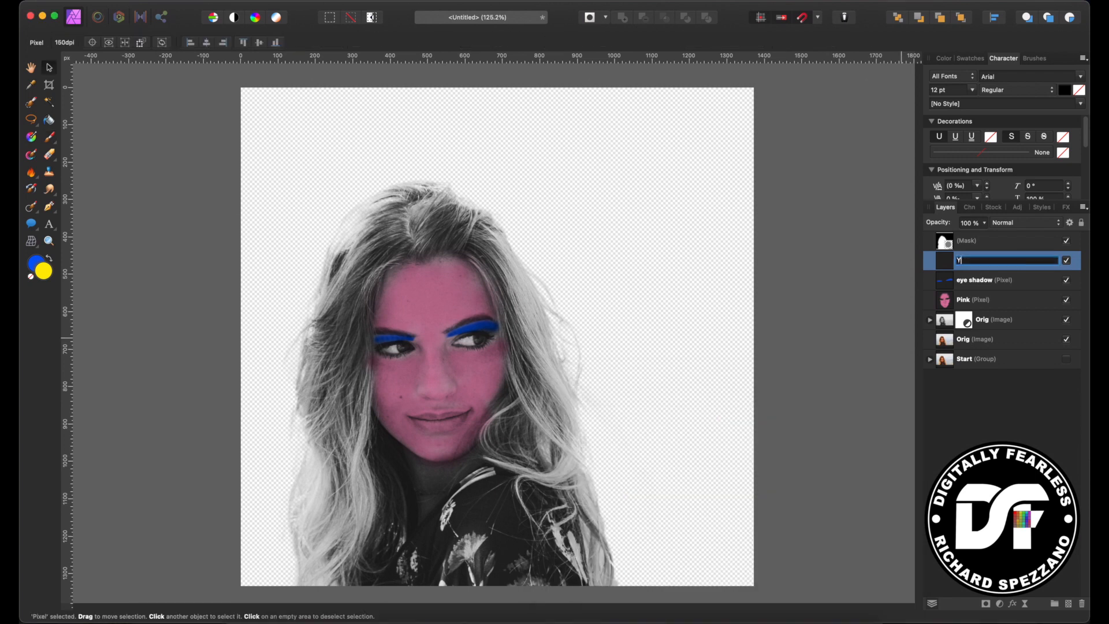
text(Yellow)
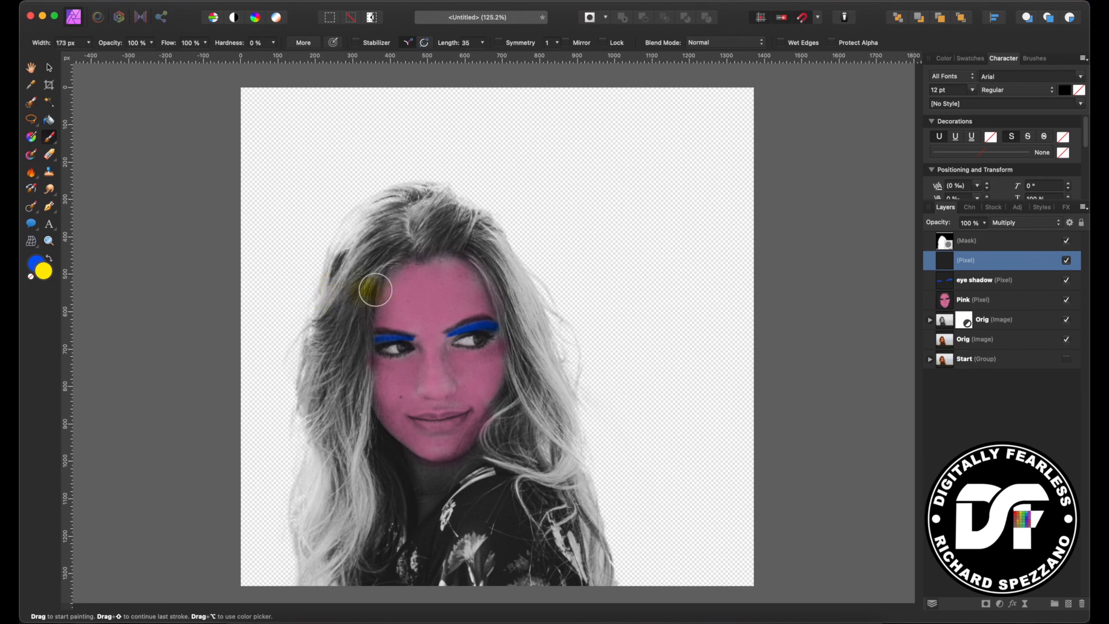
- Brush yellow over the hair on the left, across the top of the head and down the right side
drag(374, 290, 324, 417)
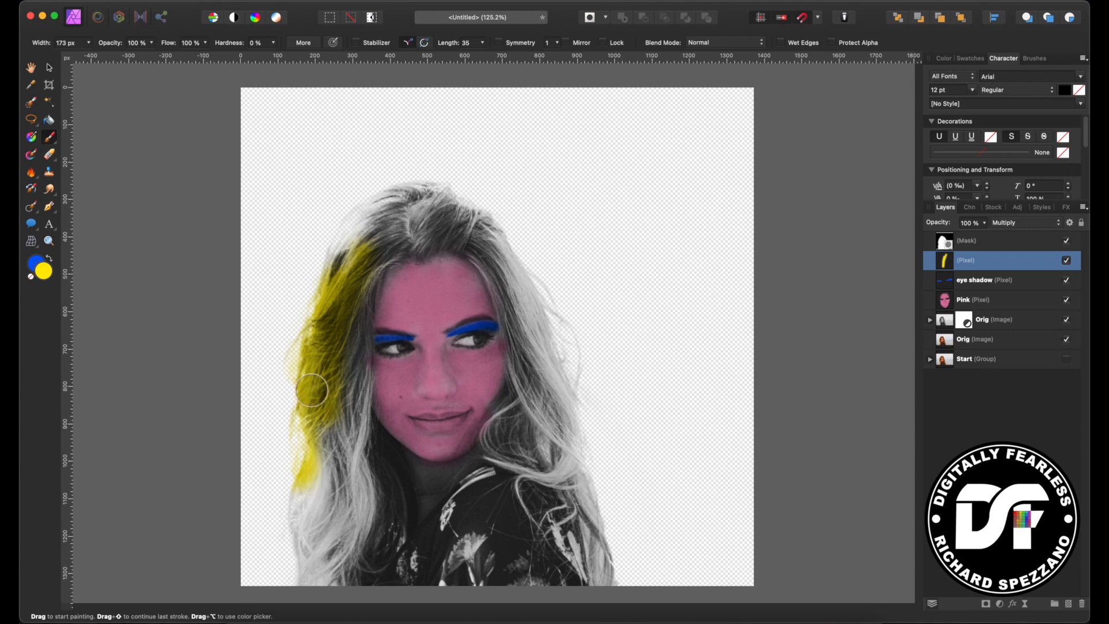
drag(311, 389, 334, 574)
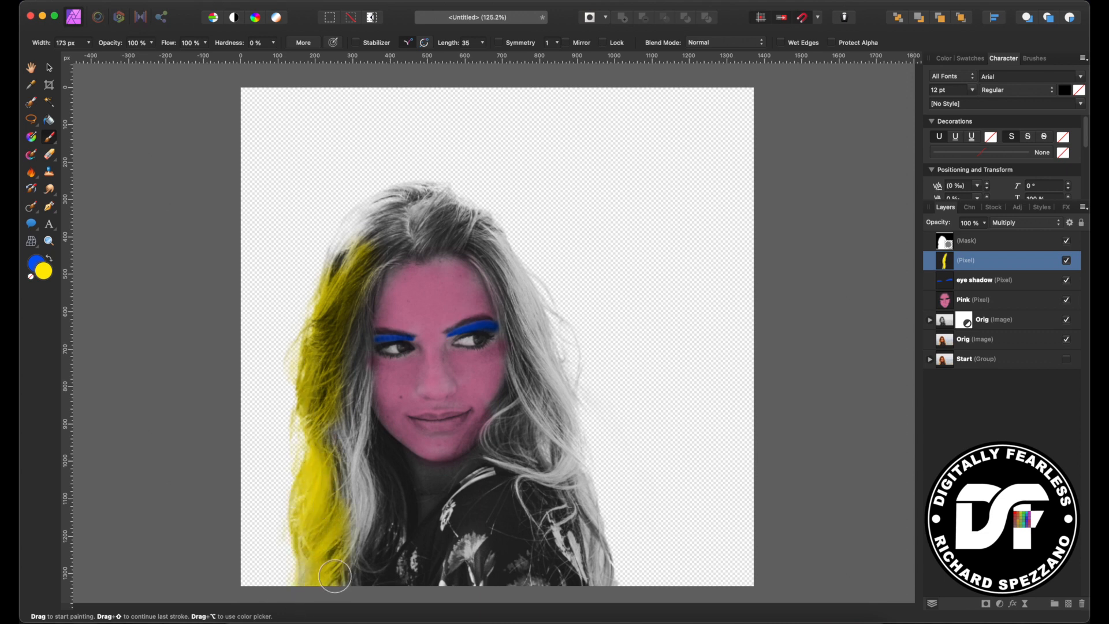
drag(336, 574, 356, 392)
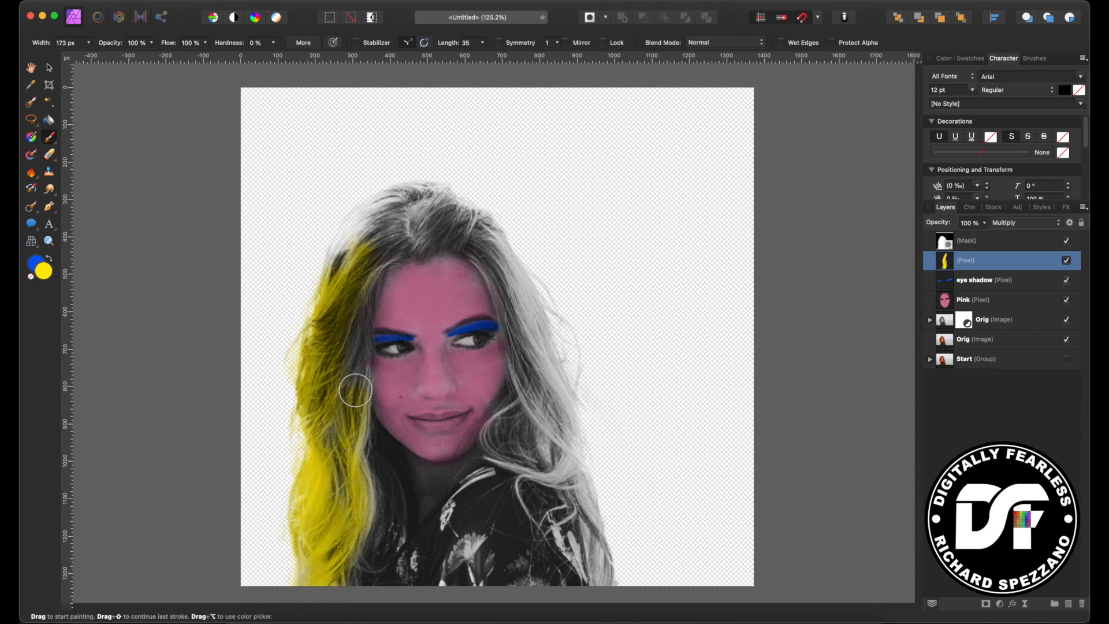
drag(357, 392, 476, 380)
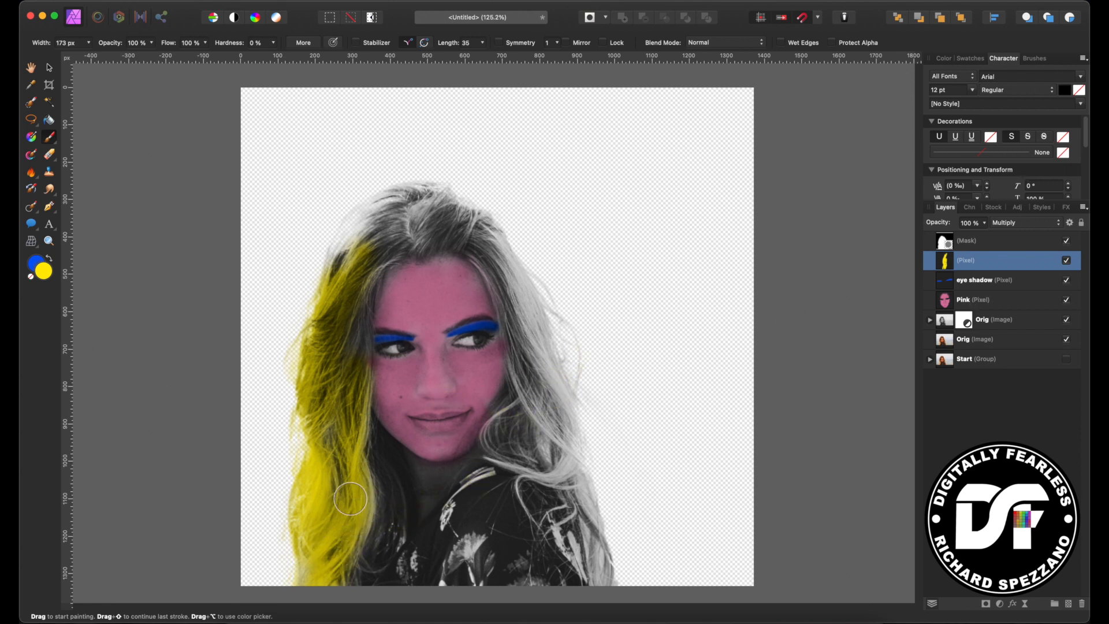
drag(354, 499, 559, 463)
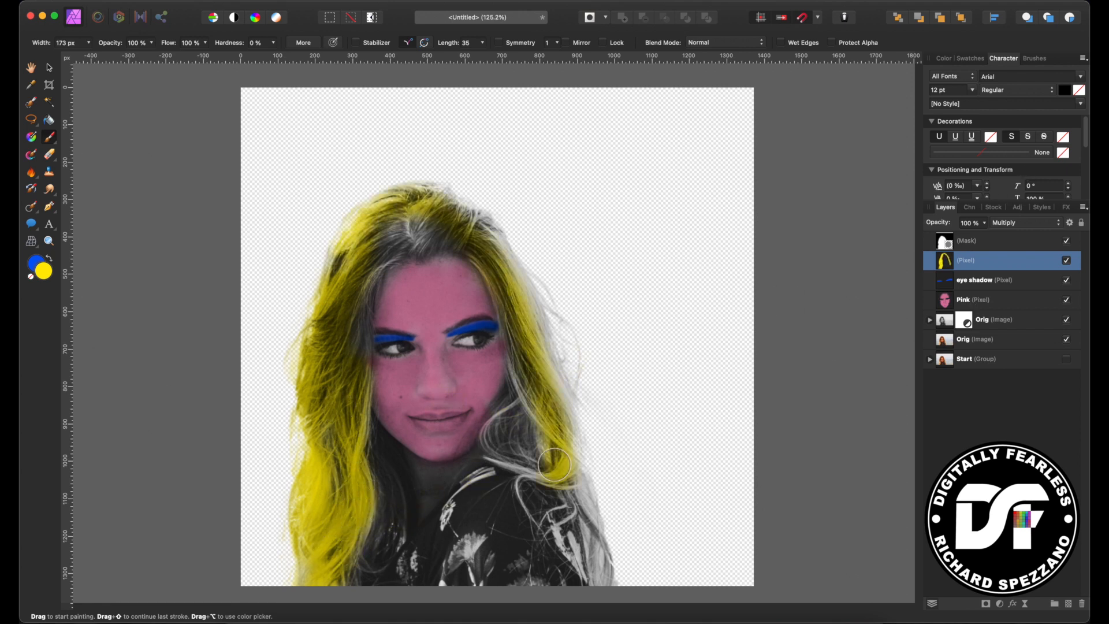
drag(556, 466, 400, 250)
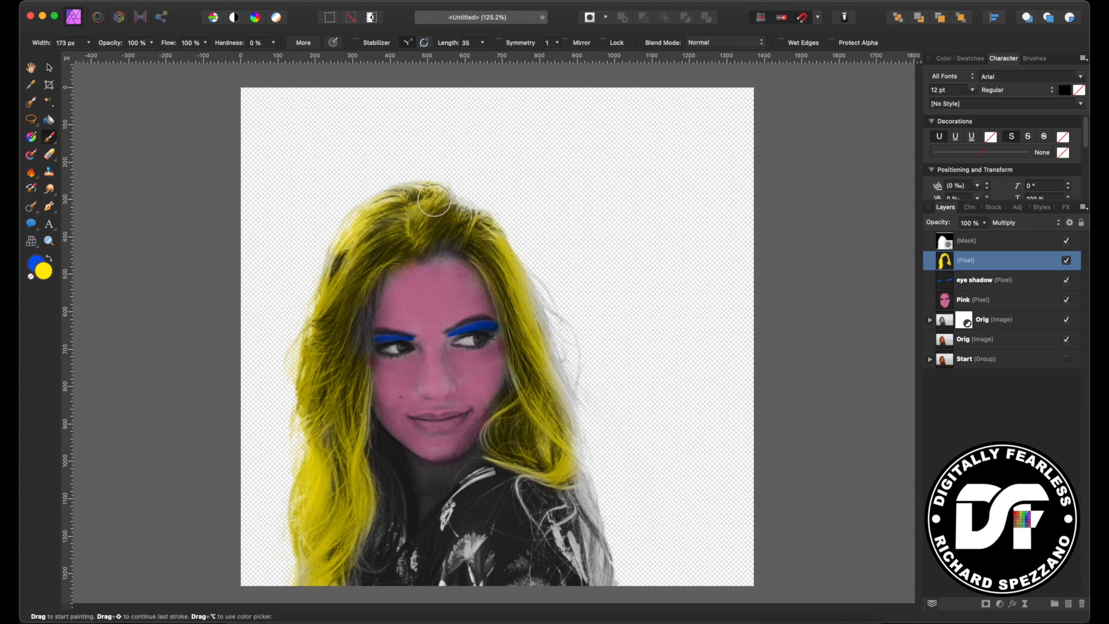
drag(436, 201, 544, 375)
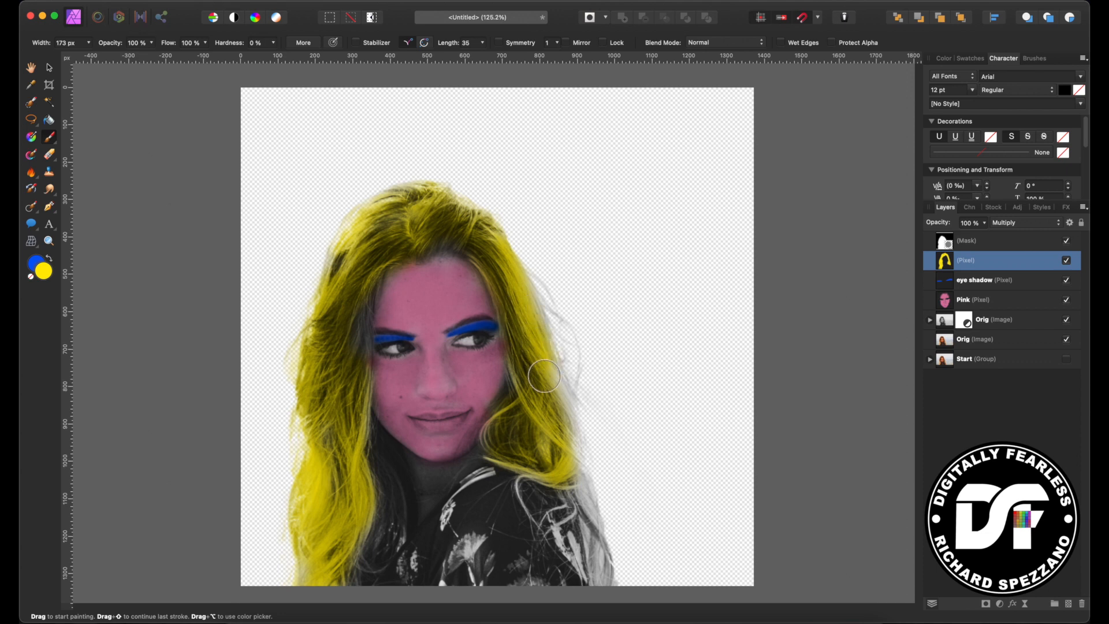
drag(544, 377, 564, 453)
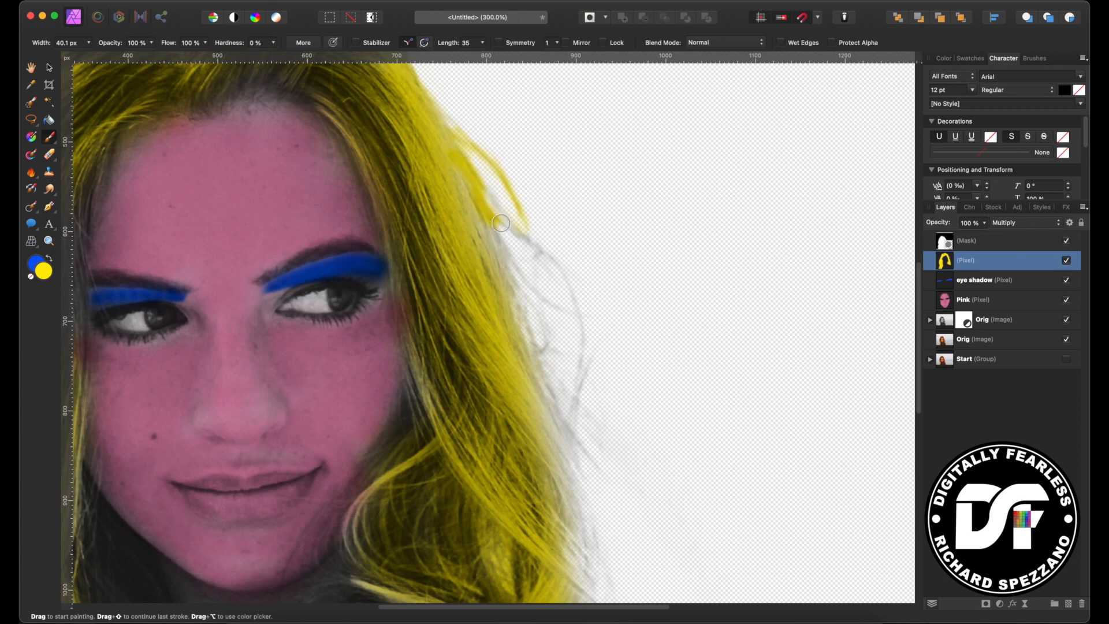
- Brush yellow into the loose right-side strands and the hair over the shoulder
drag(501, 224, 493, 215)
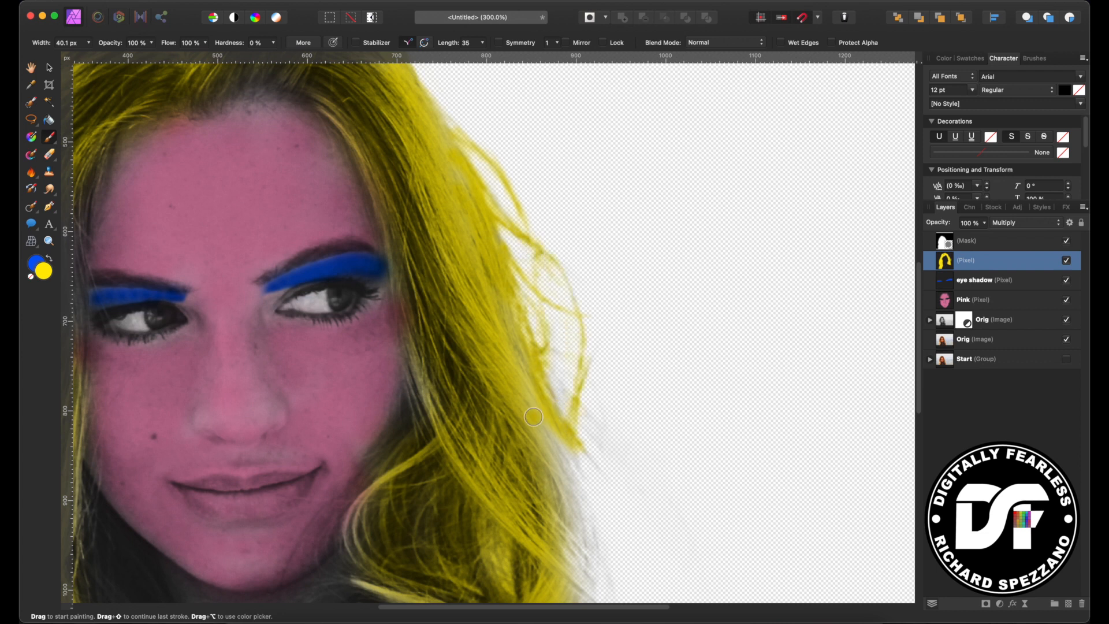
scroll(down, 3)
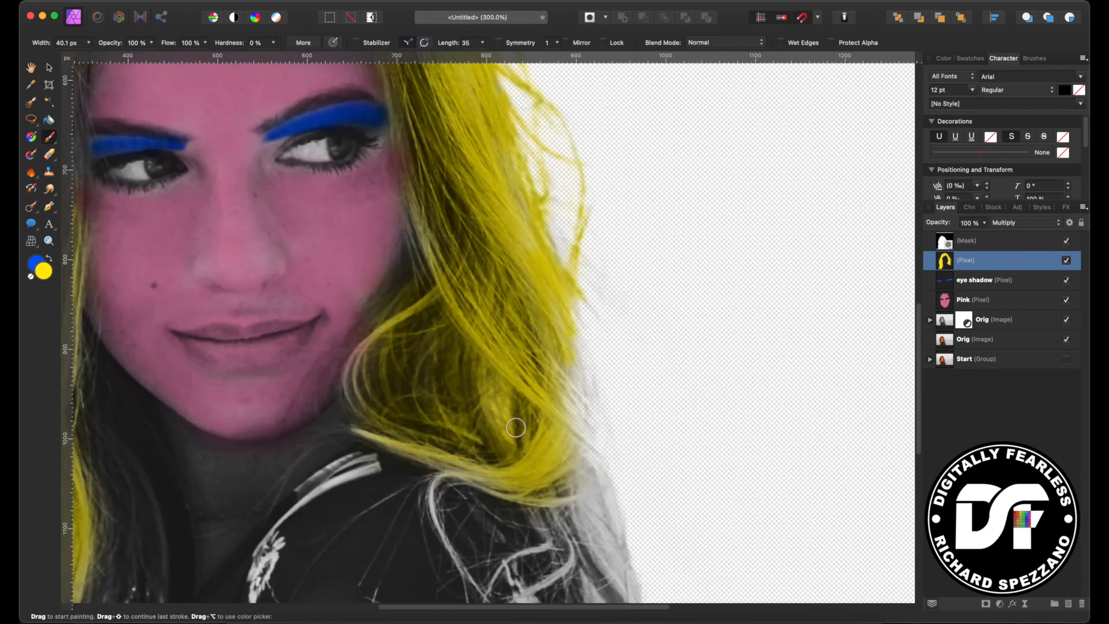
drag(516, 427, 557, 477)
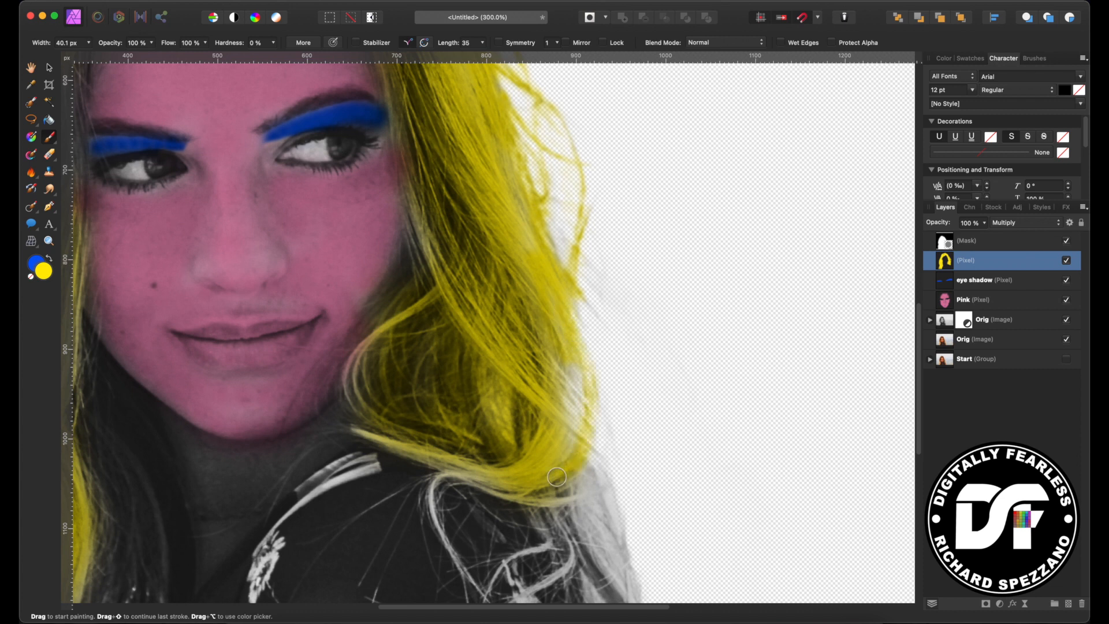
scroll(down, 3)
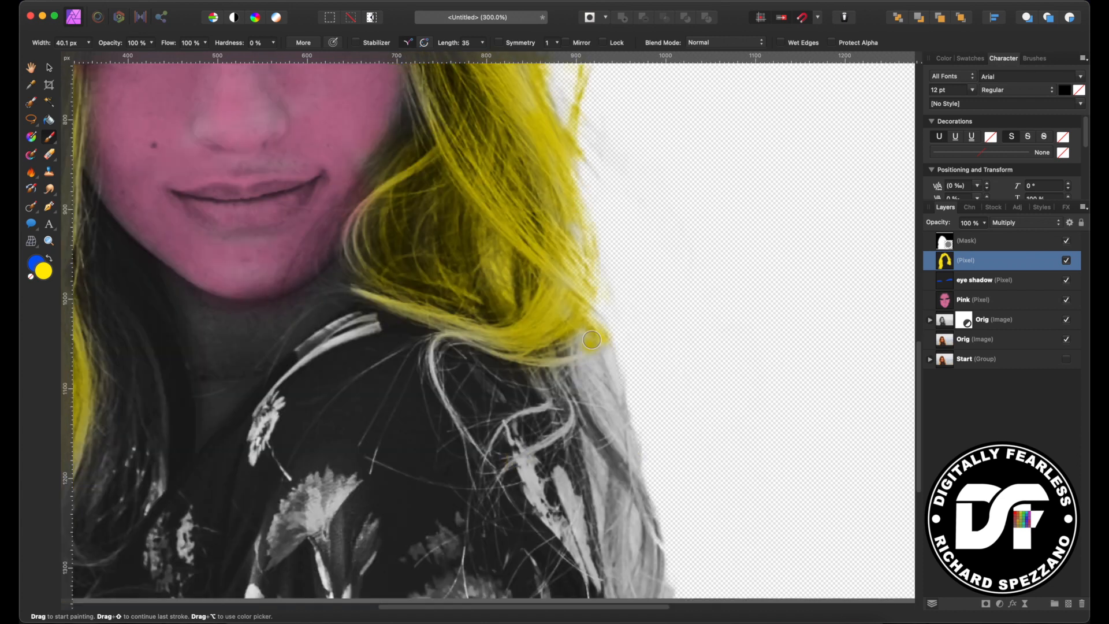
drag(591, 340, 548, 132)
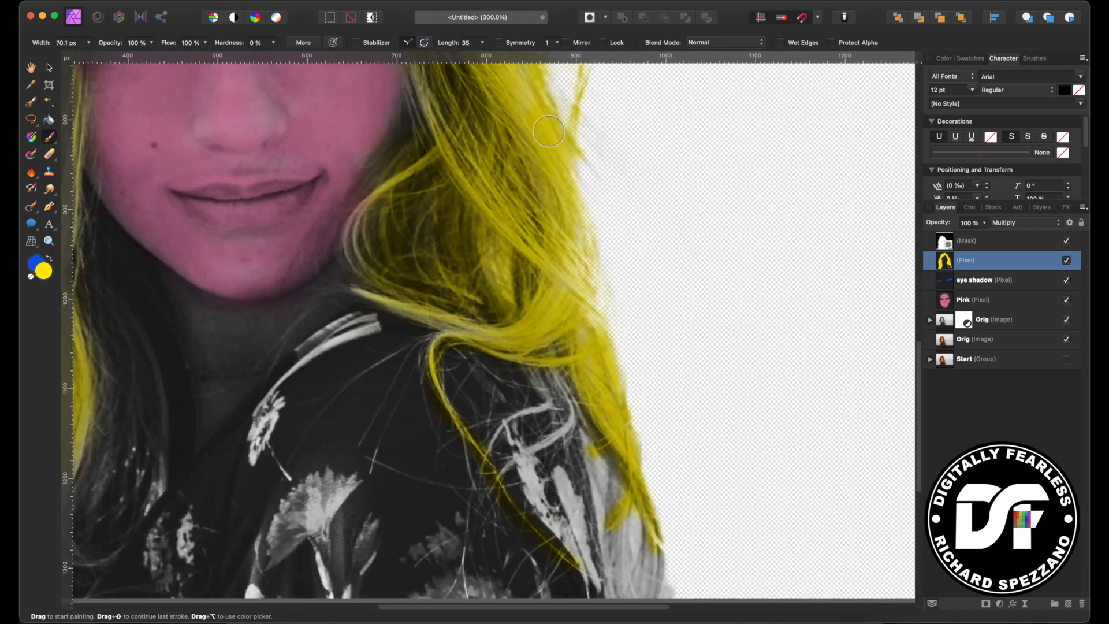
drag(548, 130, 420, 156)
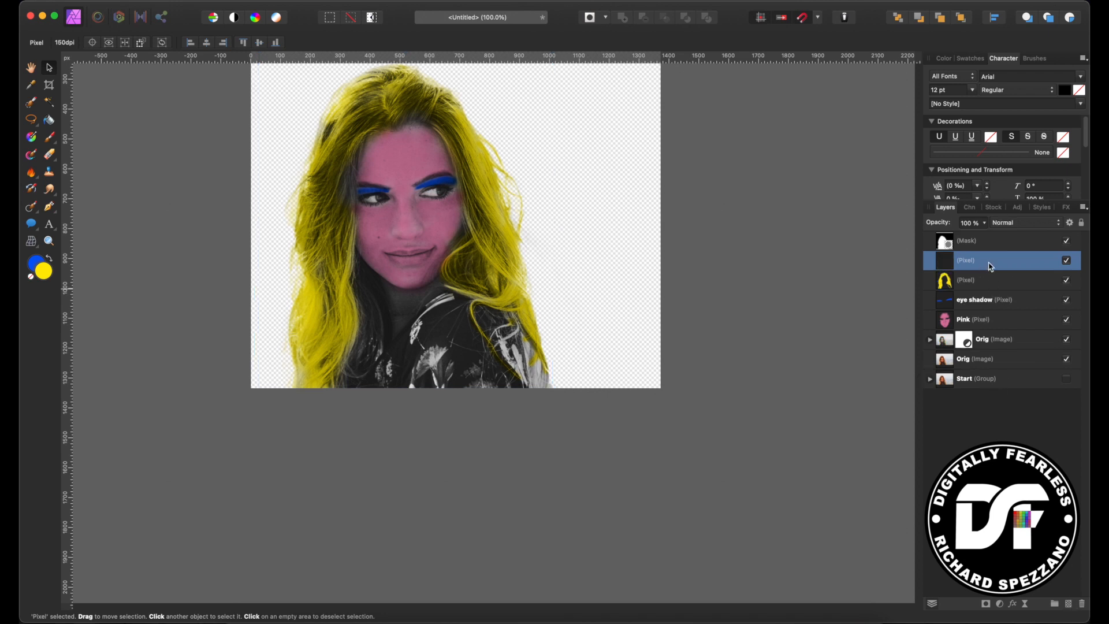
- Select the new top layer and choose red as the painting colour in the Color Chooser
click(1026, 223)
text(red)
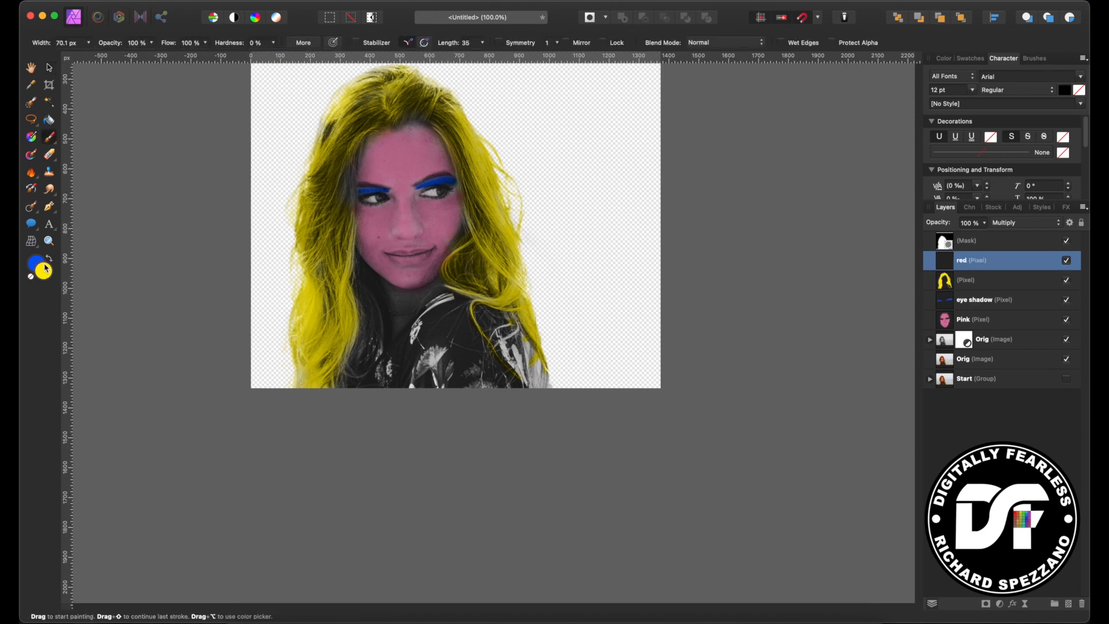
click(30, 270)
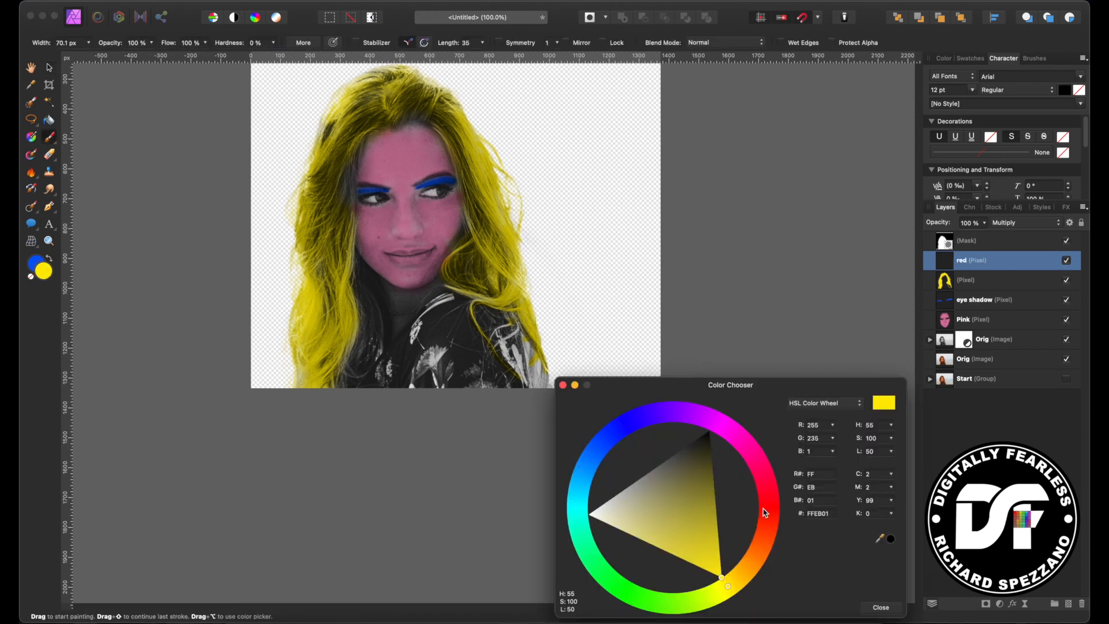
click(763, 514)
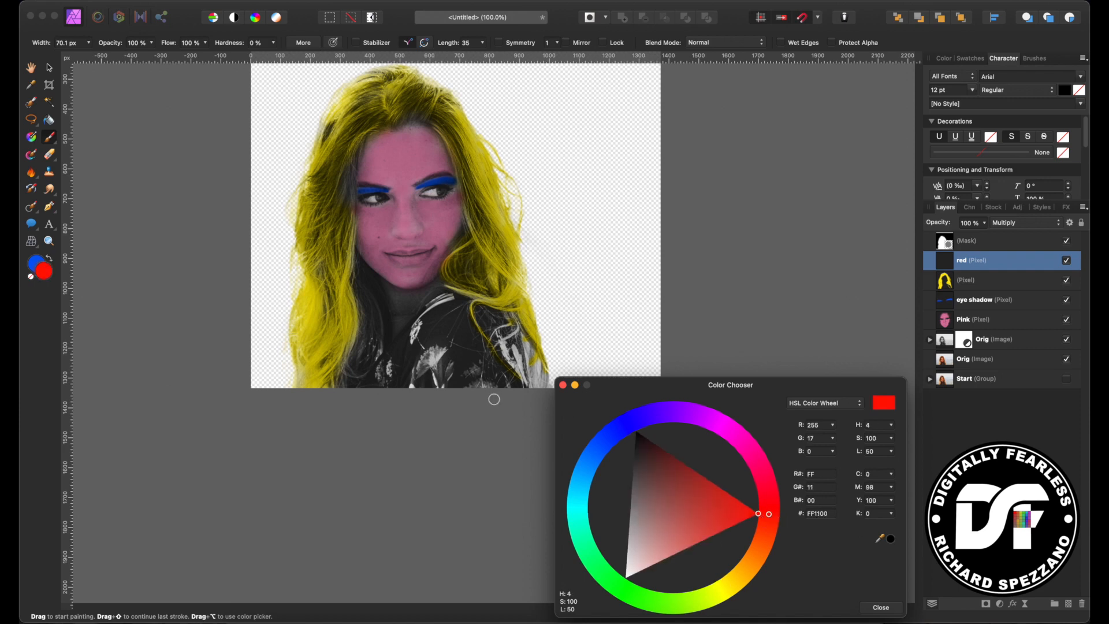
click(880, 608)
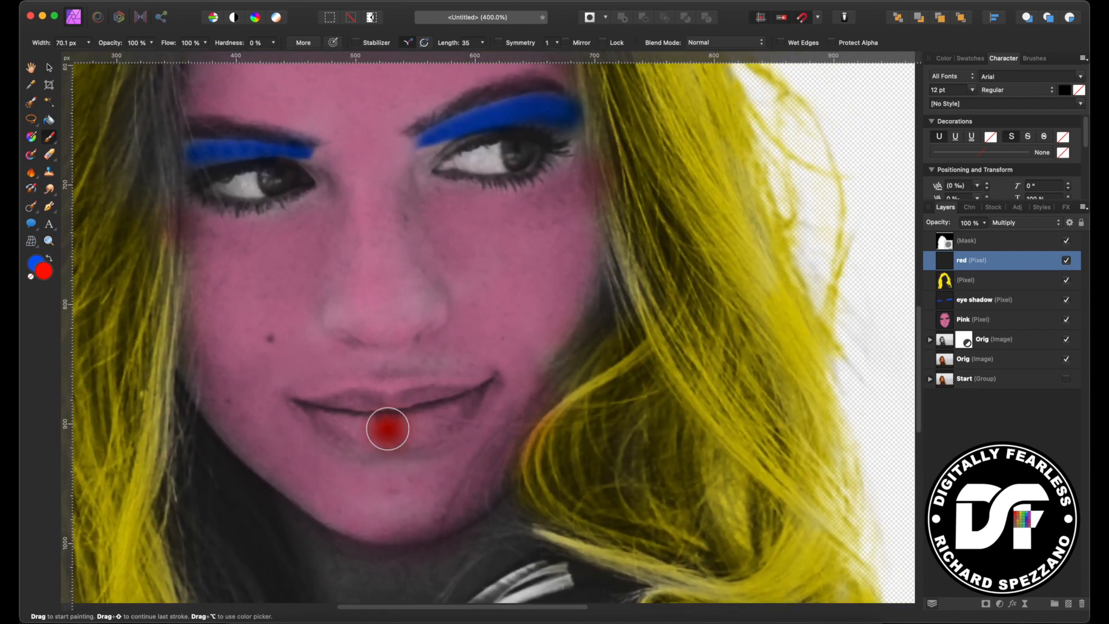
- Brush red over the woman's lips on the Multiply layer
drag(387, 428, 322, 416)
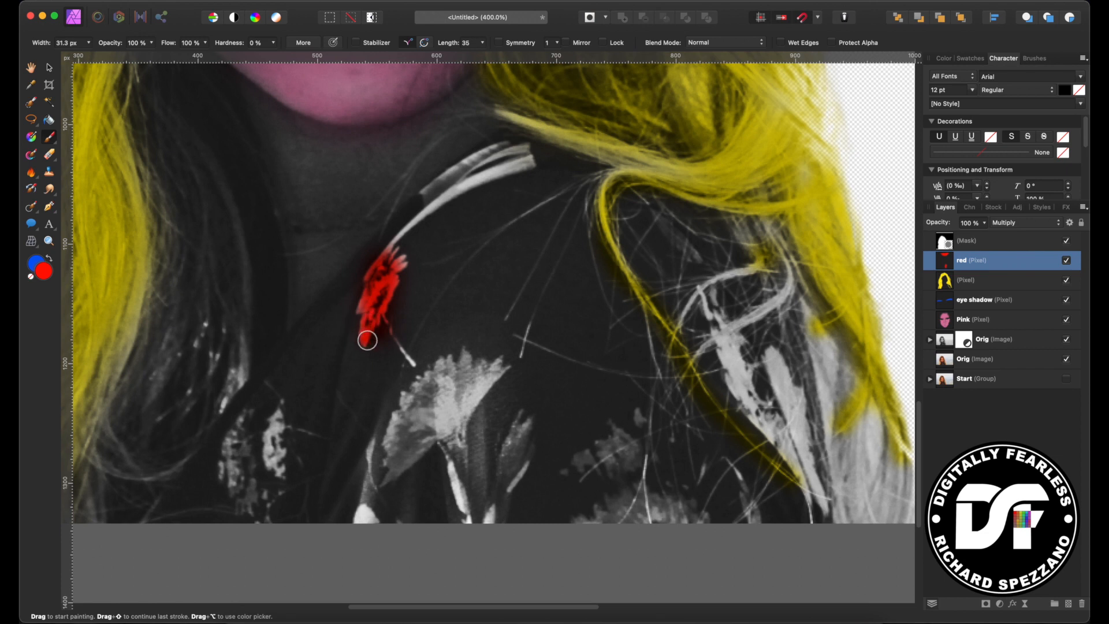
- Stroke red over the flowers, stem, collar stripe and lower petals of her top
drag(367, 340, 412, 366)
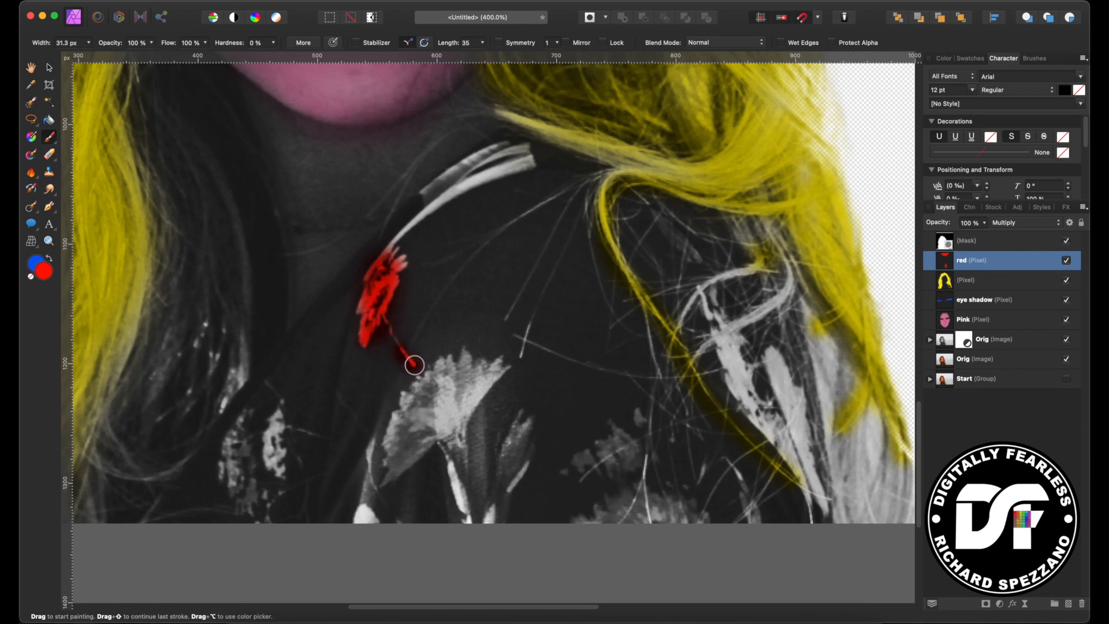
drag(407, 353, 479, 180)
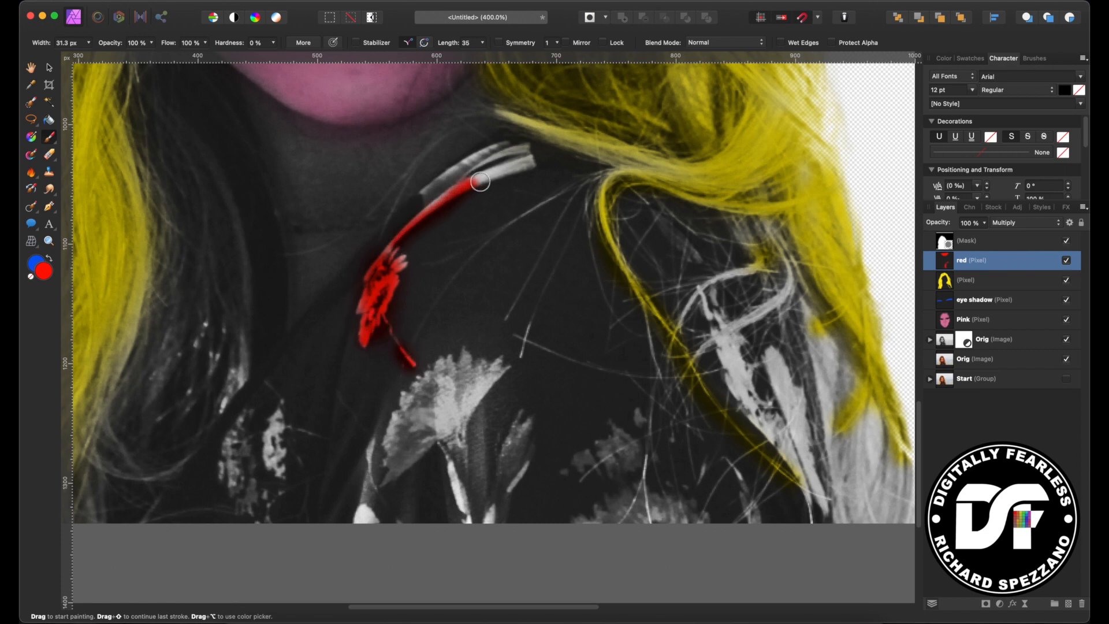
drag(496, 177, 449, 183)
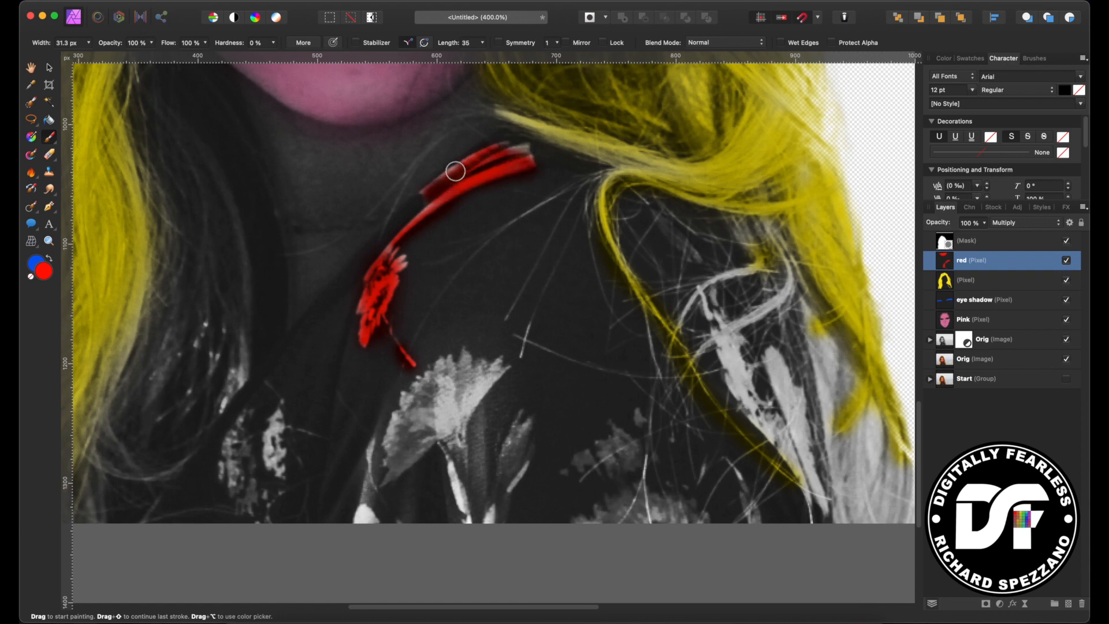
scroll(down, 3)
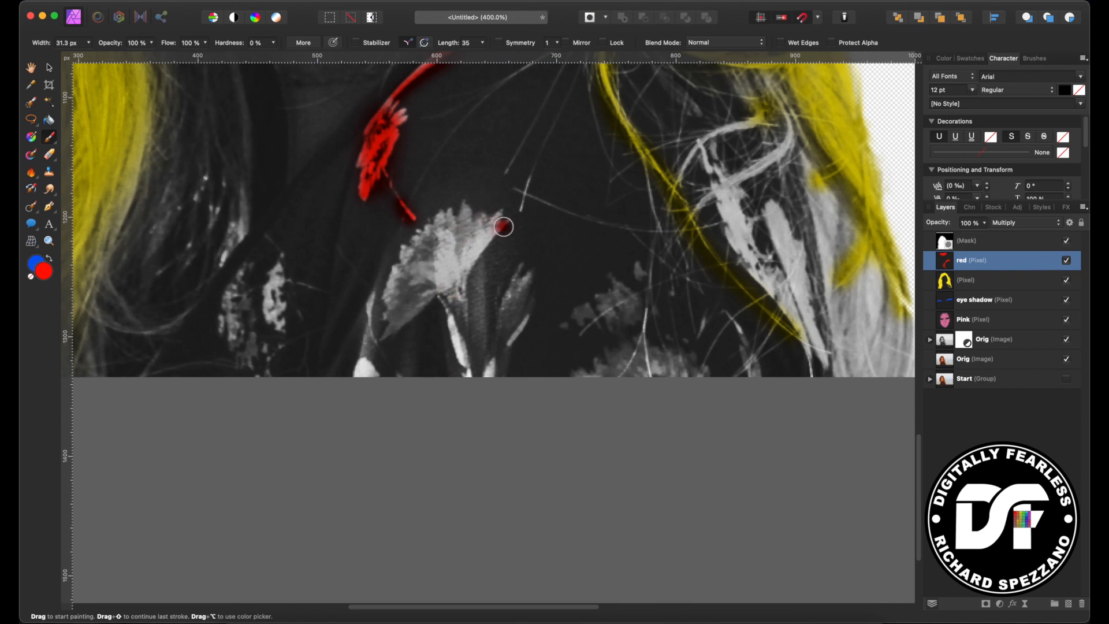
drag(503, 226, 460, 234)
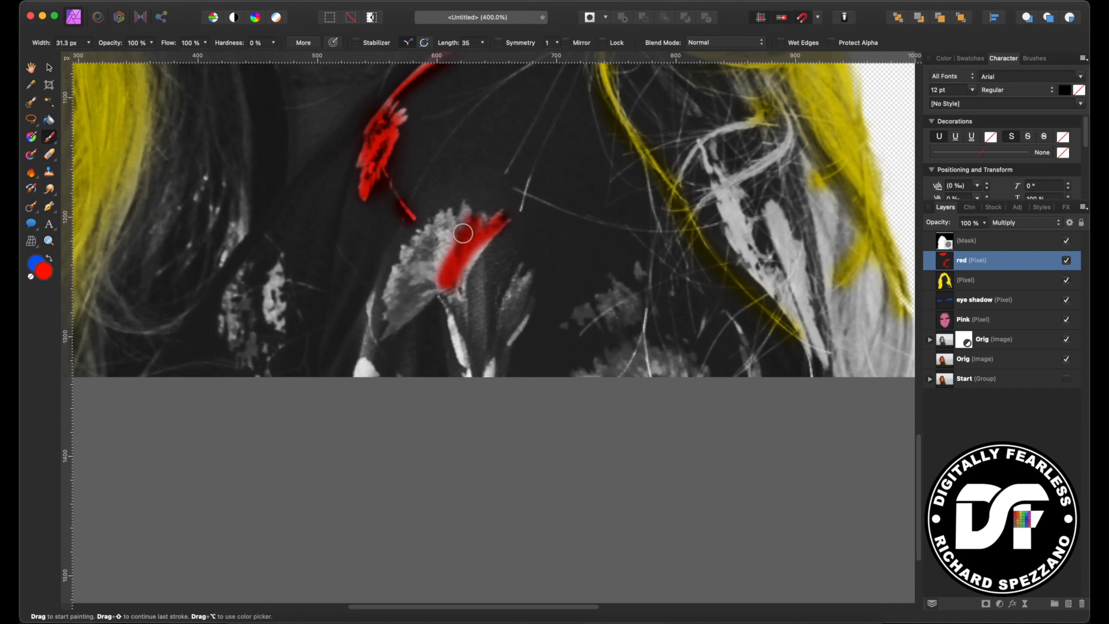
drag(461, 232, 440, 294)
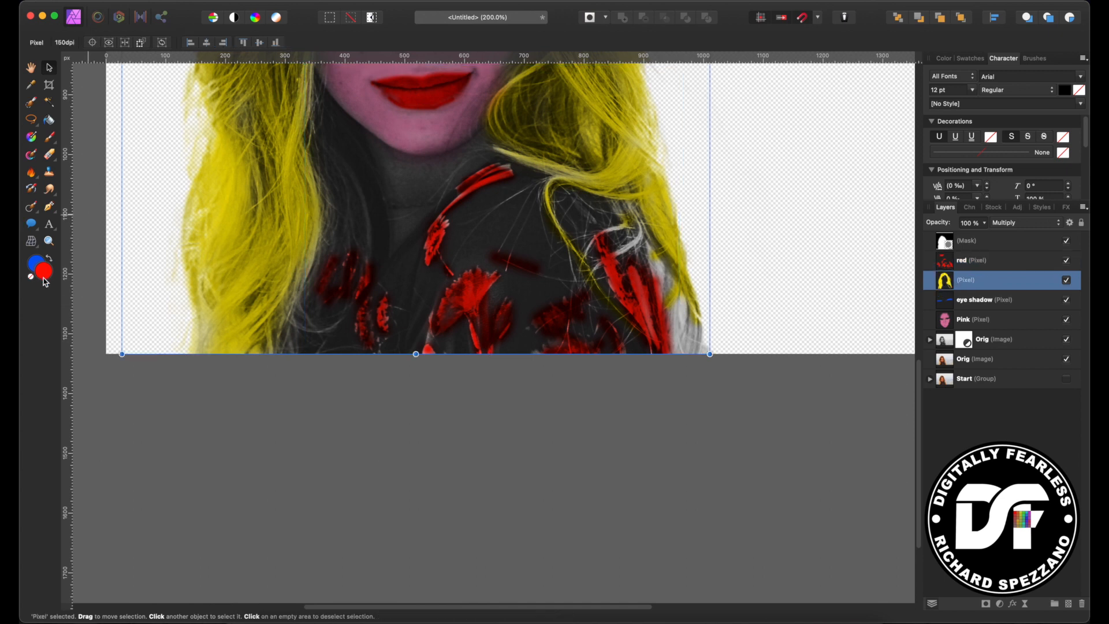
- Choose a saturated yellow as the painting colour in the Color Chooser
click(44, 273)
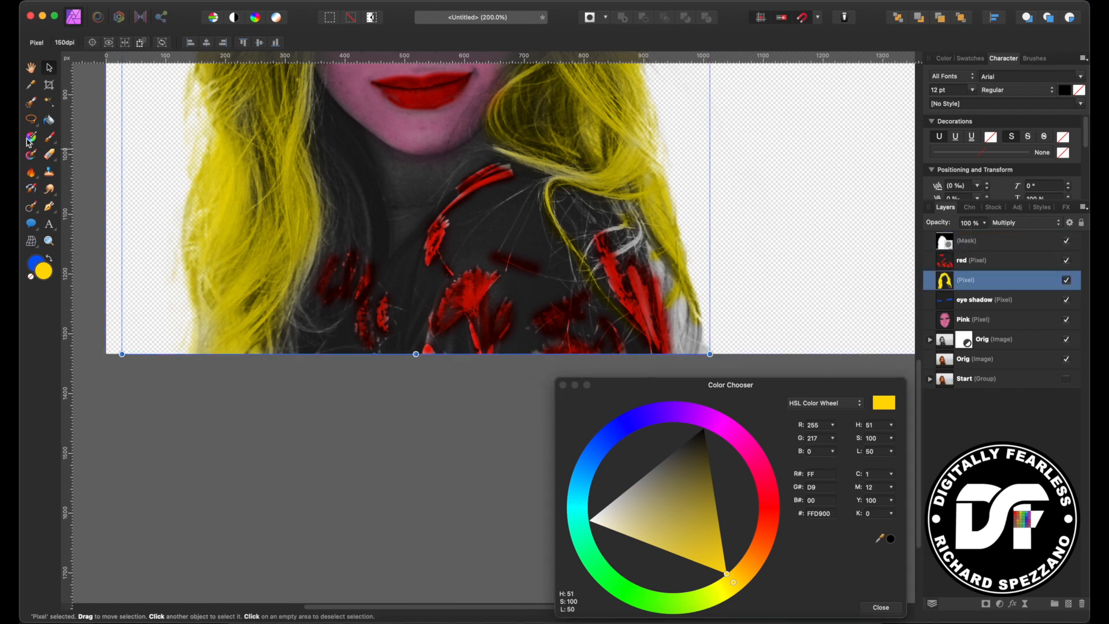
click(28, 139)
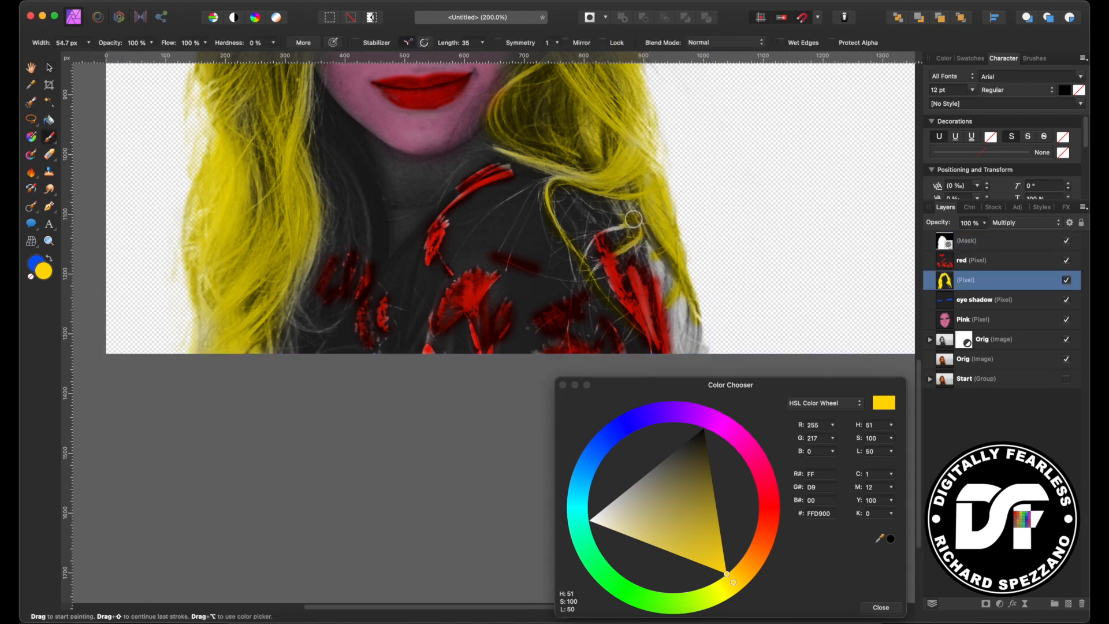
scroll(down, 3)
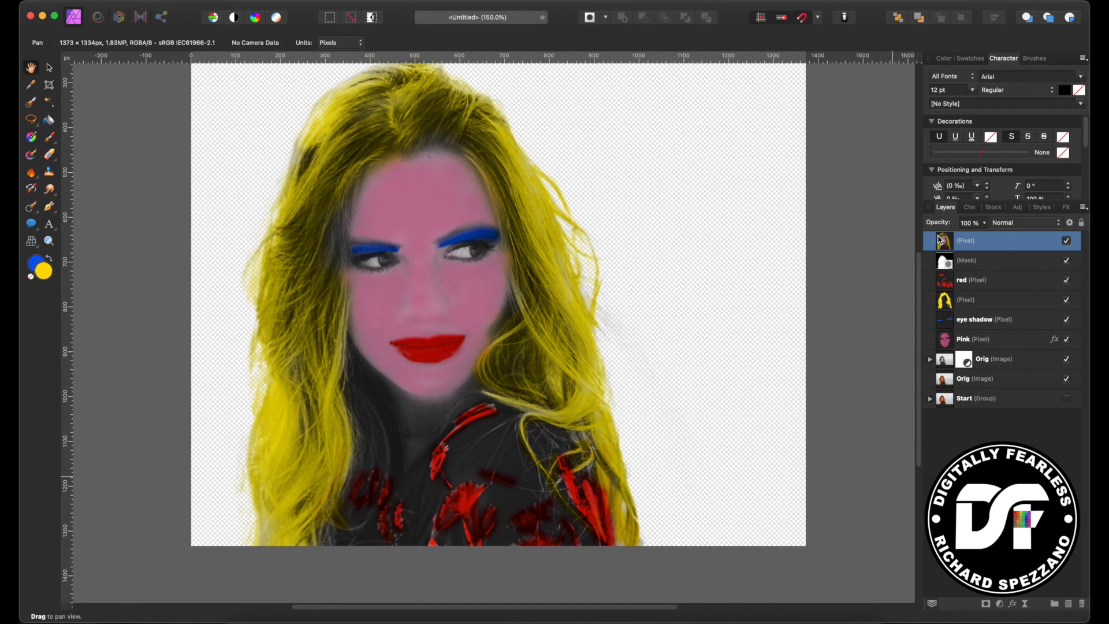
- Gather the painted colour layers into one group in the Layers panel
click(966, 260)
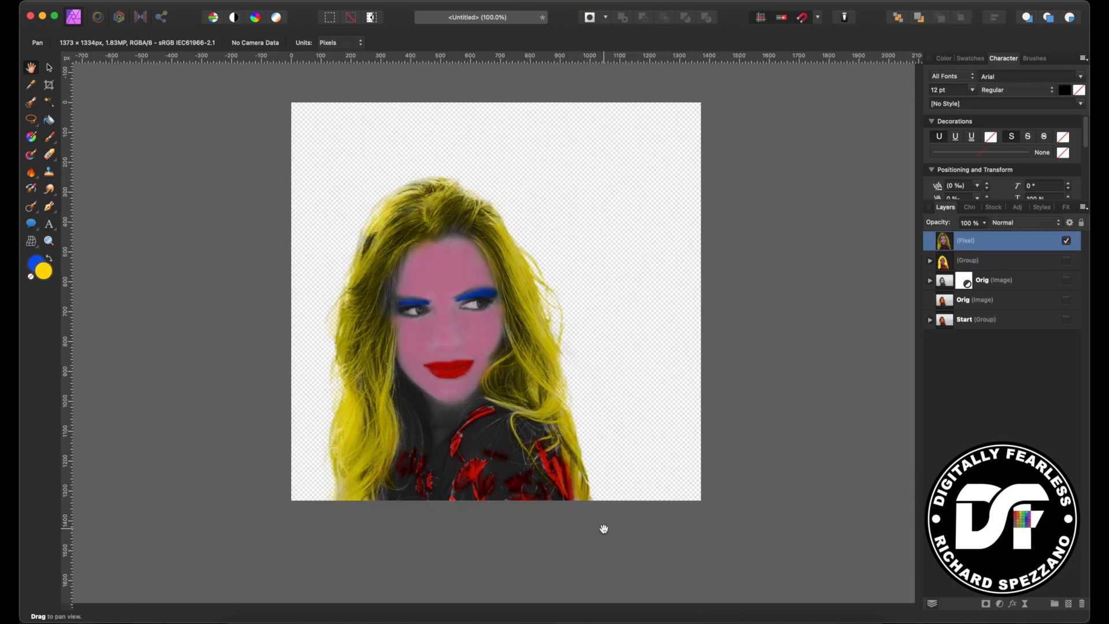
mouse_move(931, 614)
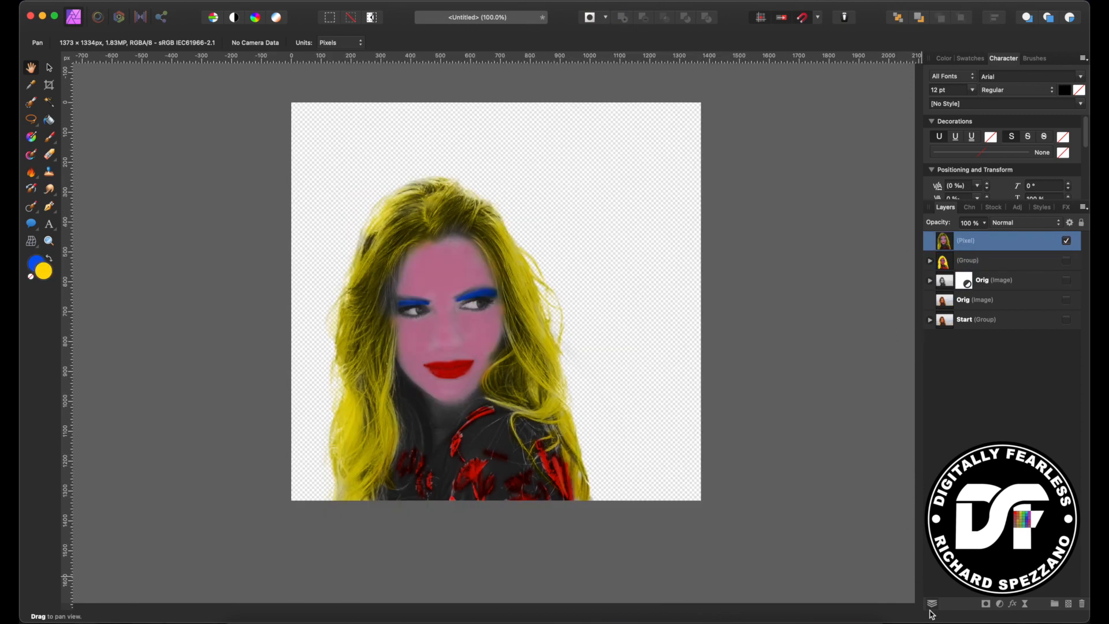
mouse_move(911, 221)
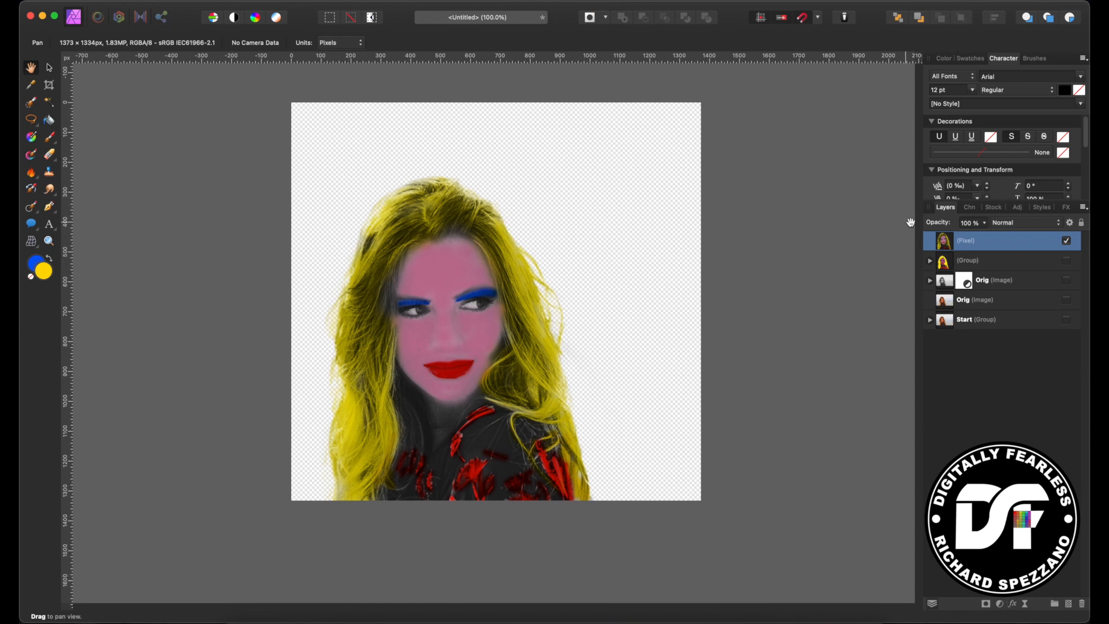
mouse_move(1069, 260)
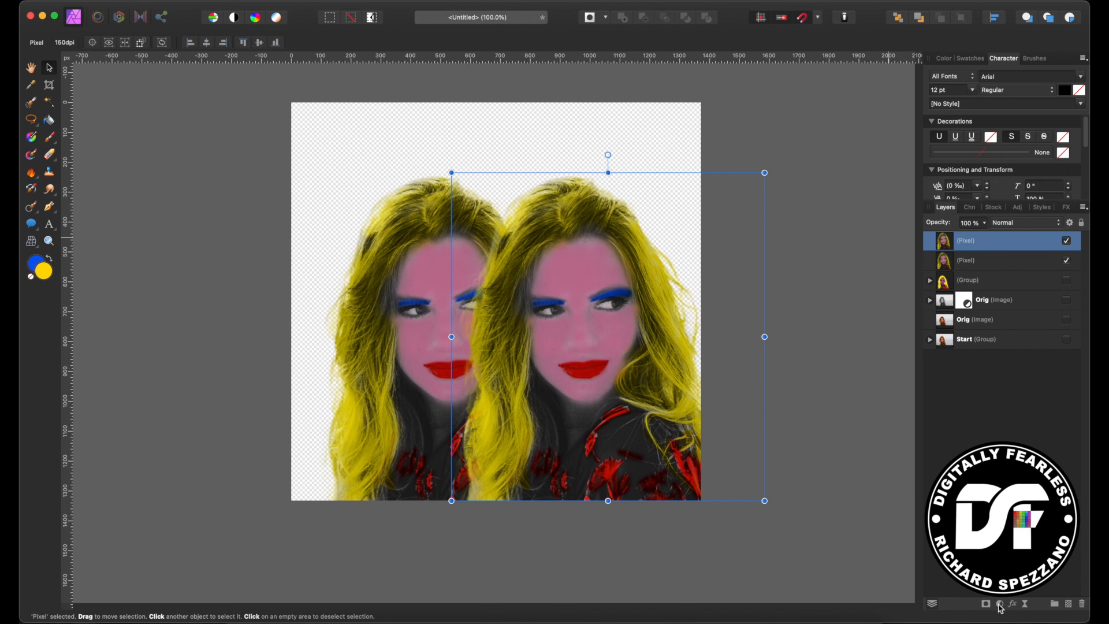
- Add an HSL adjustment to the copy and shift hue and saturation until its hair is vivid orange
click(996, 604)
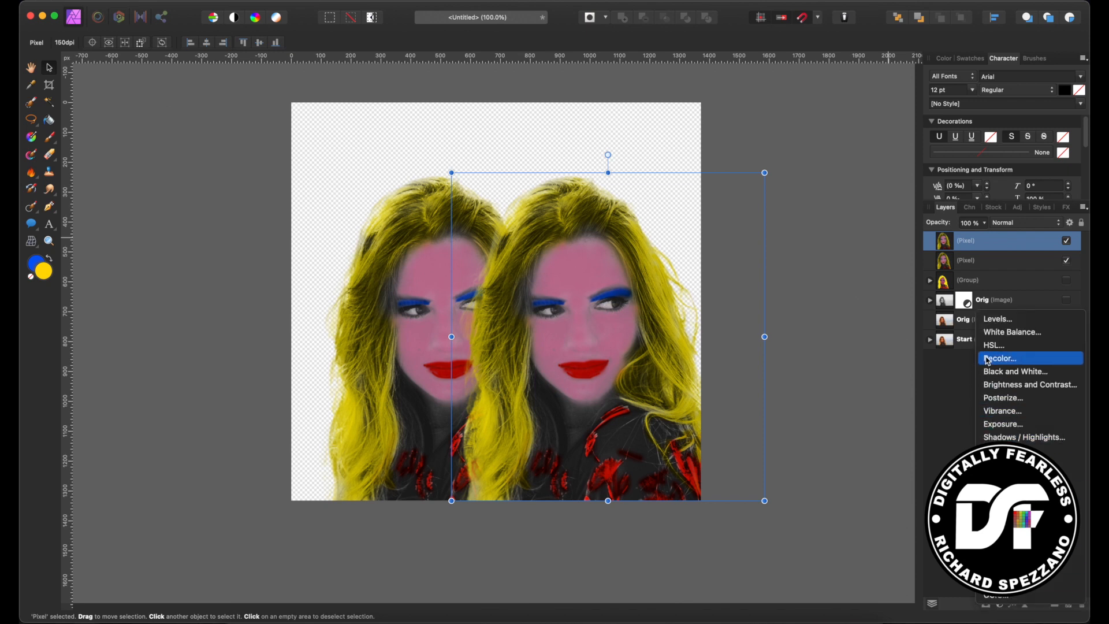
click(994, 345)
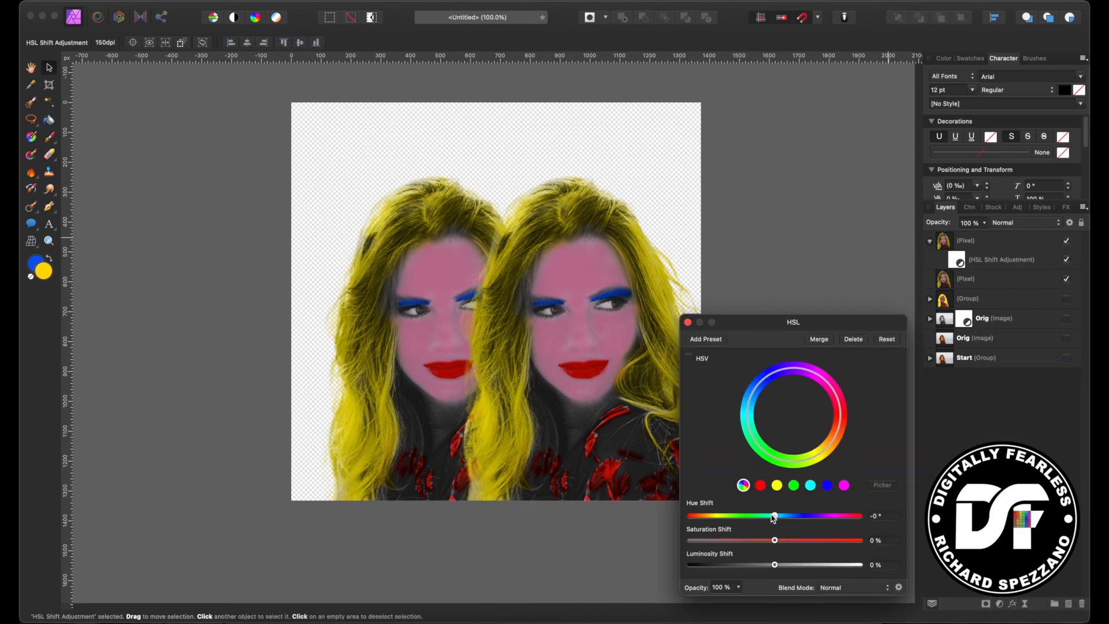
drag(773, 516, 741, 516)
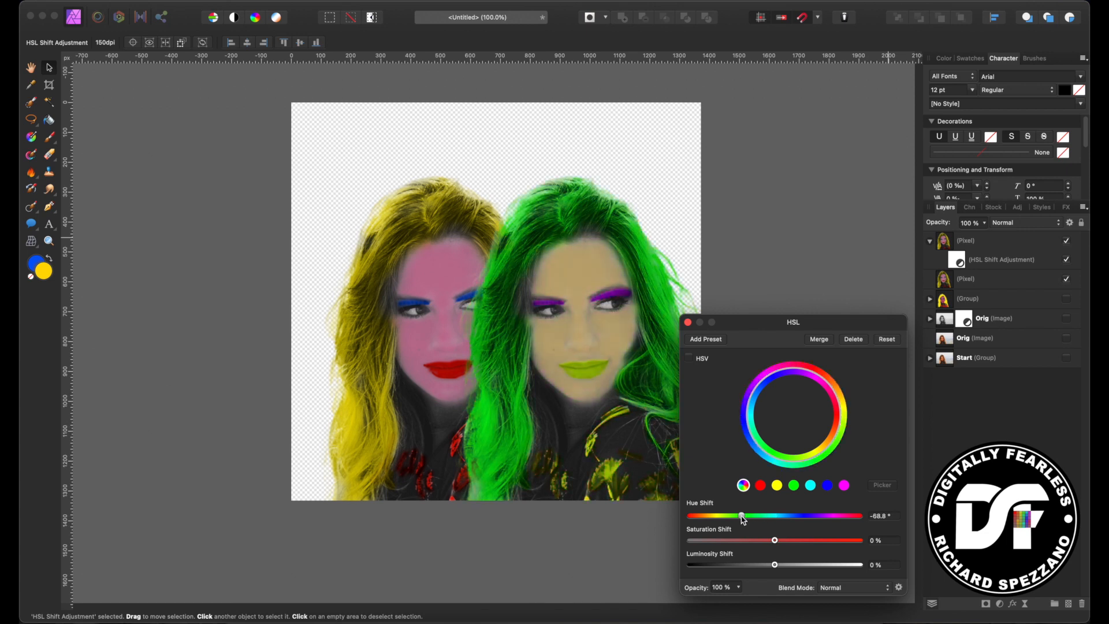
drag(742, 515, 802, 516)
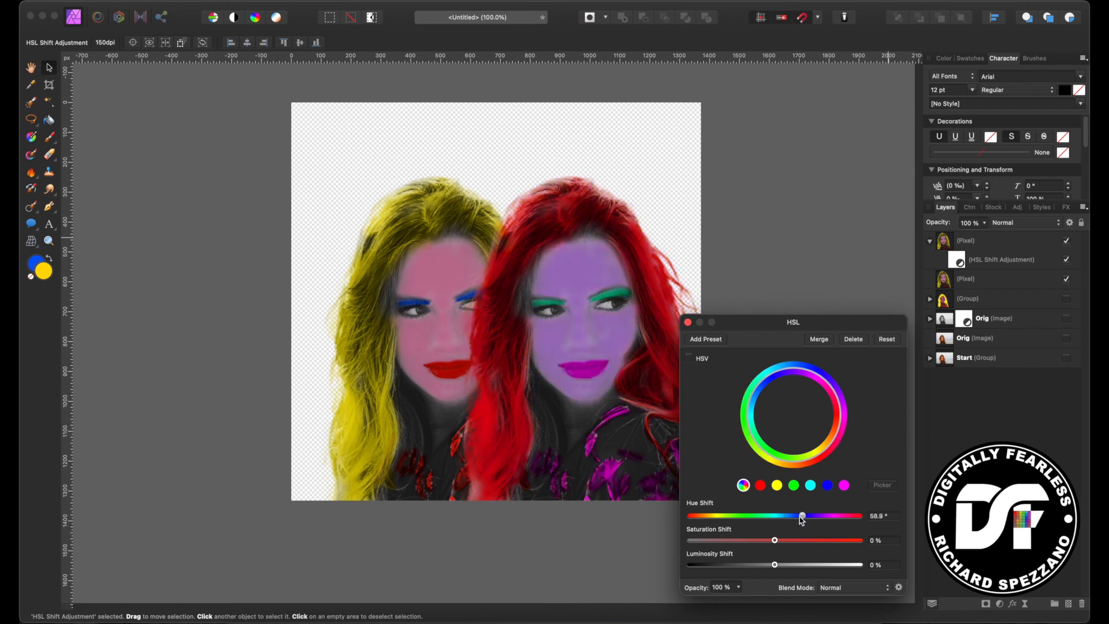
drag(802, 516, 794, 516)
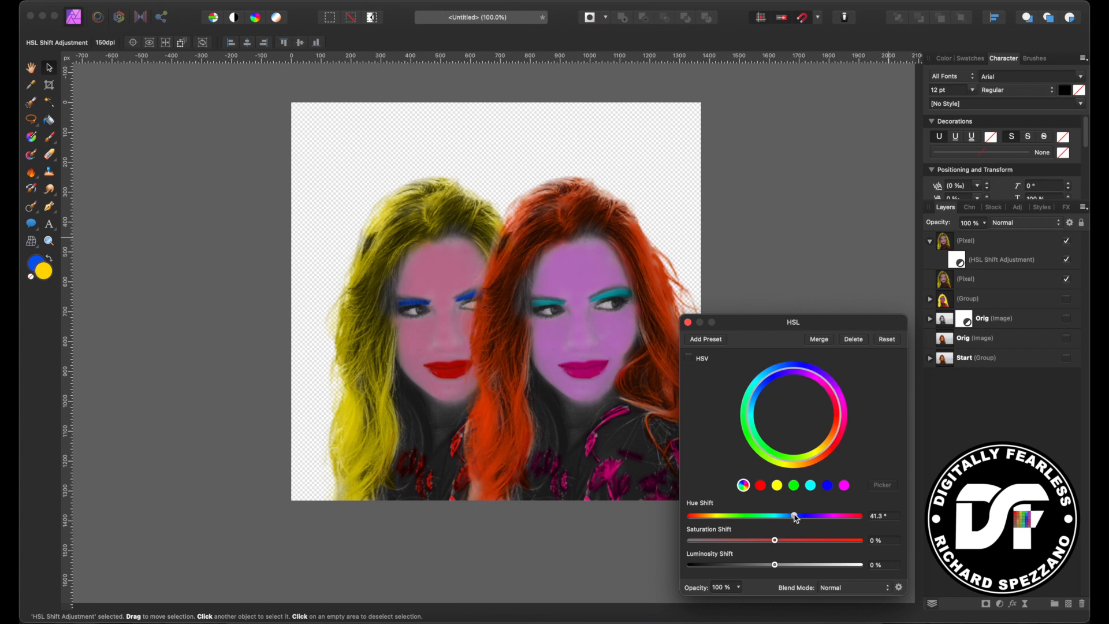
drag(794, 515, 805, 516)
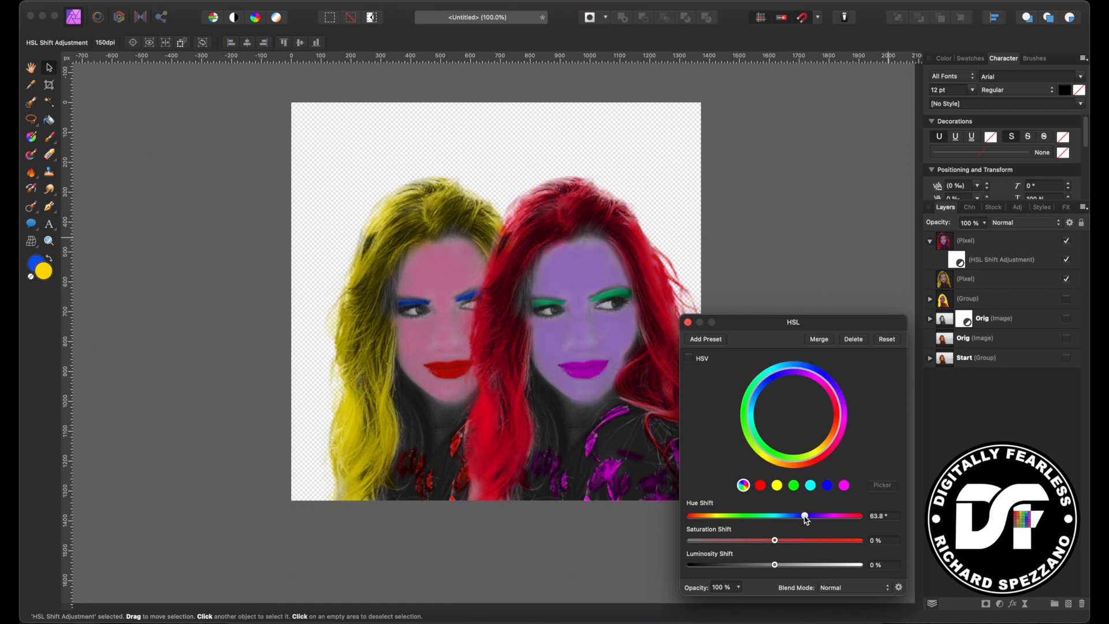
drag(804, 515, 854, 515)
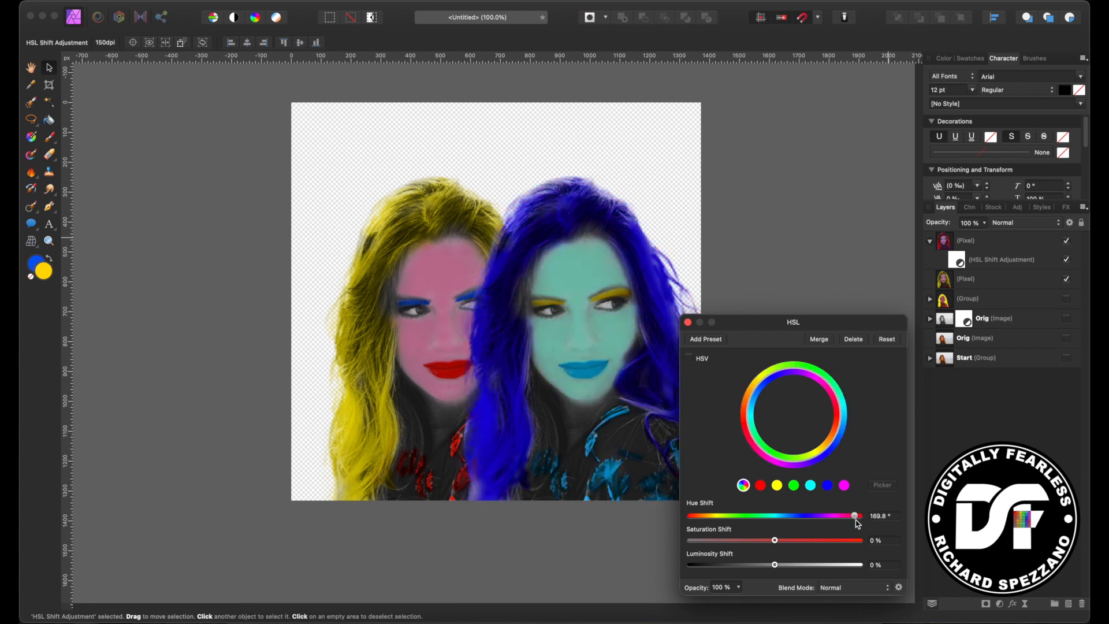
drag(854, 515, 687, 515)
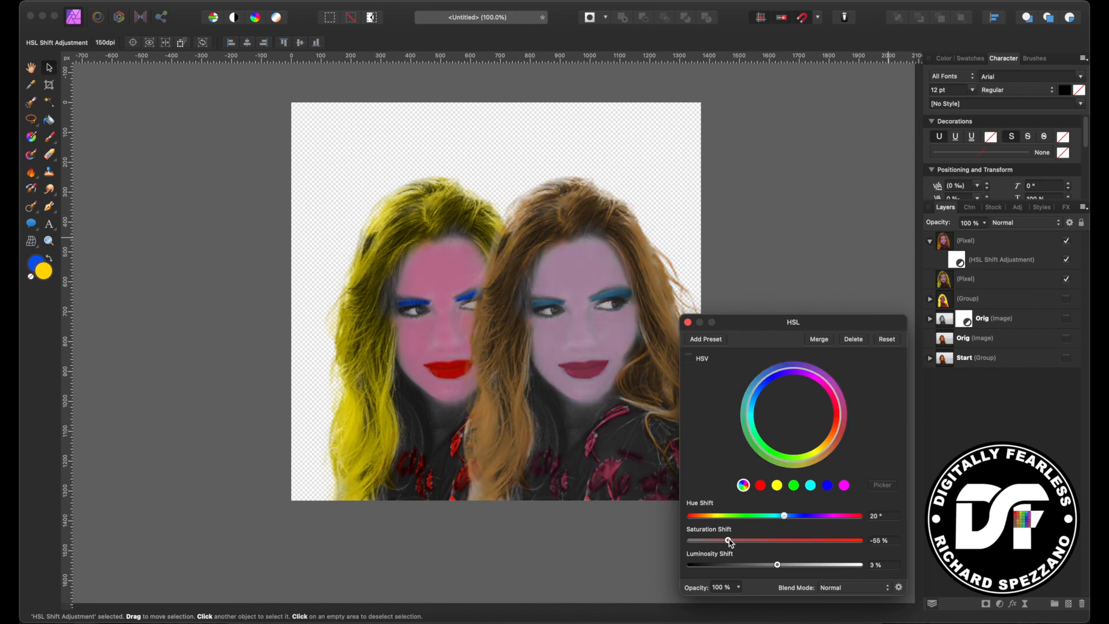
drag(730, 540, 778, 541)
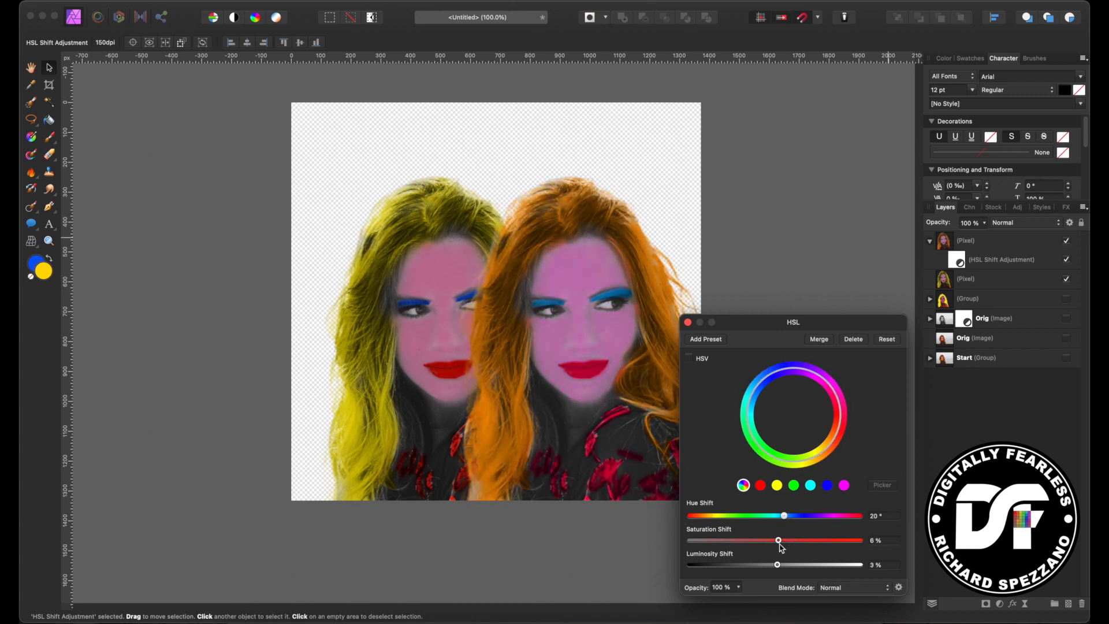
drag(778, 541, 787, 541)
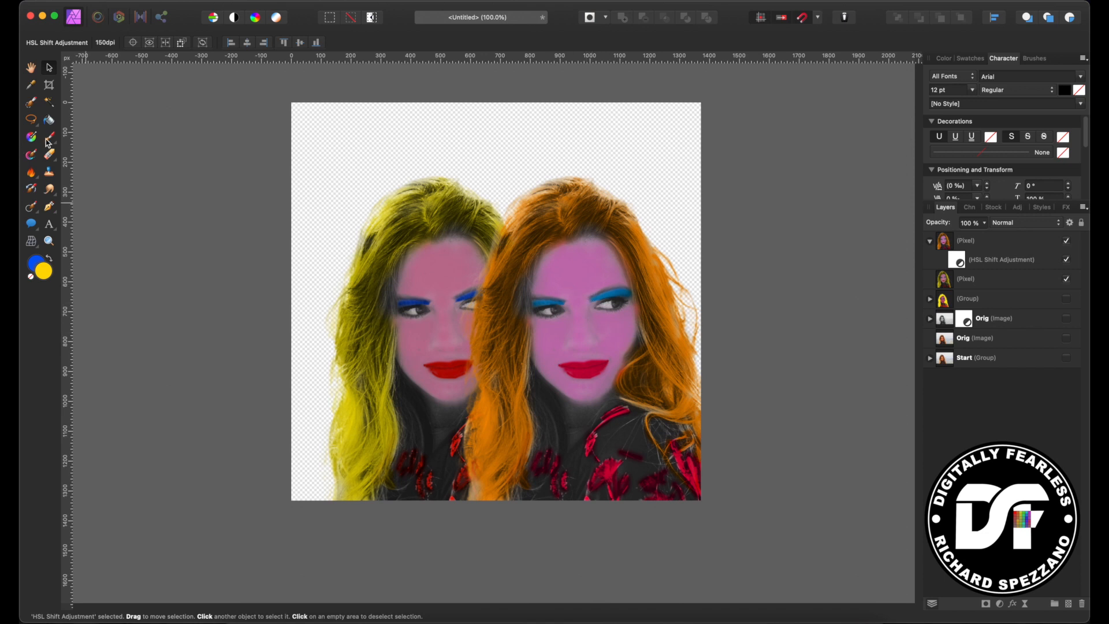
- Hide the orange-haired HSL copy so a single yellow portrait shows
click(965, 241)
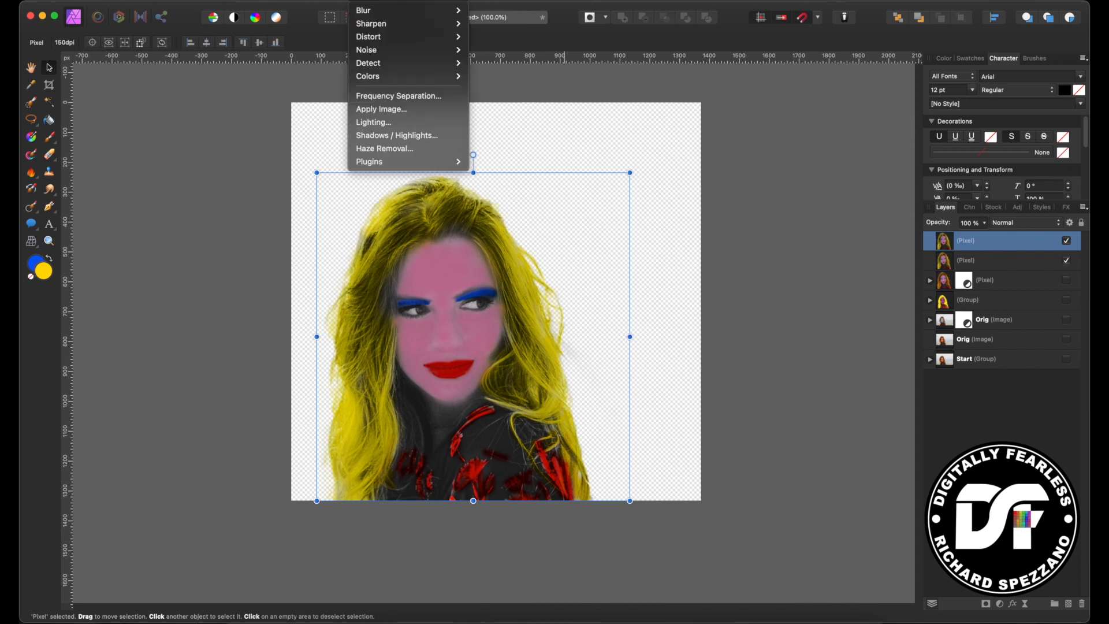
mouse_move(368, 76)
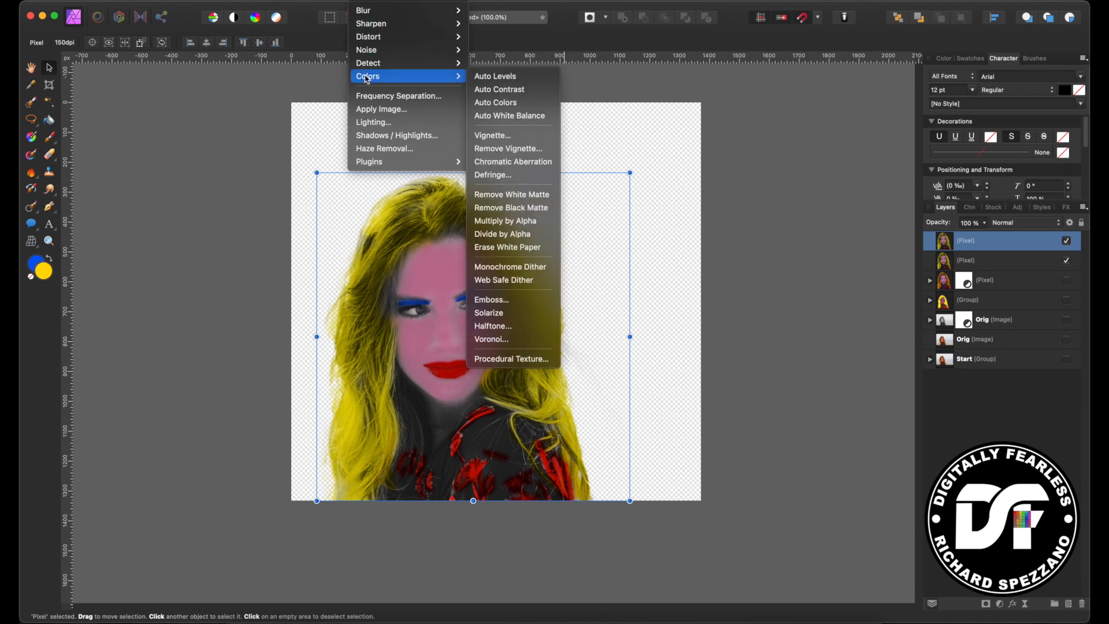
mouse_move(493, 326)
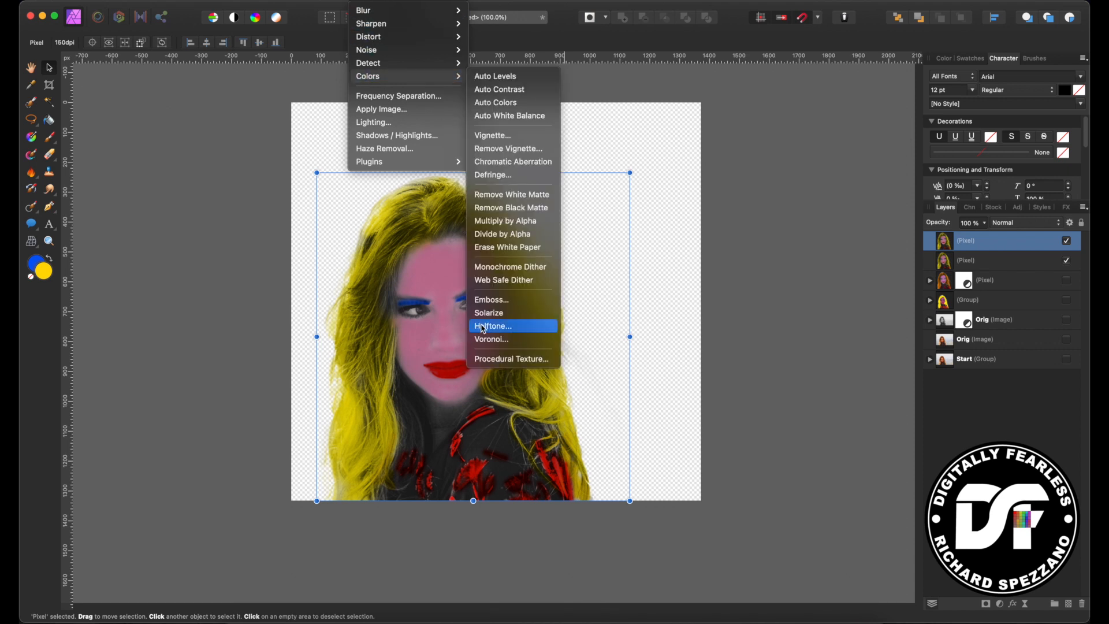
- Apply a Halftone filter with round colour dots and a fine cell size around 15–18
click(492, 326)
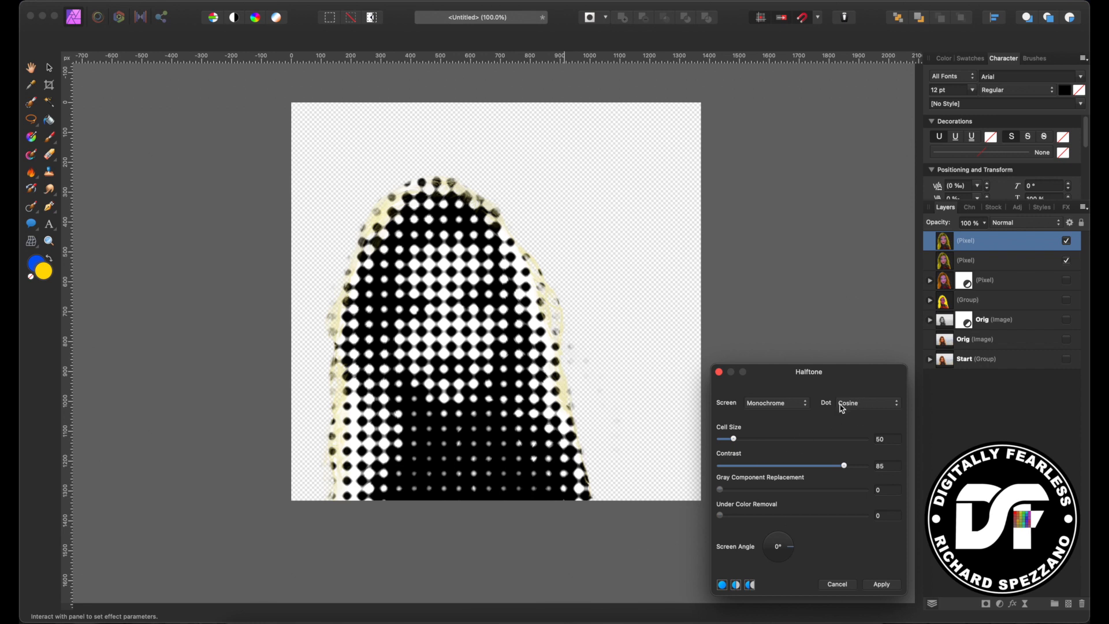
click(865, 402)
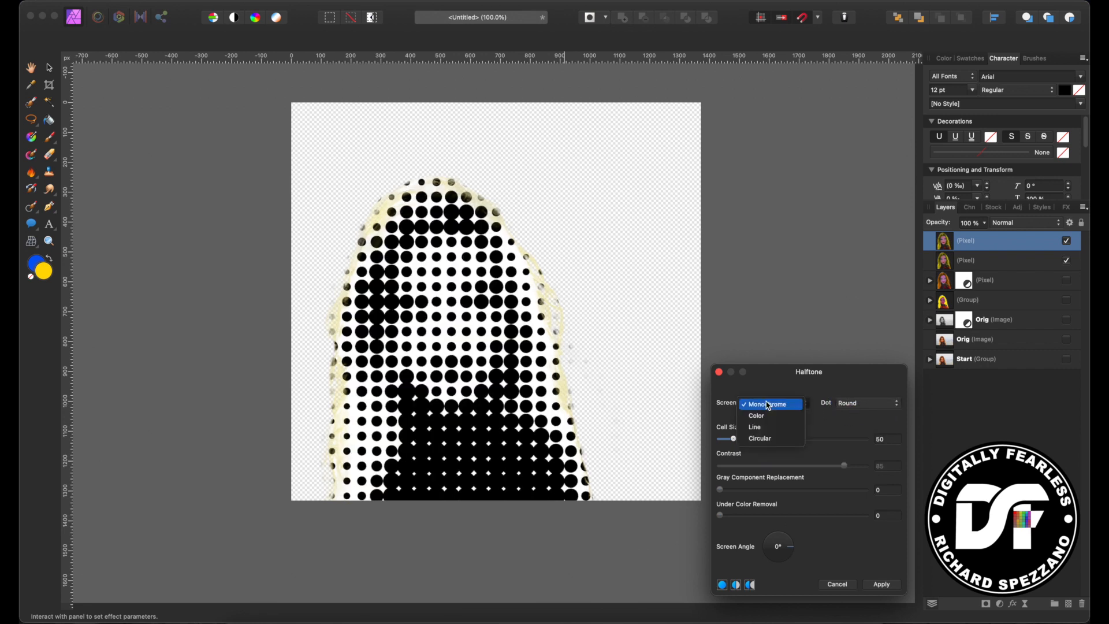
click(756, 415)
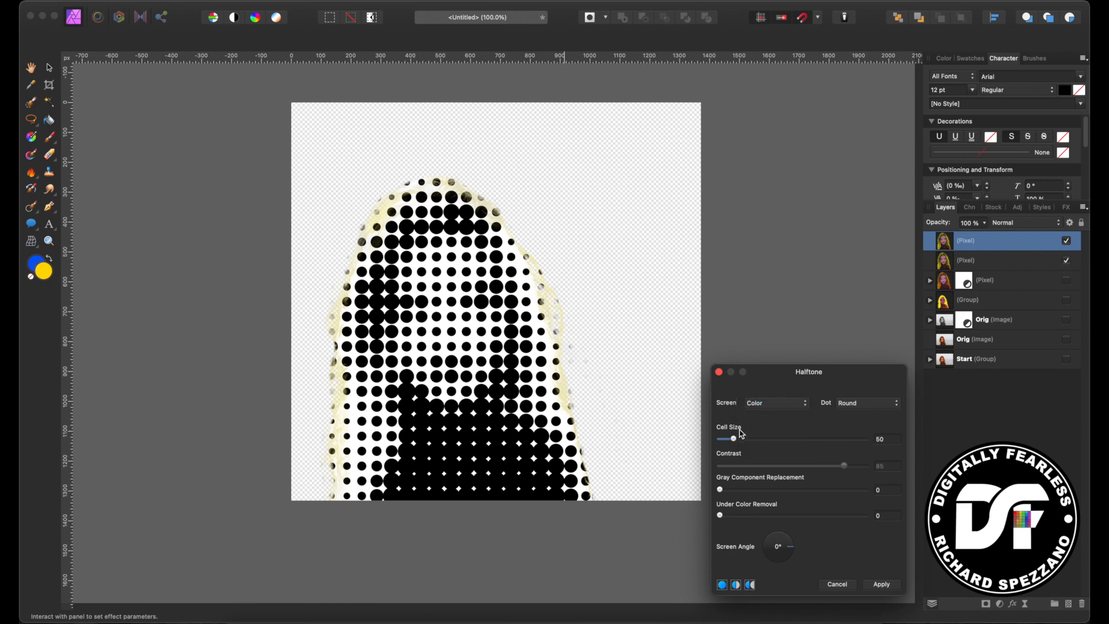
drag(734, 440, 720, 439)
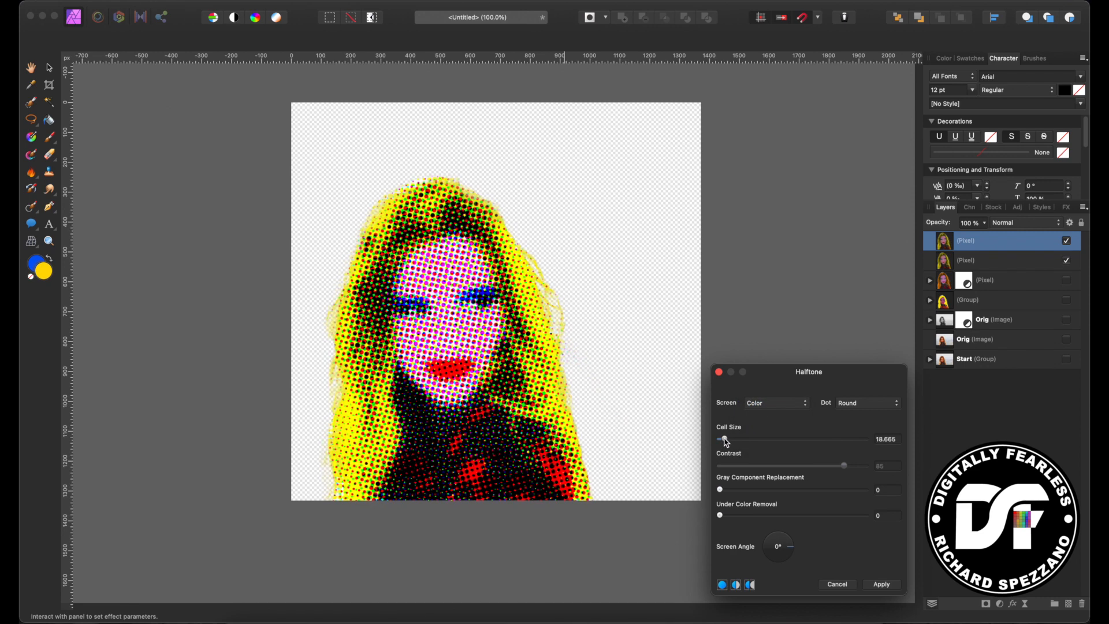
drag(726, 440, 720, 439)
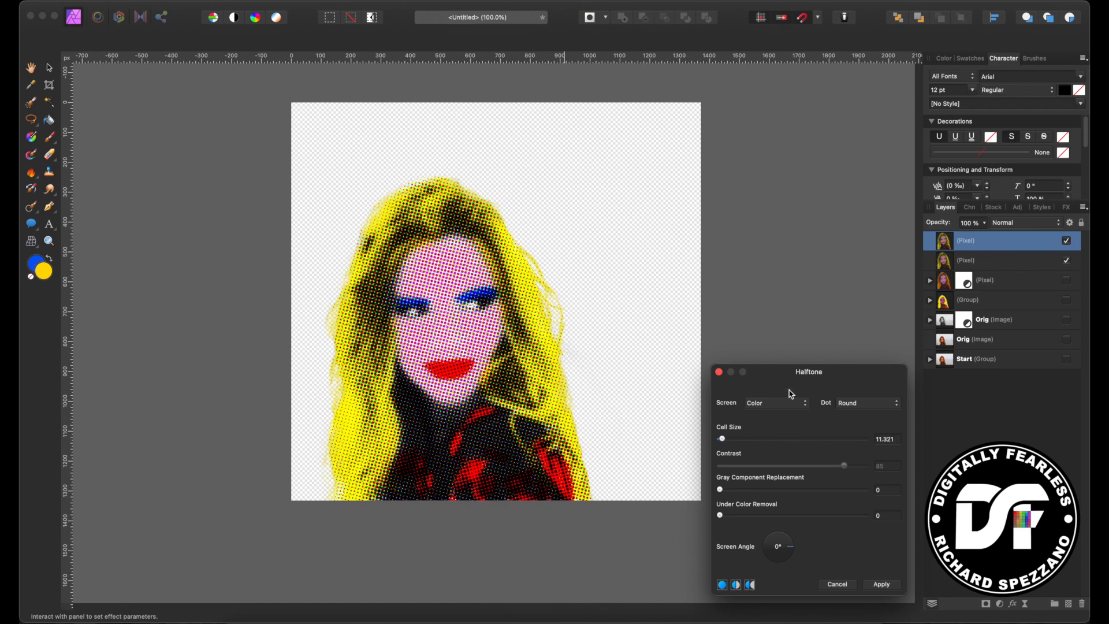
drag(721, 440, 726, 439)
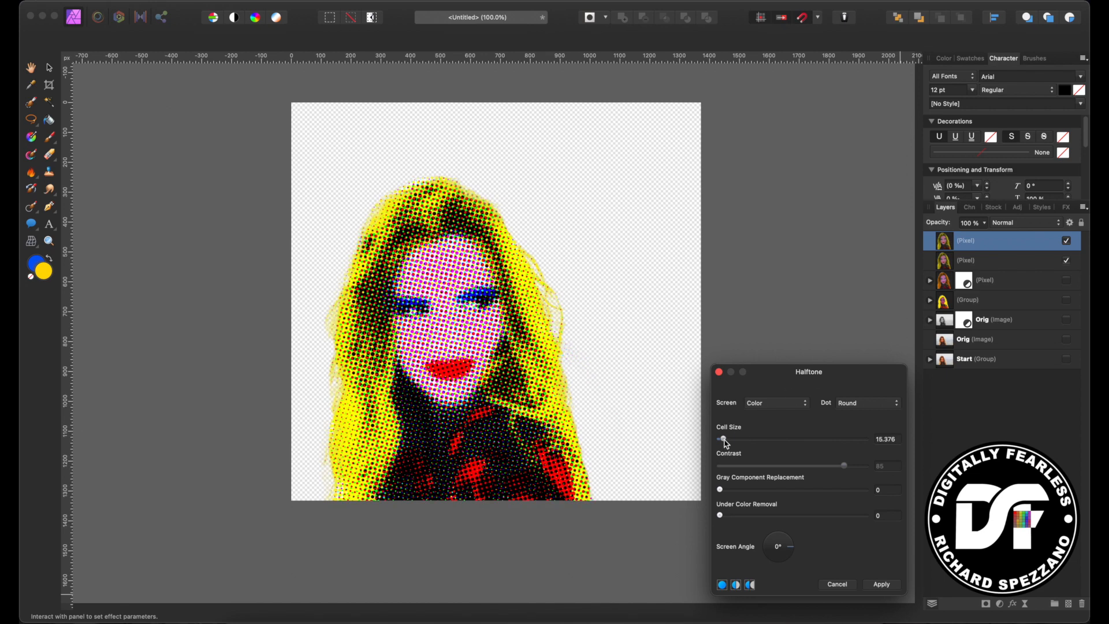
drag(720, 439, 724, 439)
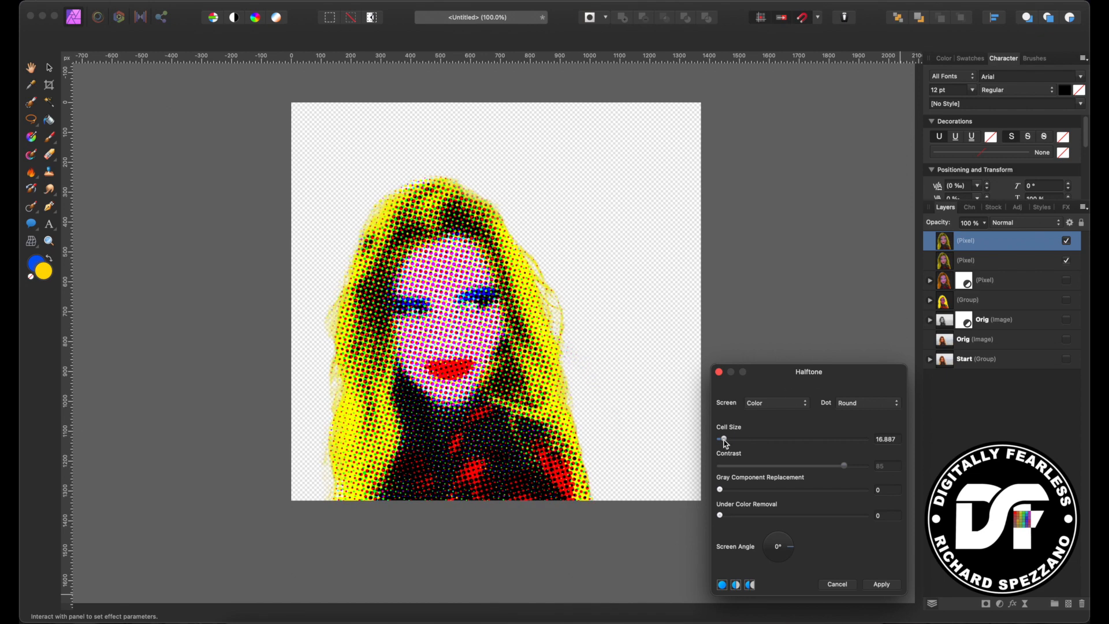
drag(725, 439, 716, 439)
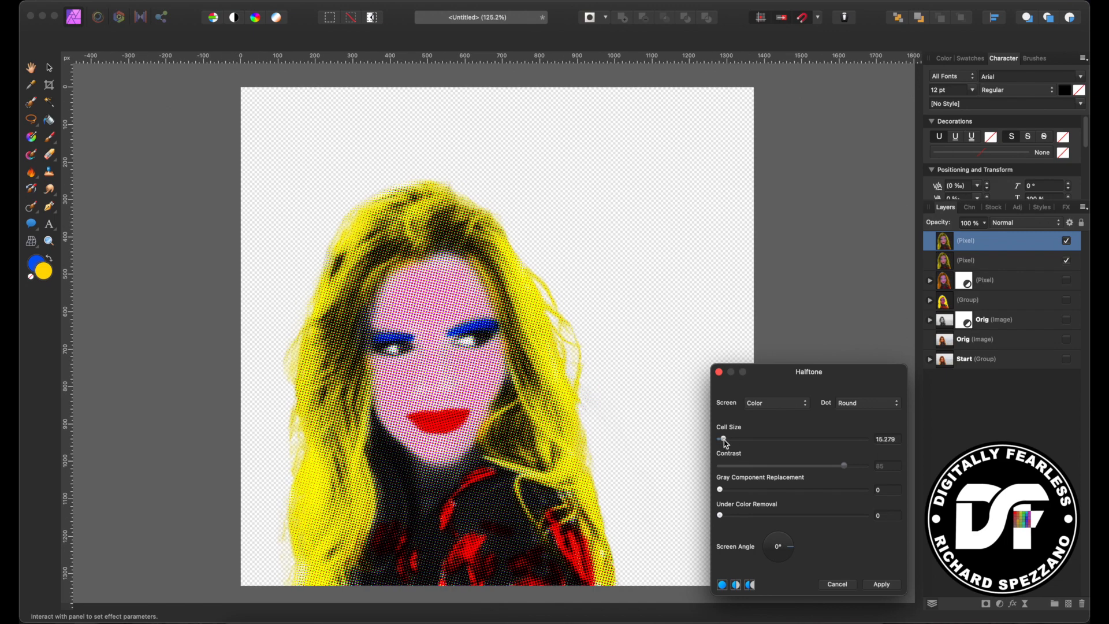
drag(721, 439, 726, 439)
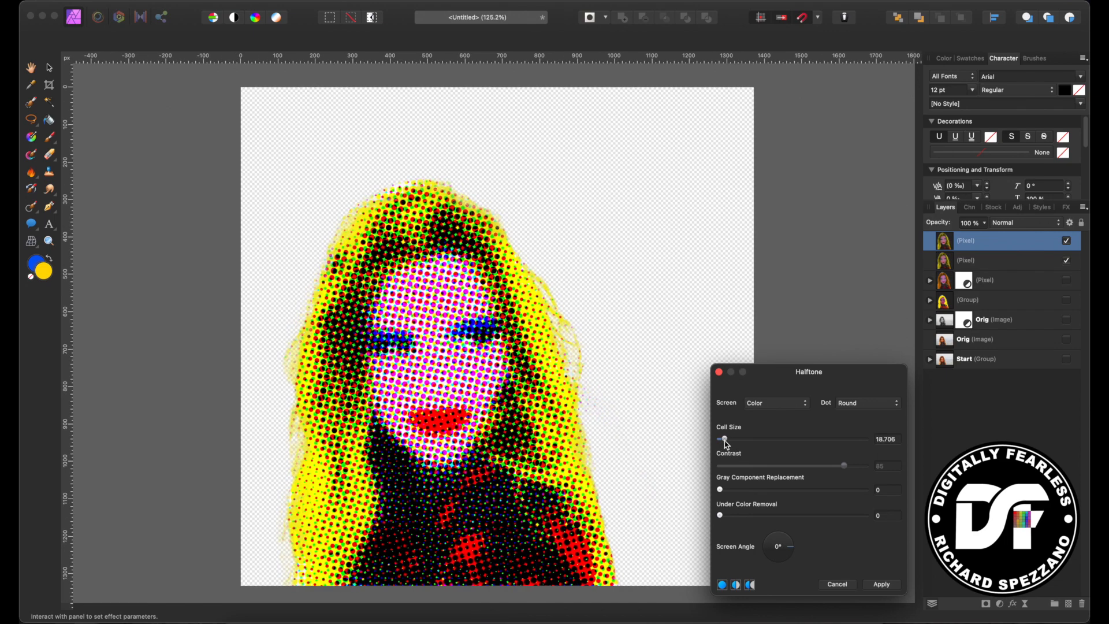
drag(723, 439, 720, 439)
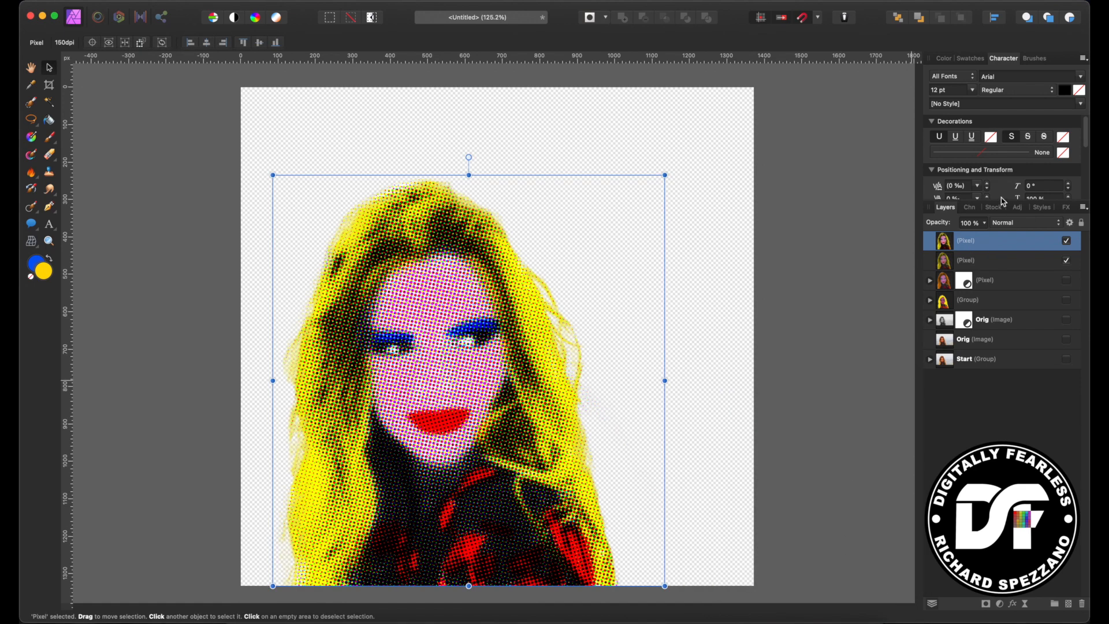
- Set the top halftone portrait layer's blend mode to Soft Light
click(1026, 223)
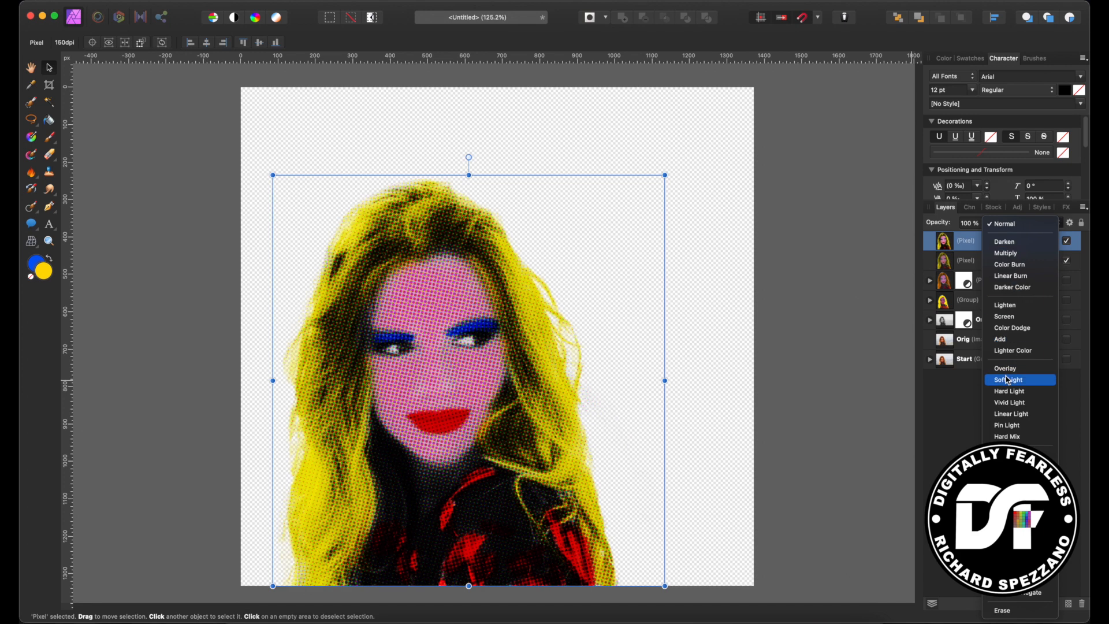
click(1008, 379)
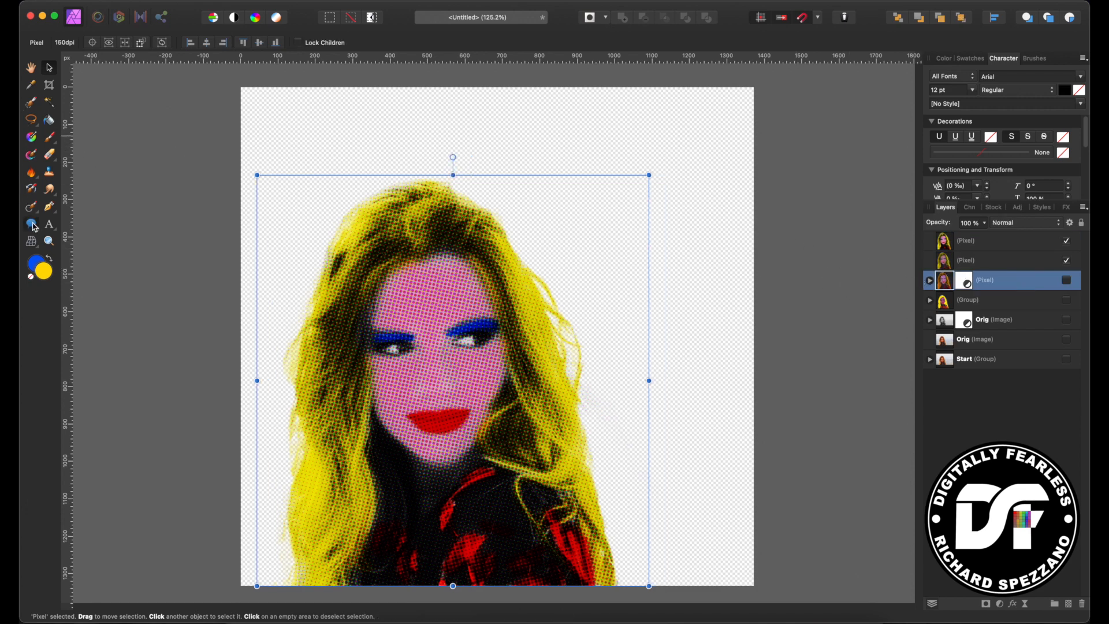
- Draw a rectangle covering the whole canvas and fill it with aqua
click(31, 224)
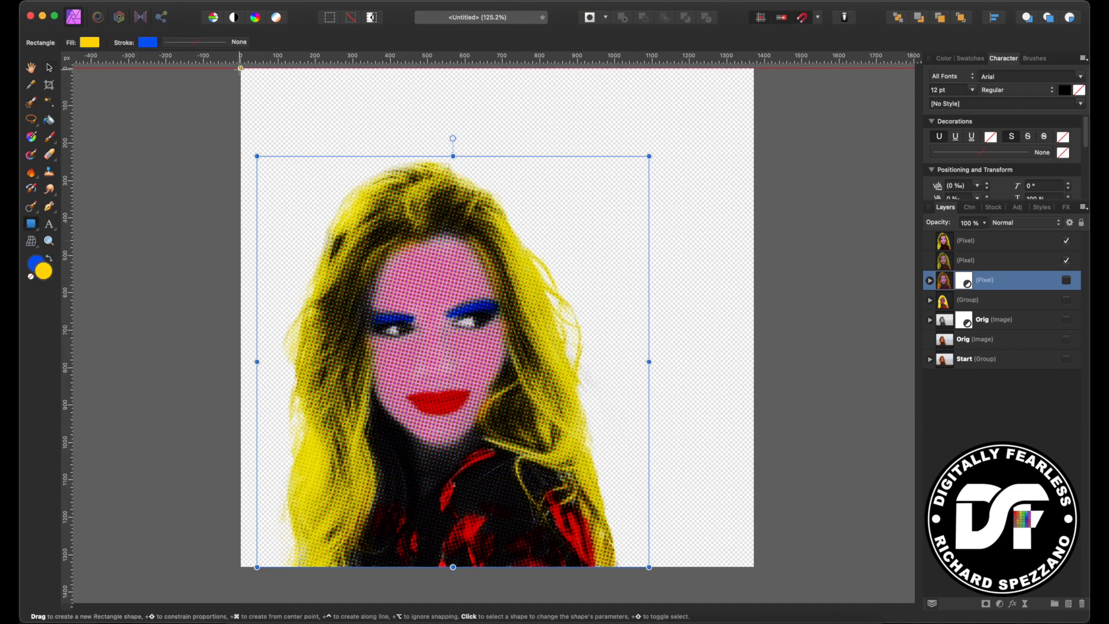
drag(255, 70, 729, 573)
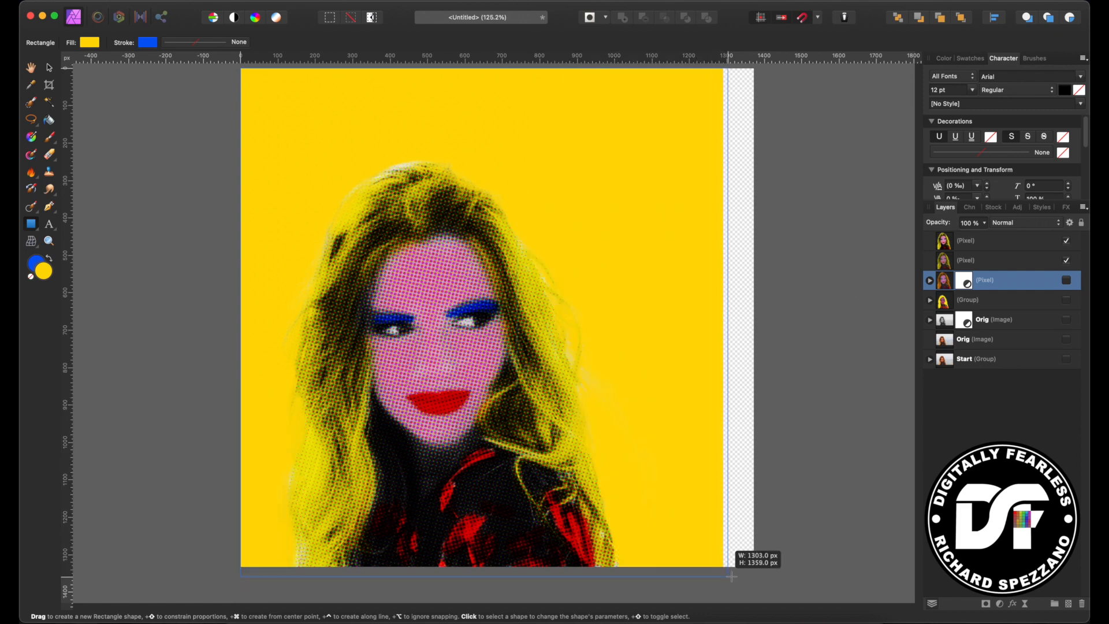
drag(242, 69, 754, 566)
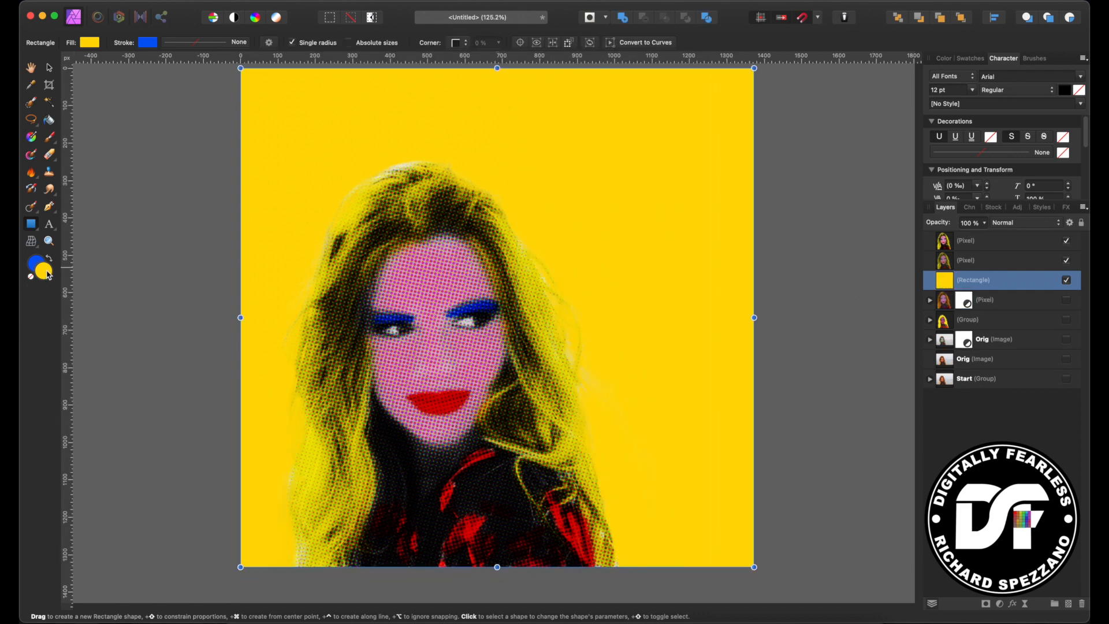
click(89, 43)
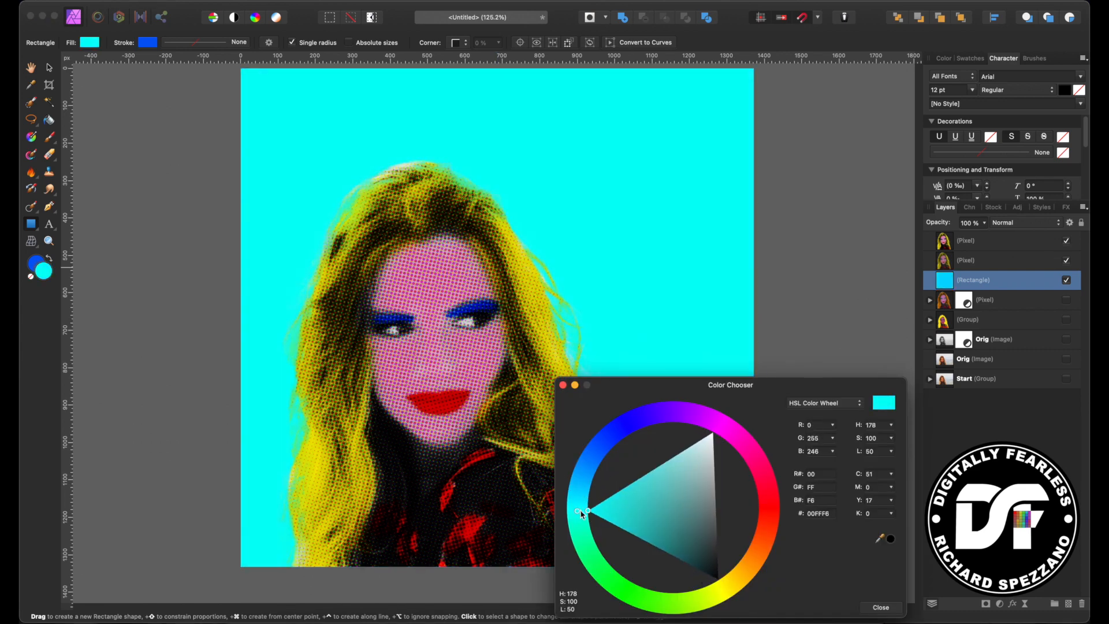
drag(580, 513, 578, 501)
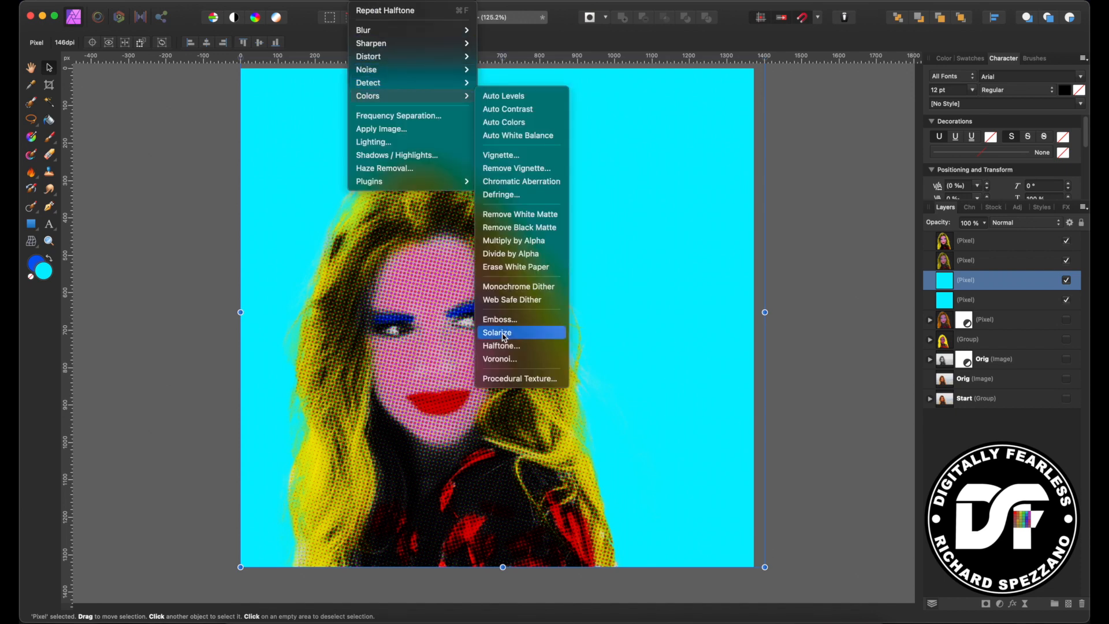
- Apply a Halftone filter with a Circular screen, tuning the cell size of the rings
click(497, 333)
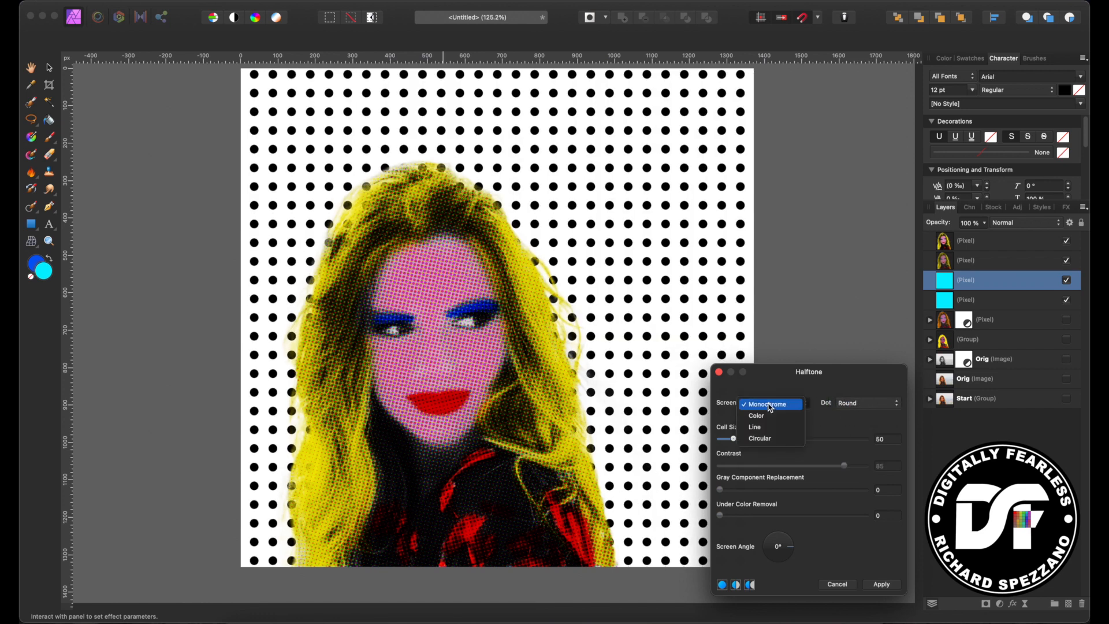
mouse_move(756, 428)
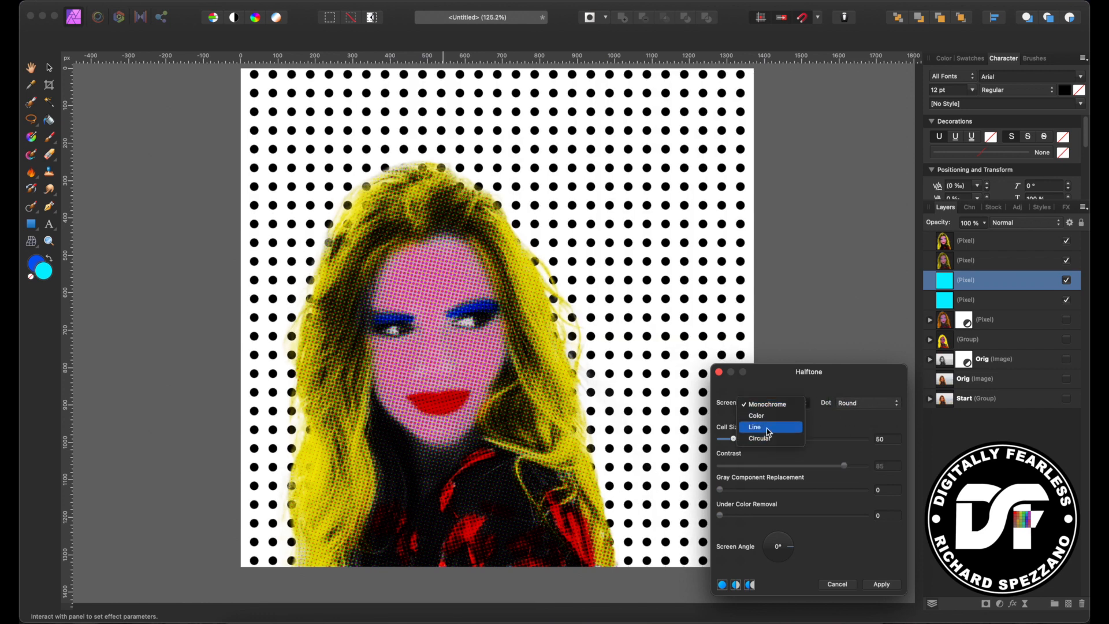
click(758, 436)
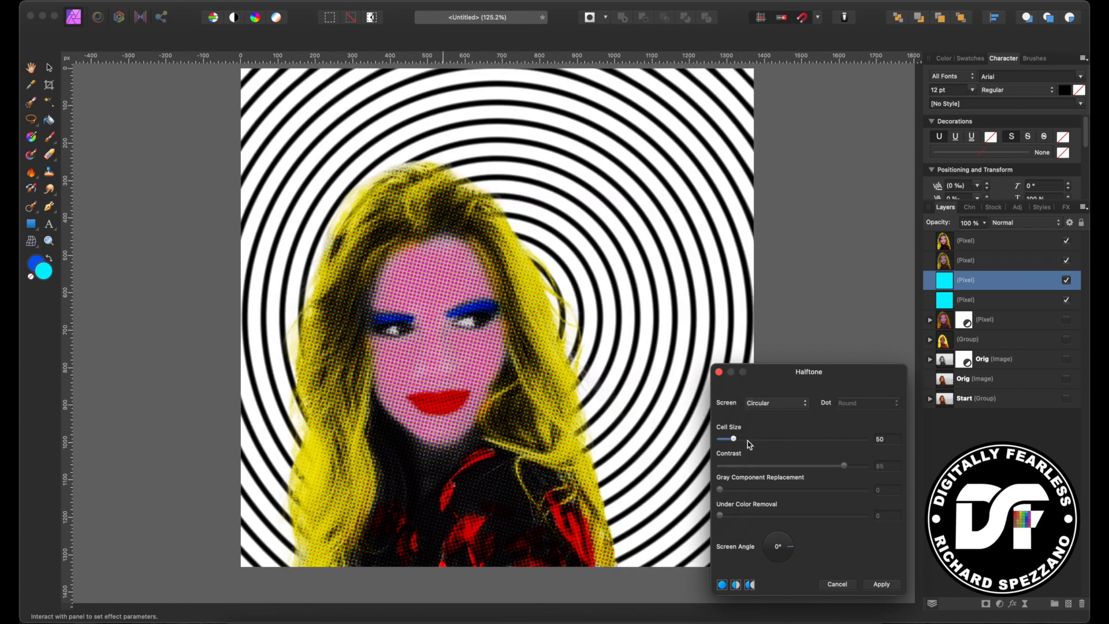
drag(733, 439, 739, 439)
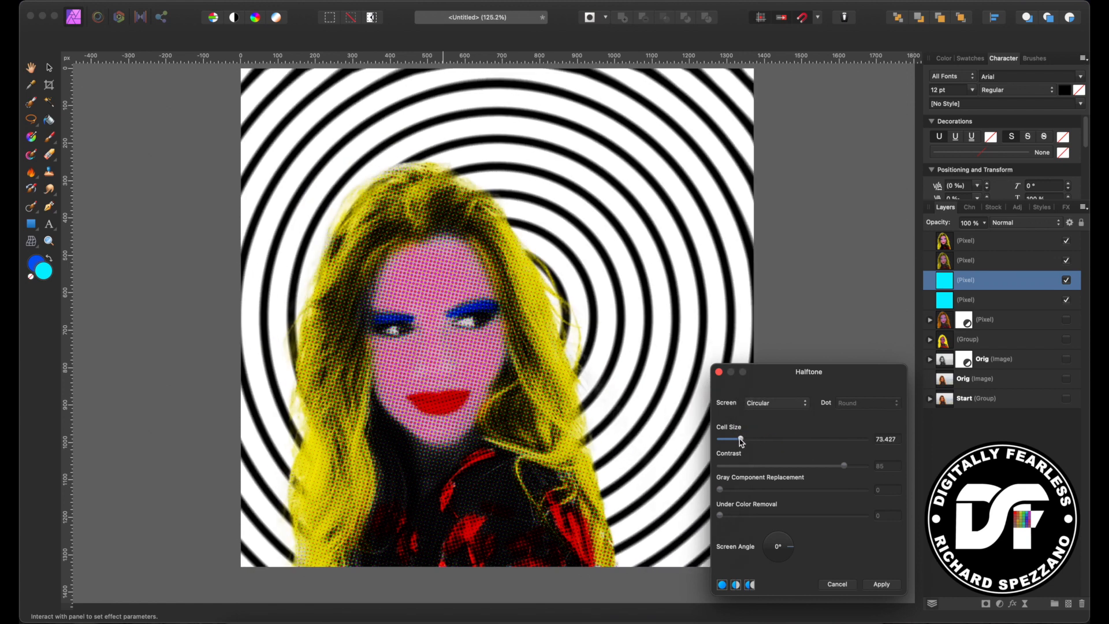
drag(736, 439, 732, 440)
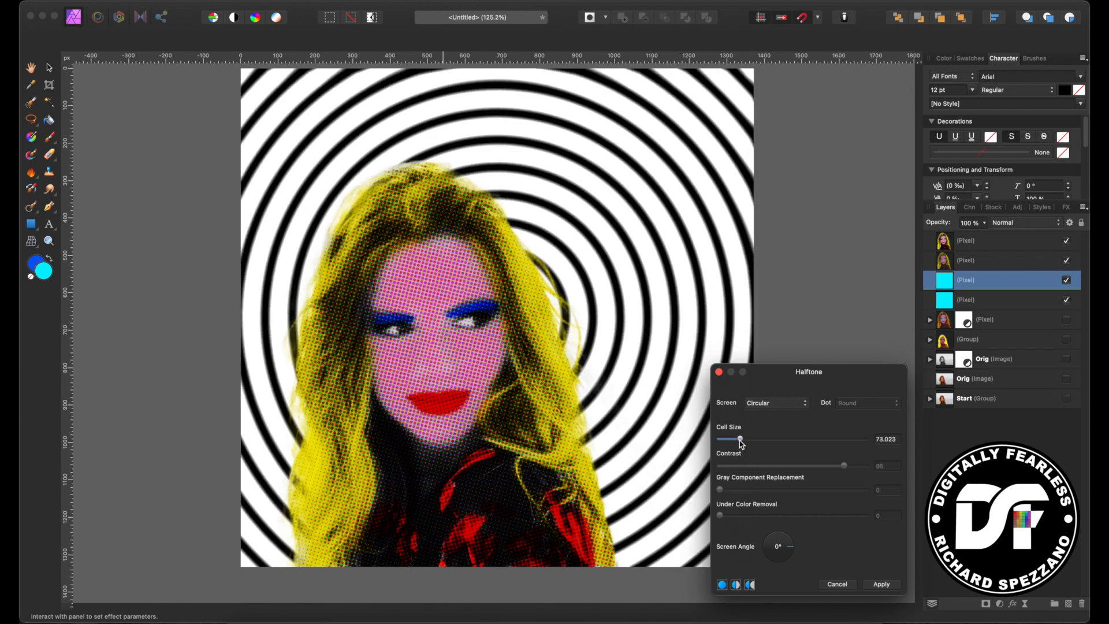
drag(740, 439, 730, 439)
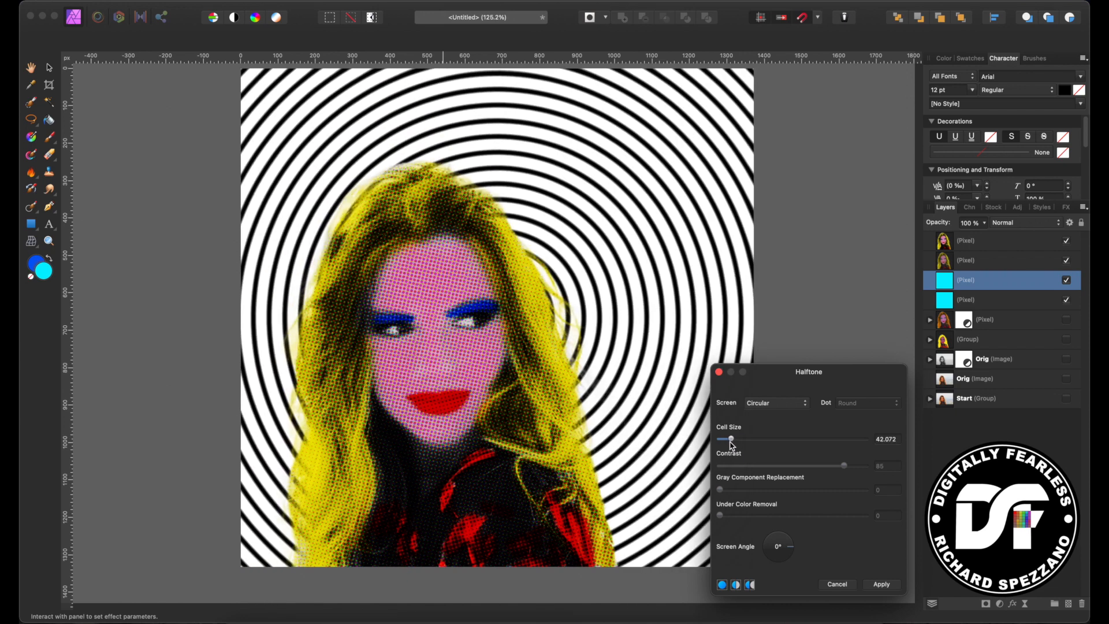
drag(733, 439, 727, 439)
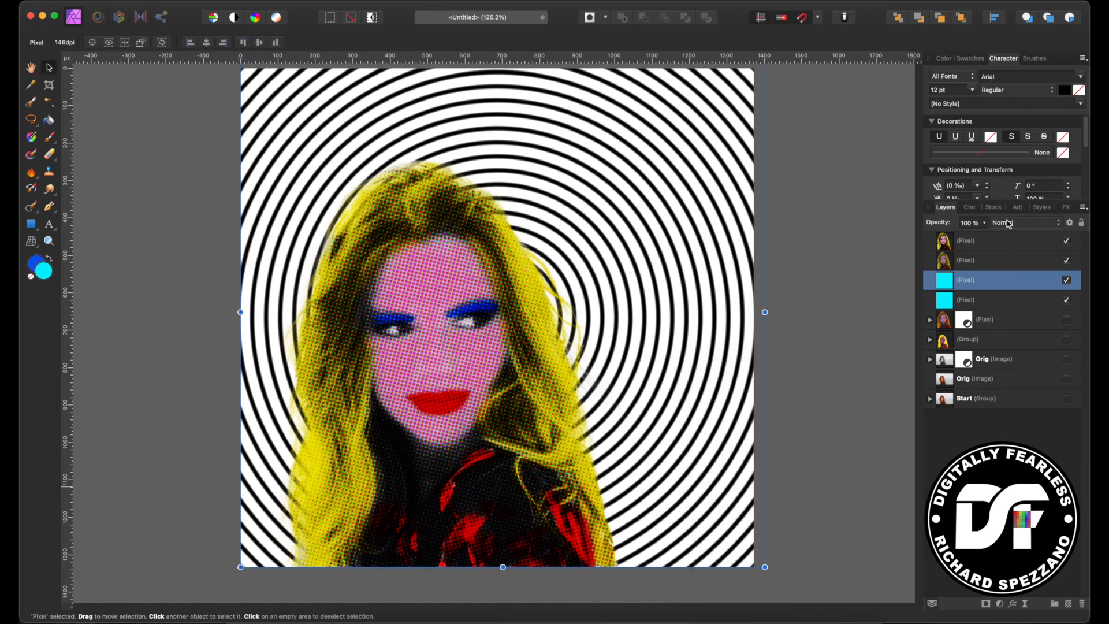
- Set the pattern layer to Multiply blending and switch the halftone to Round dots
click(1025, 223)
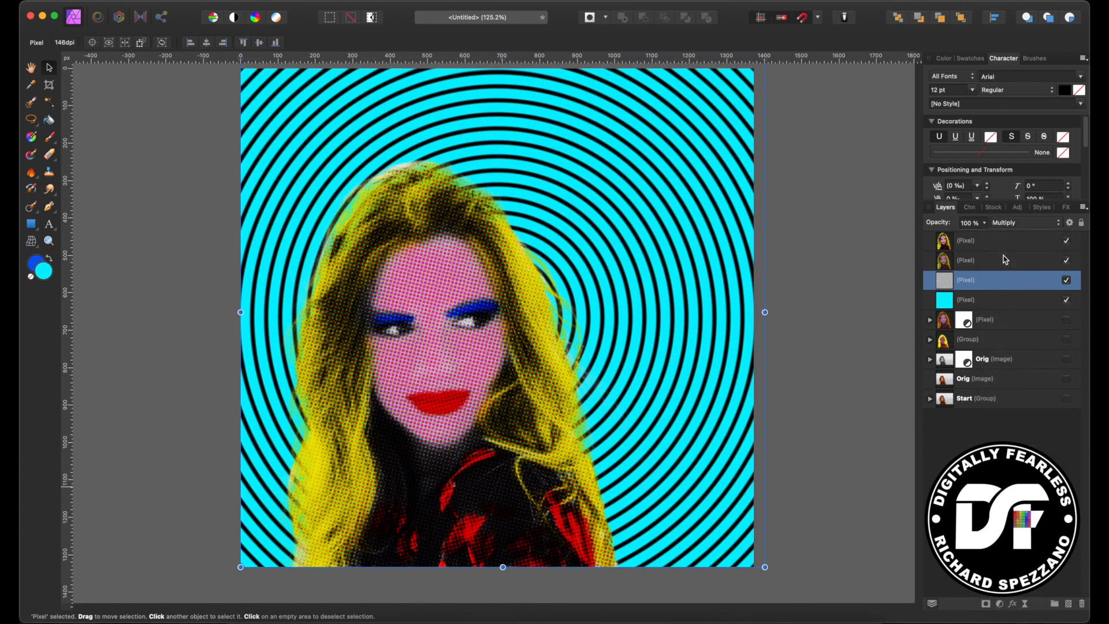
mouse_move(952, 282)
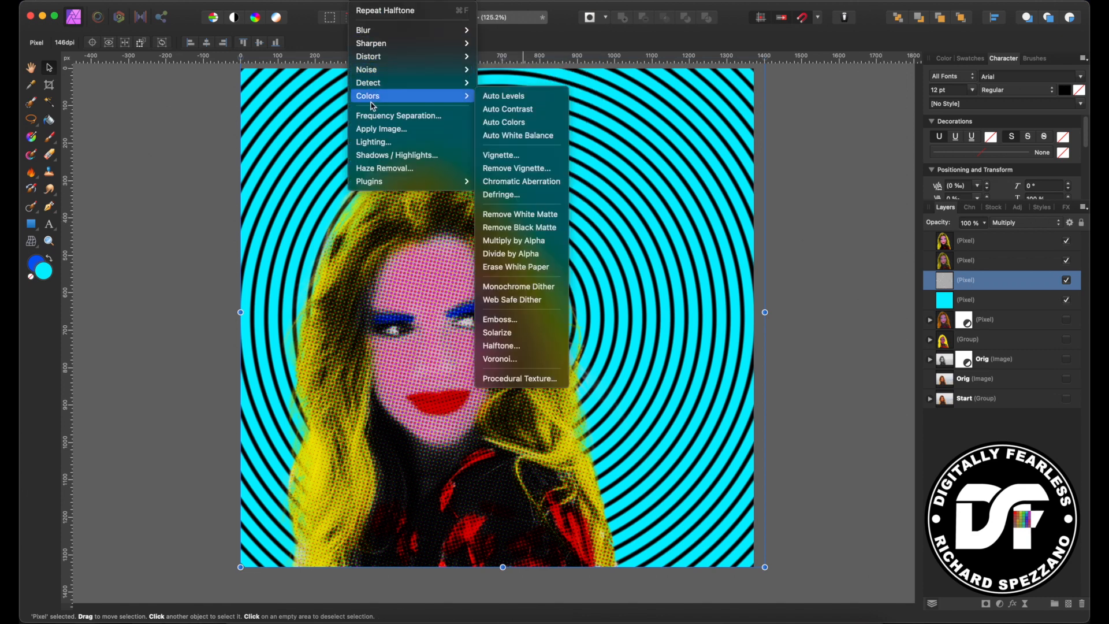
mouse_move(504, 358)
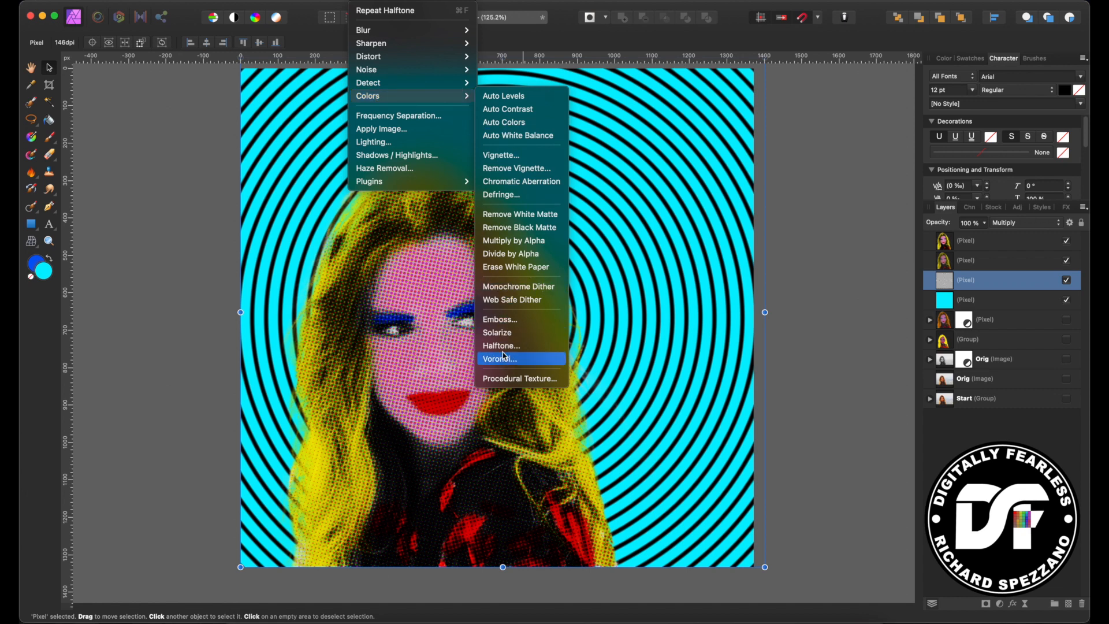
click(501, 345)
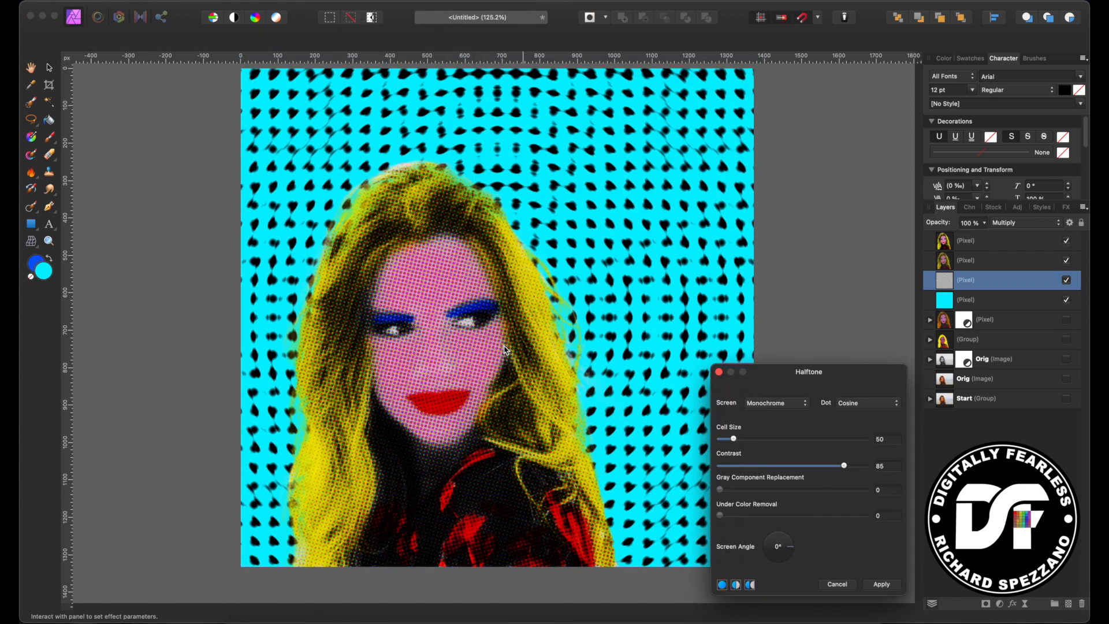
click(866, 402)
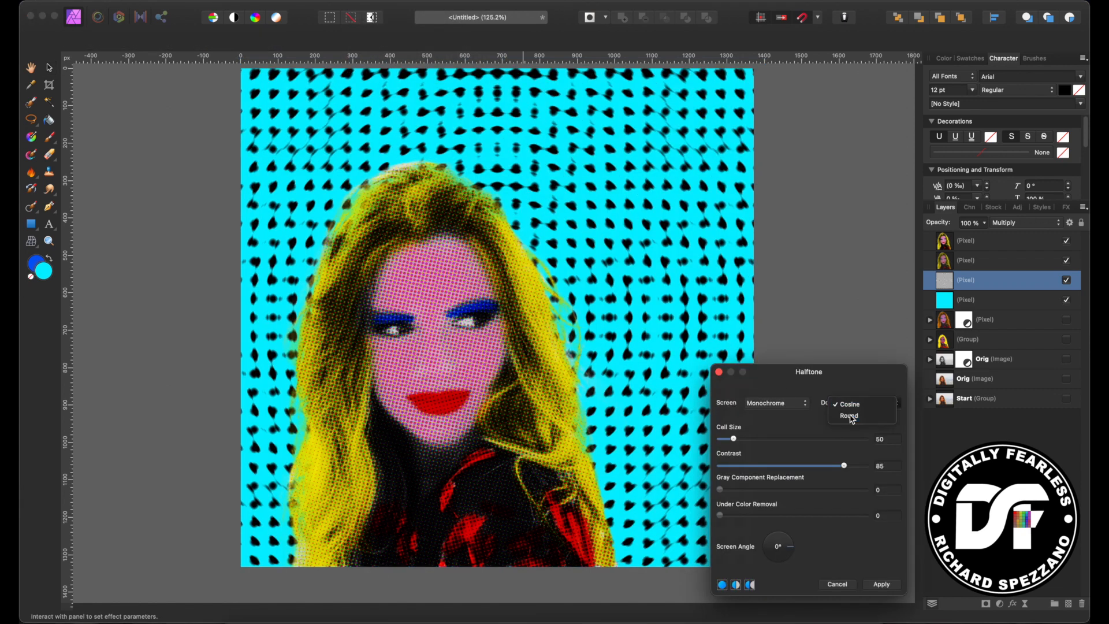
click(848, 415)
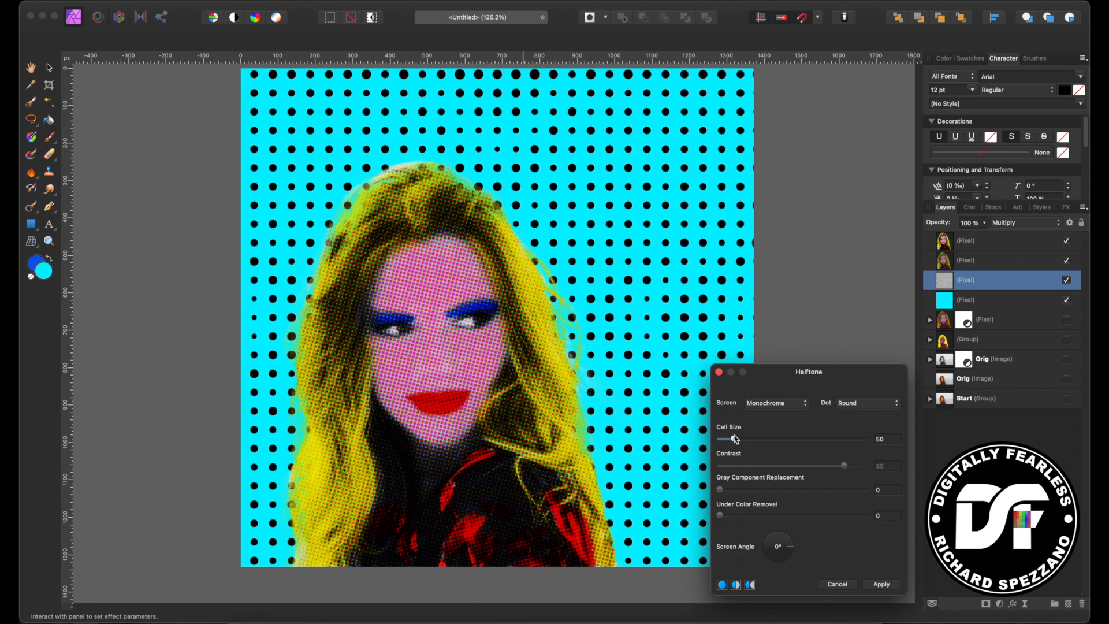
- Tune the round dot cell size and apply the halftone over the aqua fill
drag(731, 439, 730, 440)
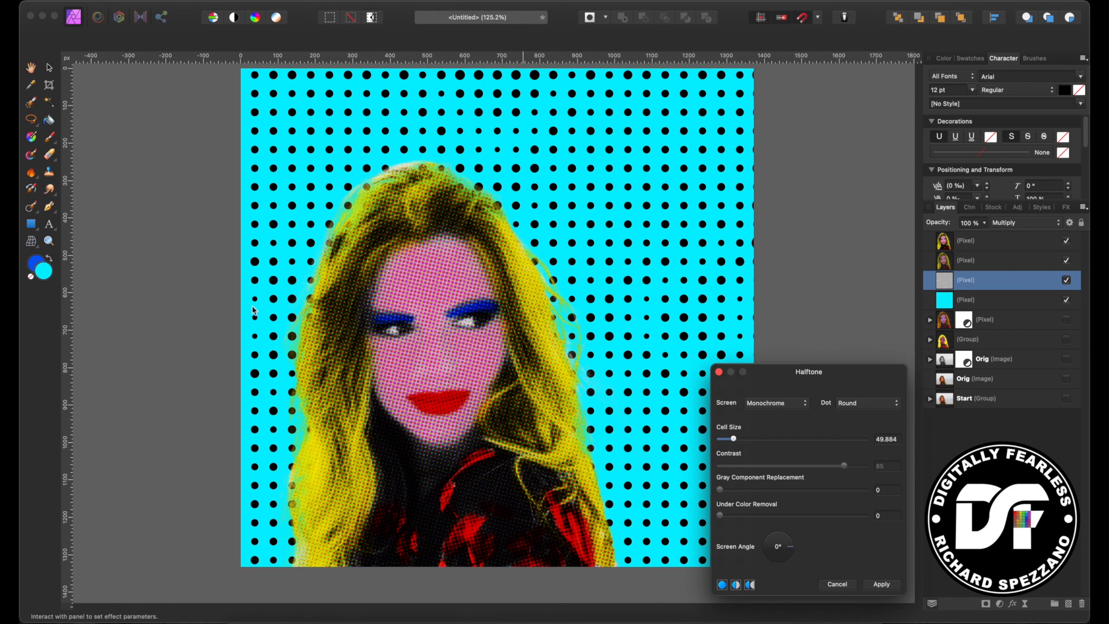
mouse_move(758, 447)
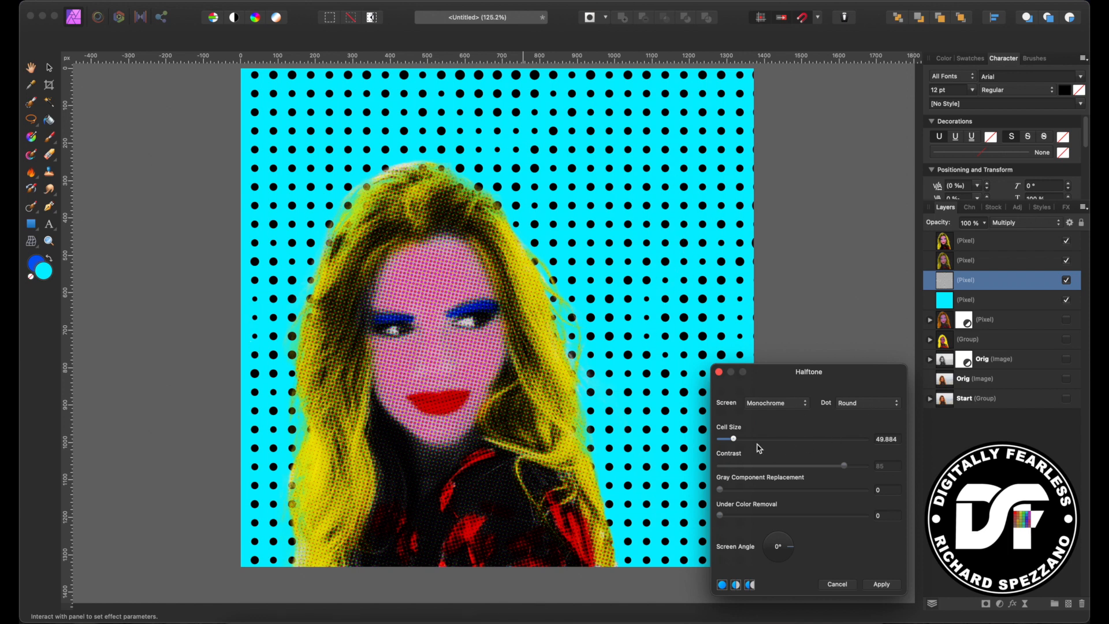
drag(733, 439, 724, 440)
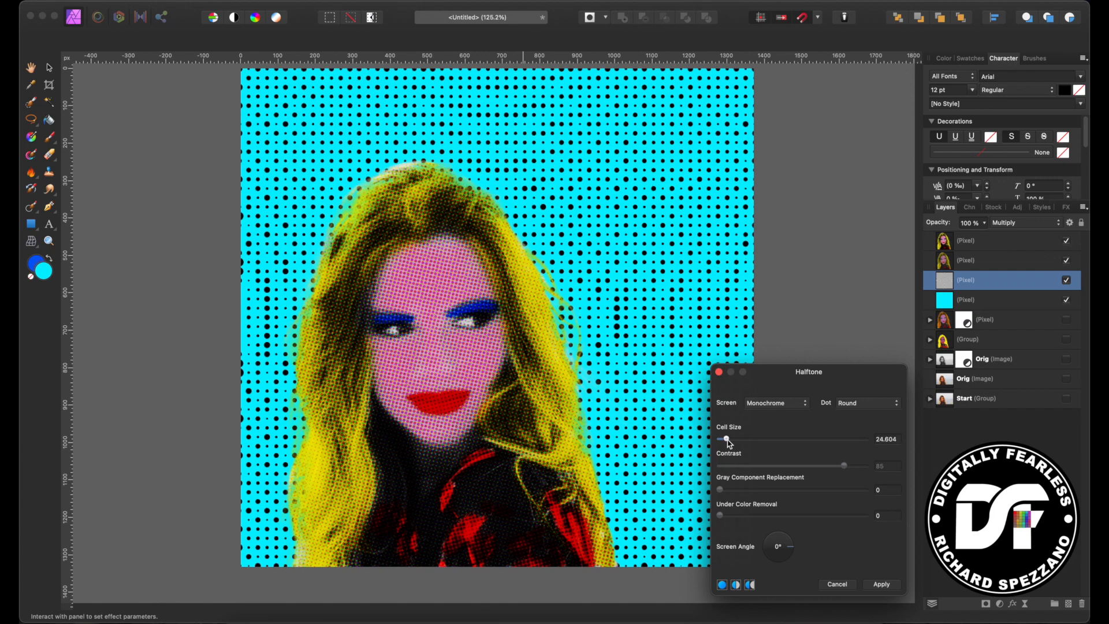
drag(729, 440, 722, 439)
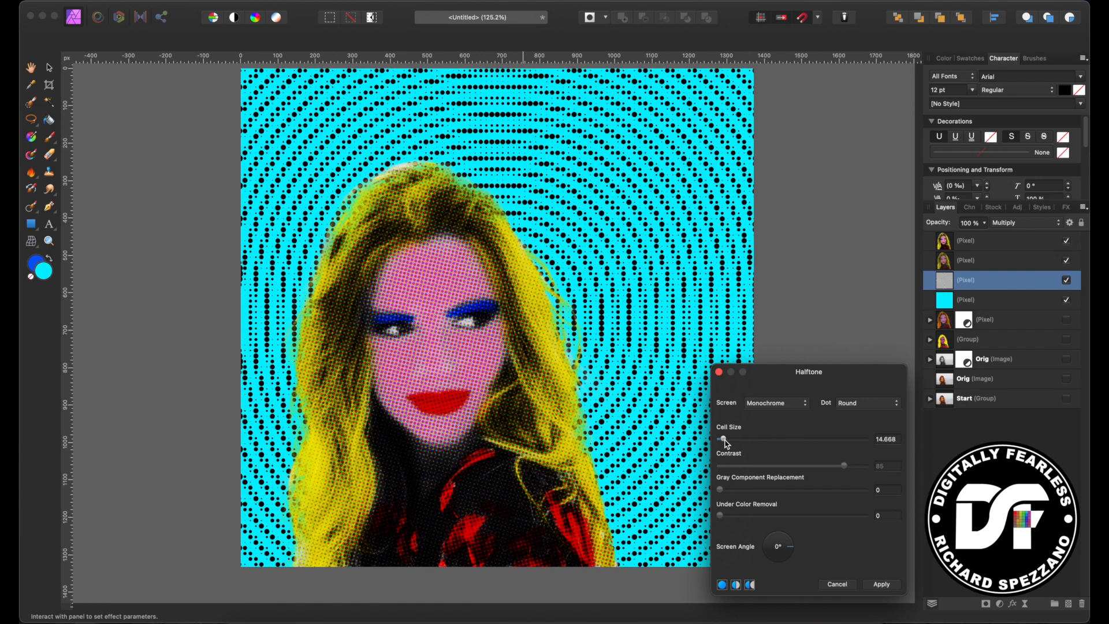
drag(721, 439, 733, 439)
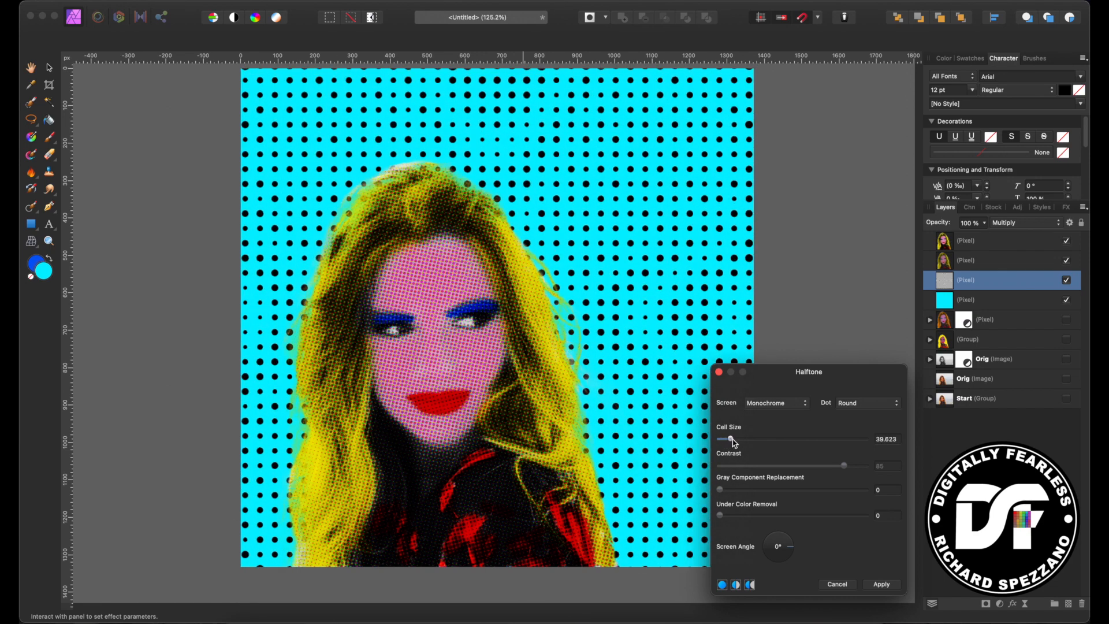
drag(733, 439, 729, 439)
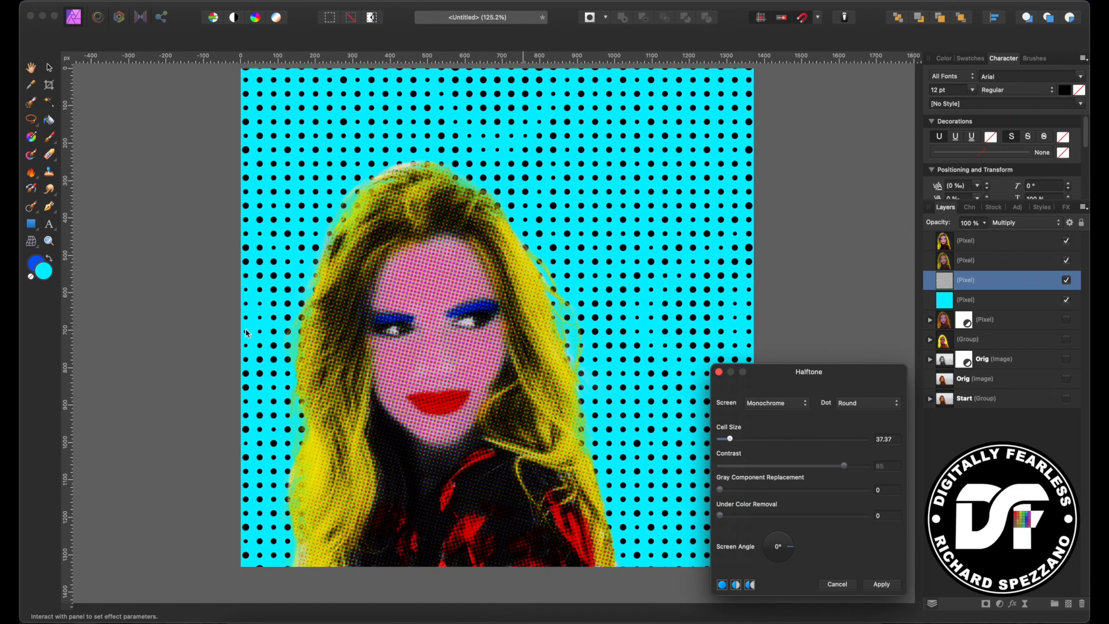
click(880, 585)
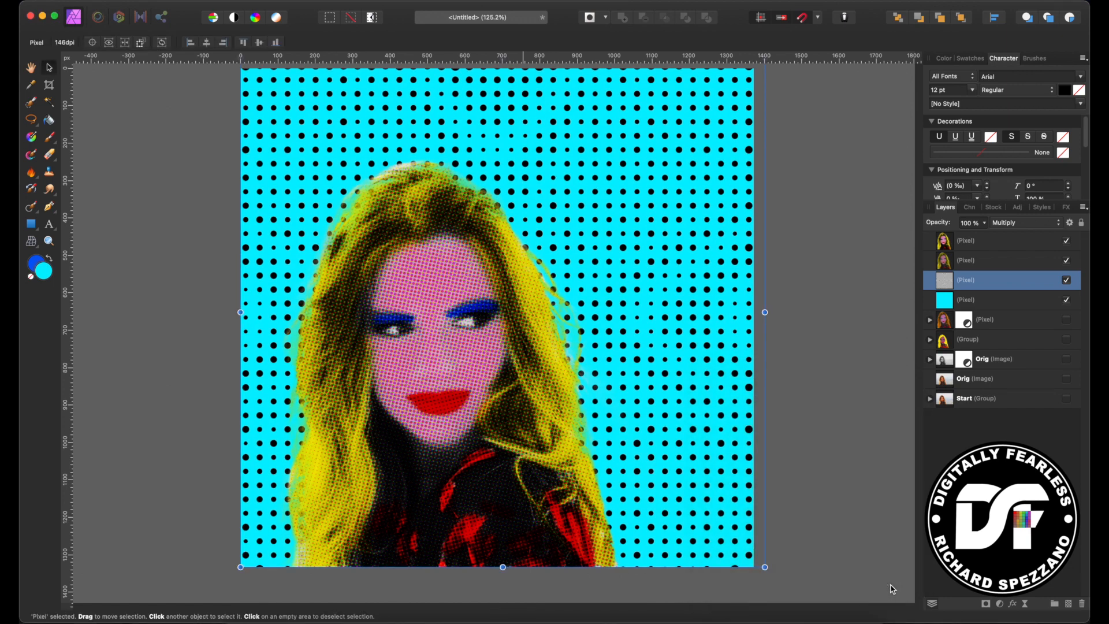
- Draw a Callout Ellipse bubble beside her head and move it above the portrait layers
click(30, 224)
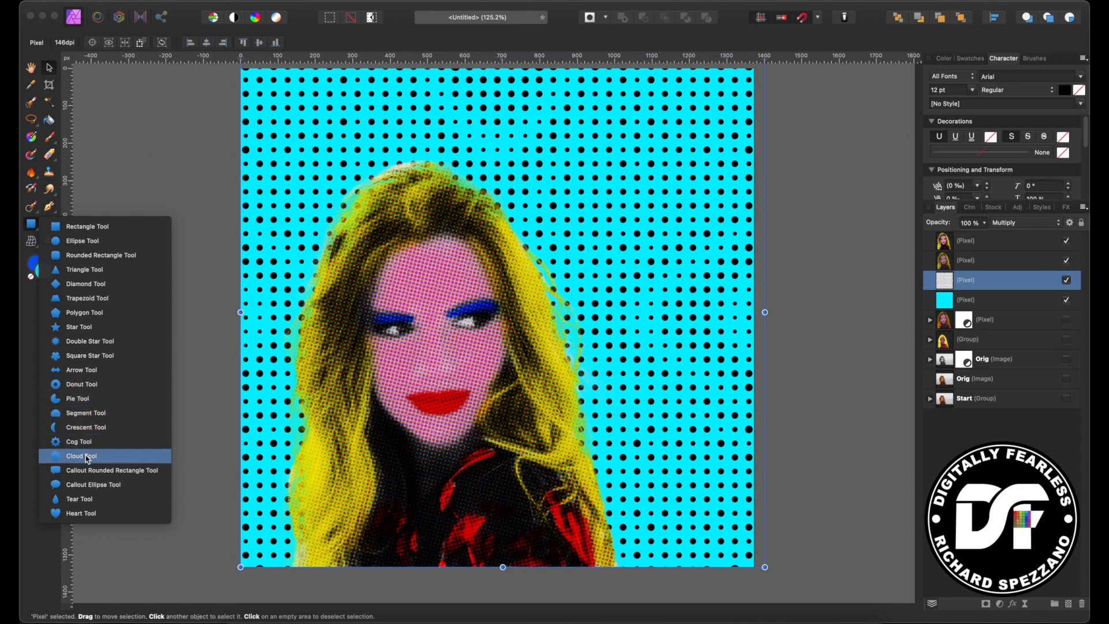
mouse_move(97, 490)
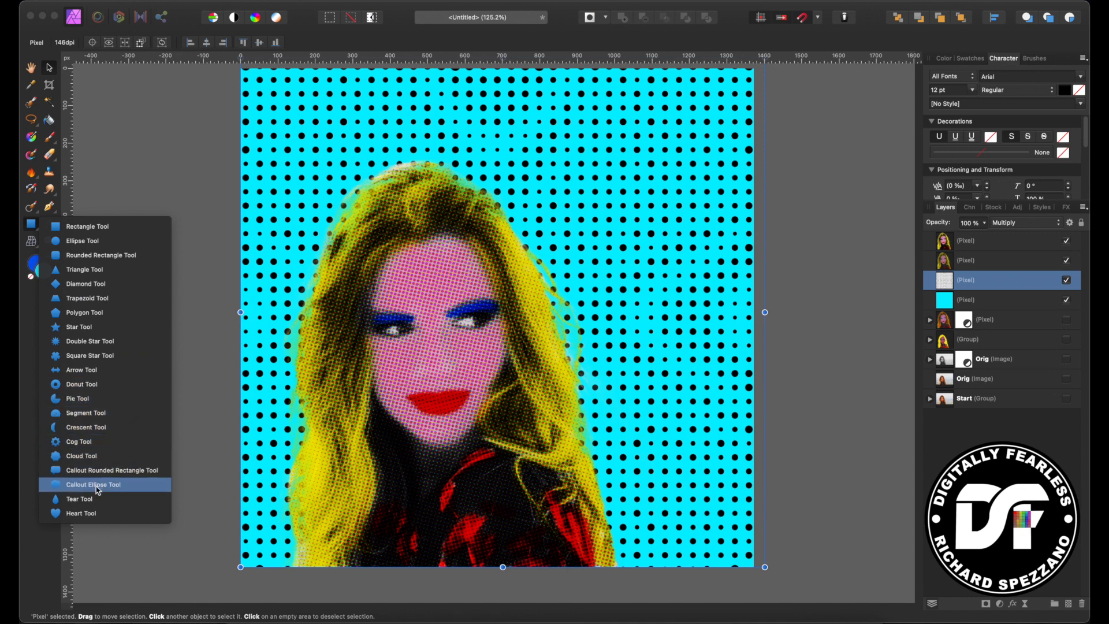
click(93, 484)
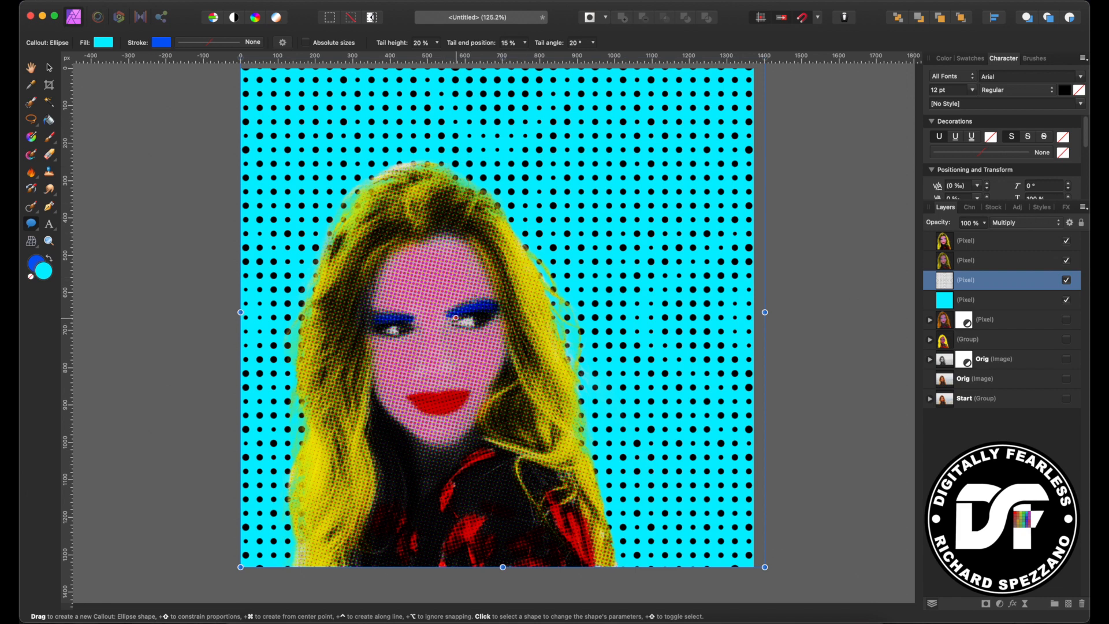
drag(516, 149, 714, 233)
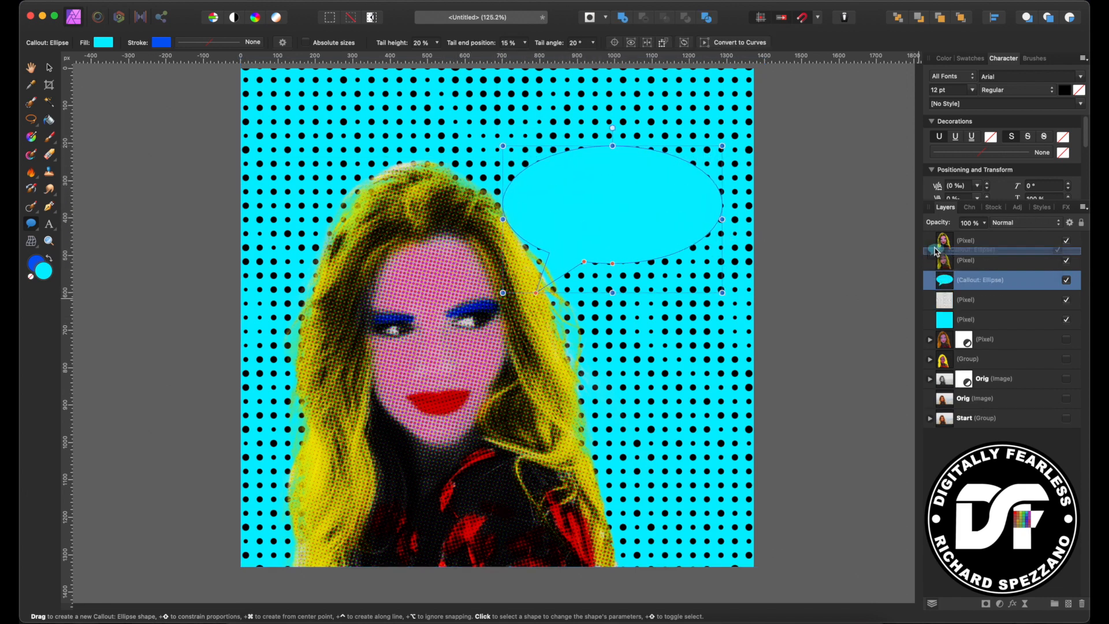
click(104, 42)
text(I Love Aff)
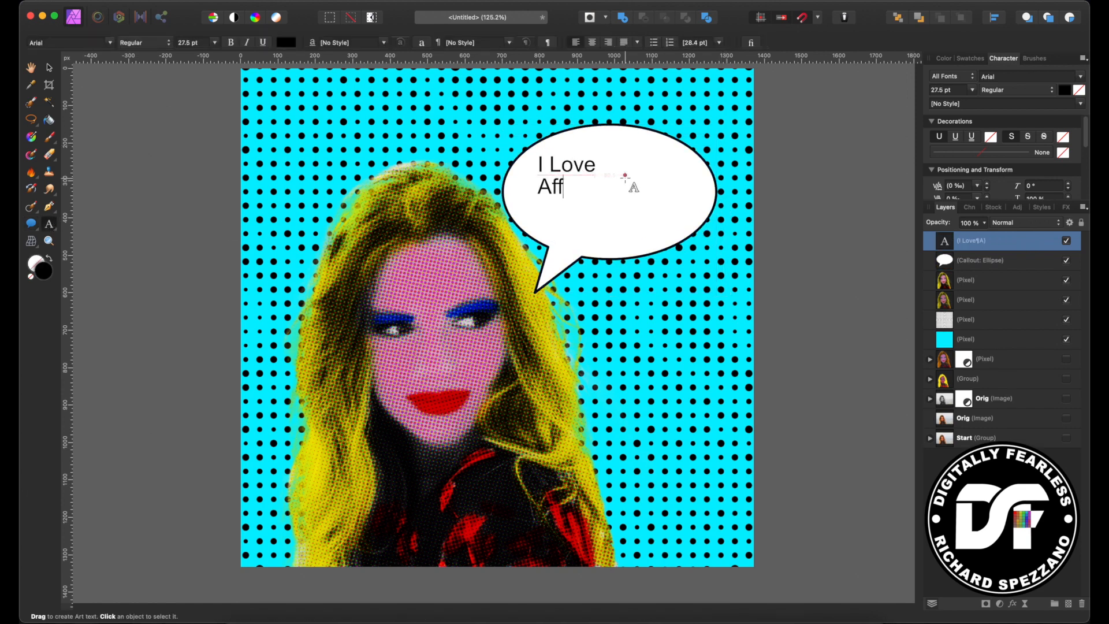
- Finish the text 'I Love Affinity Photo' and enlarge it to fill the bubble
text(inity)
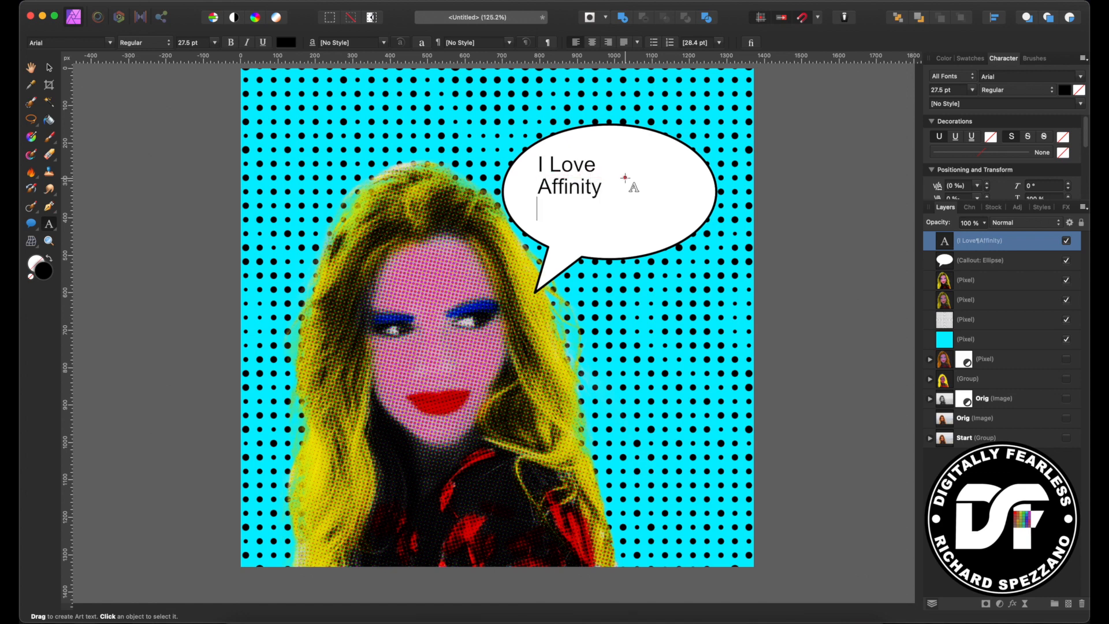
text(Photo)
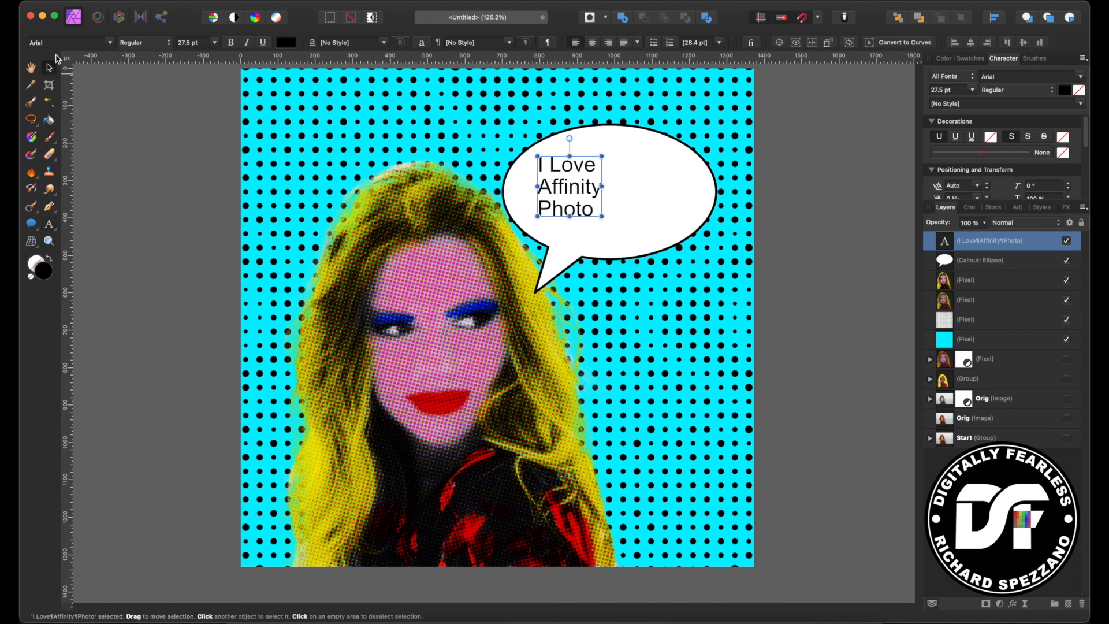
click(58, 41)
text(Comic Sans MS)
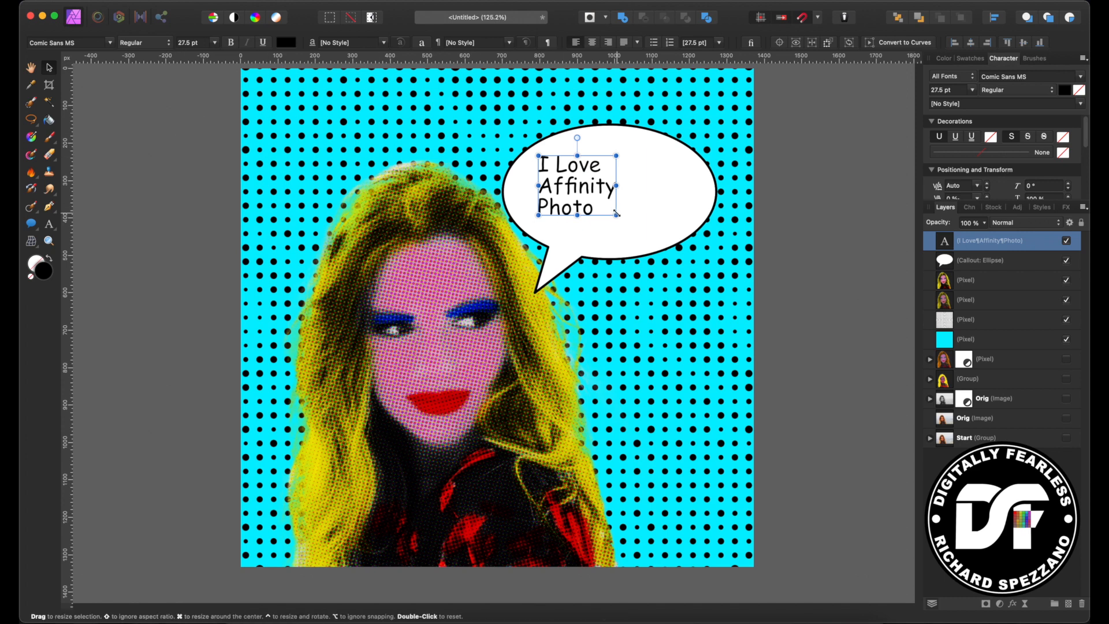
drag(615, 214, 669, 235)
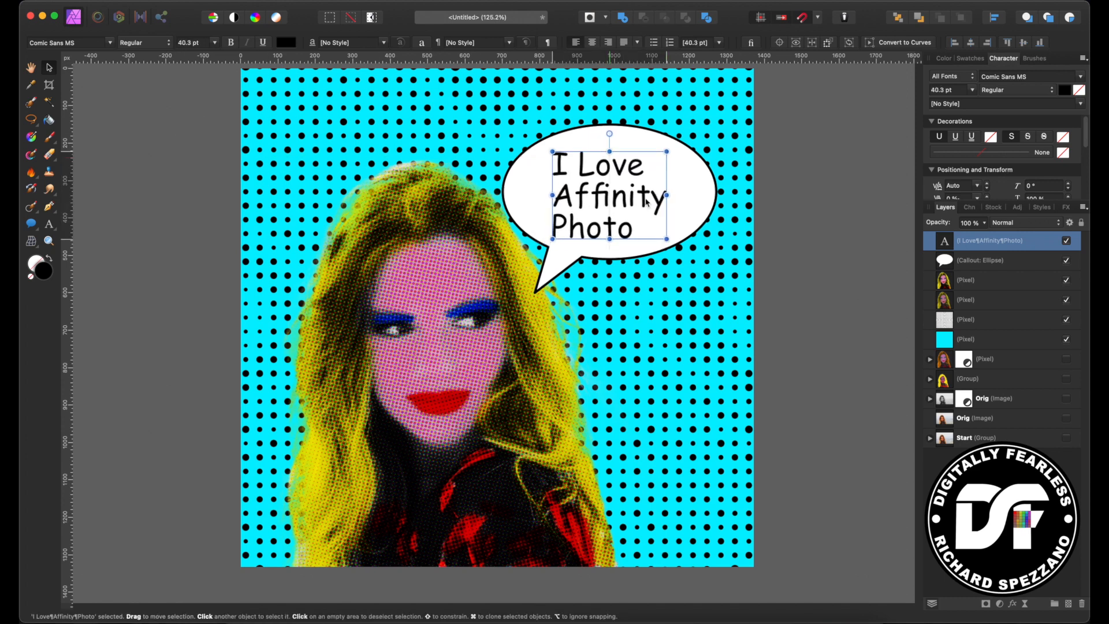
- Centre the bubble text, make it bold and colour it red
click(593, 41)
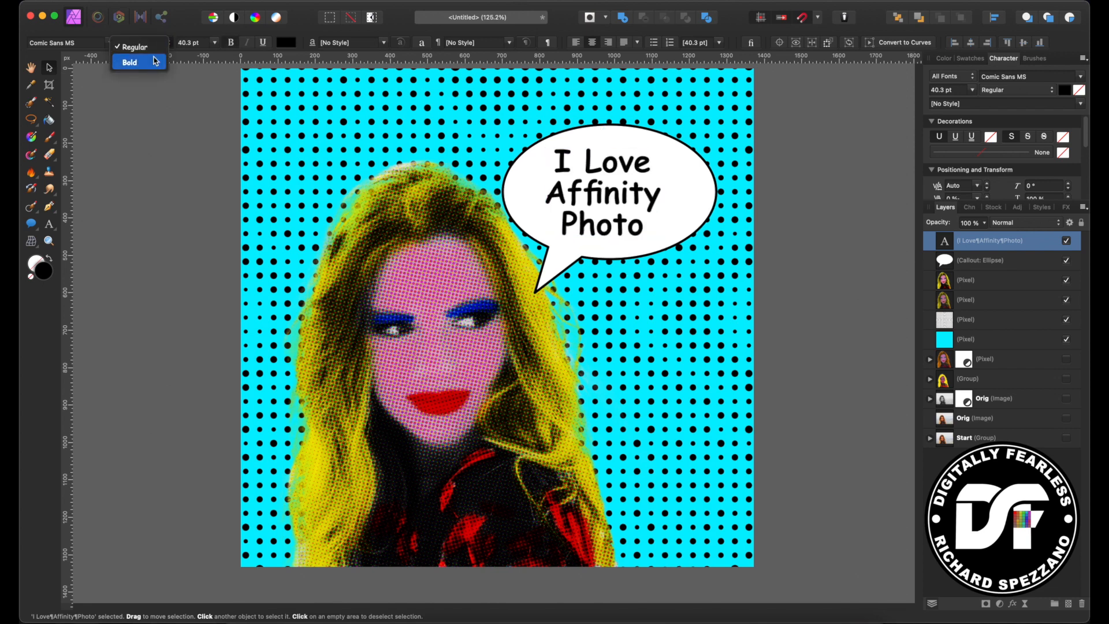
click(129, 61)
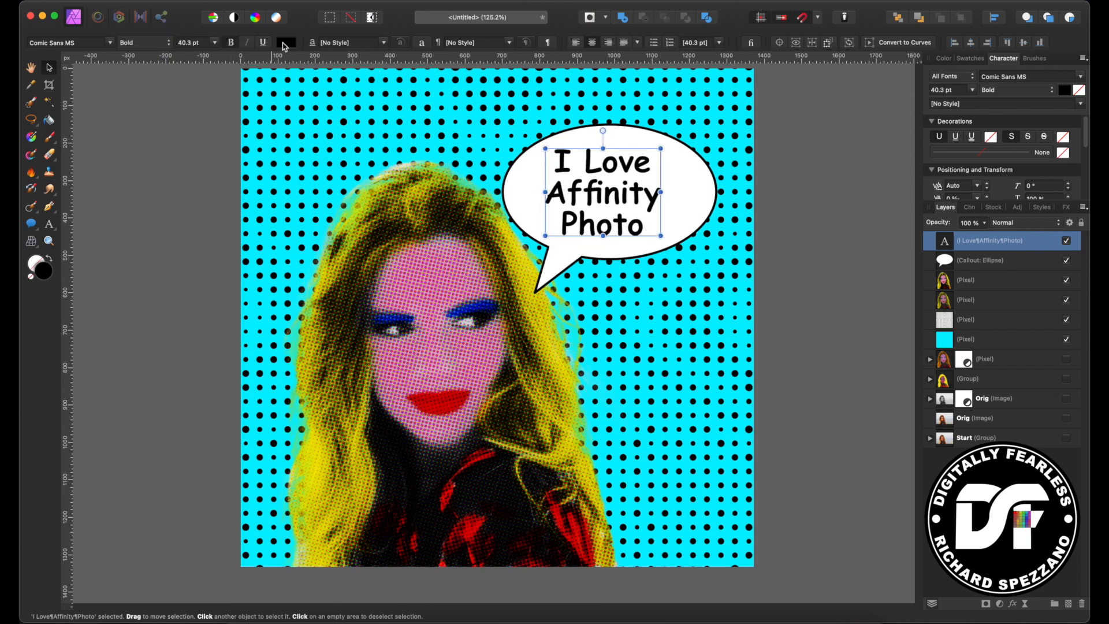
click(283, 42)
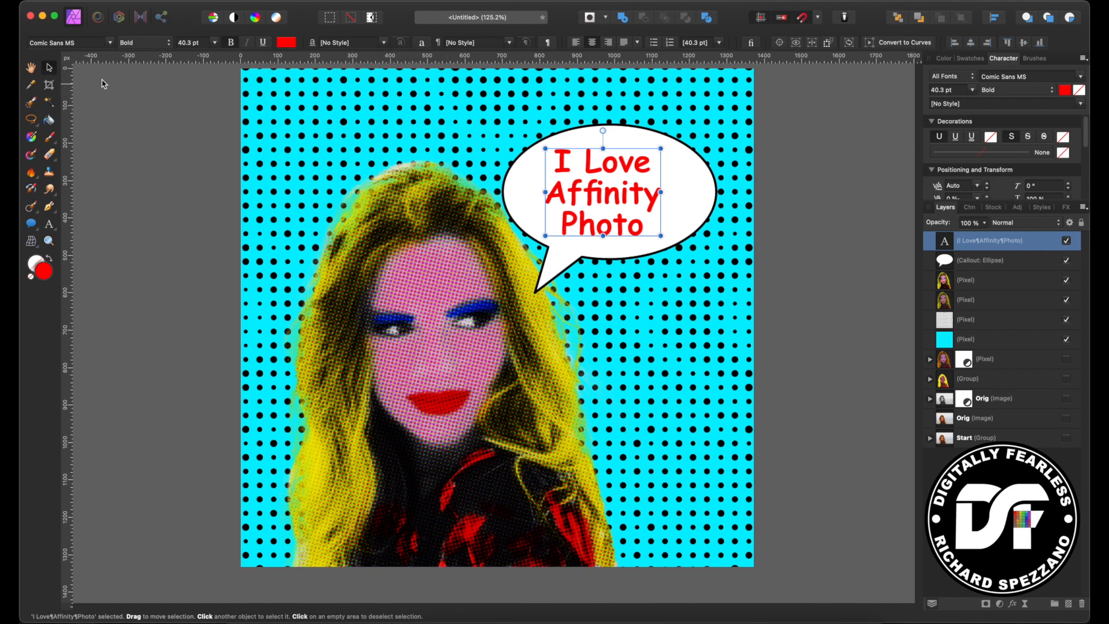
mouse_move(971, 276)
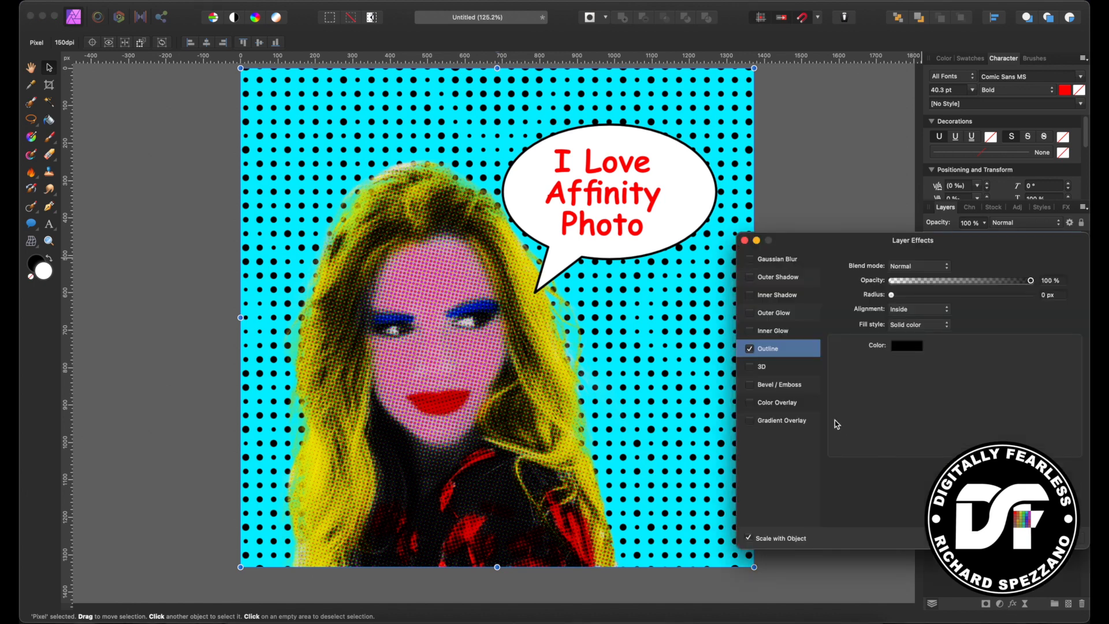
- Enable an Outline effect aligned Inside with a 35.3 px radius
click(749, 349)
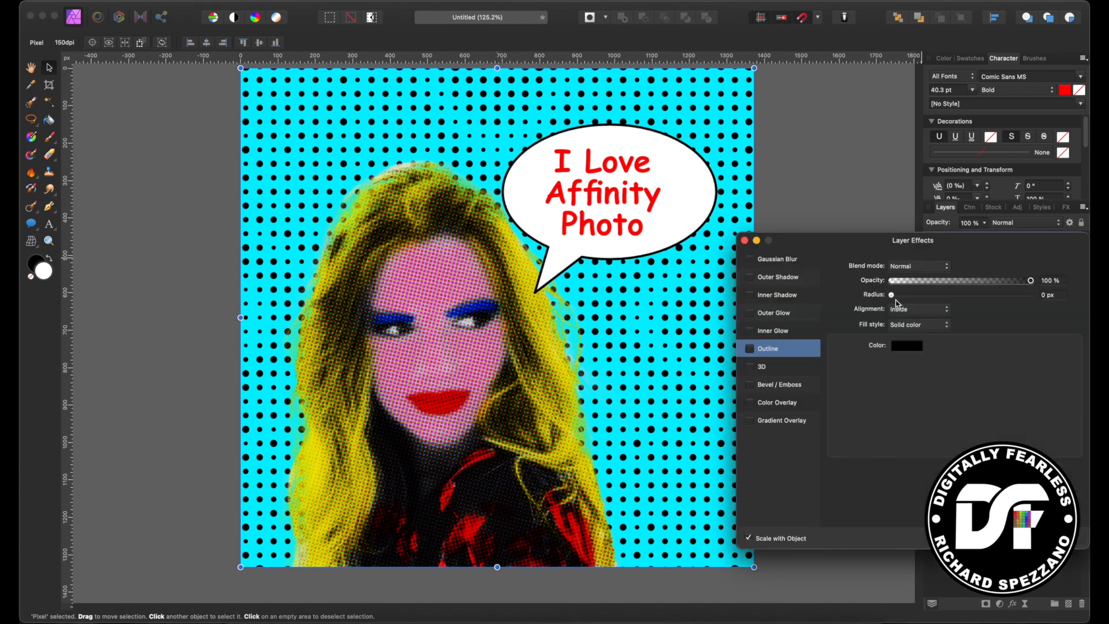
mouse_move(900, 269)
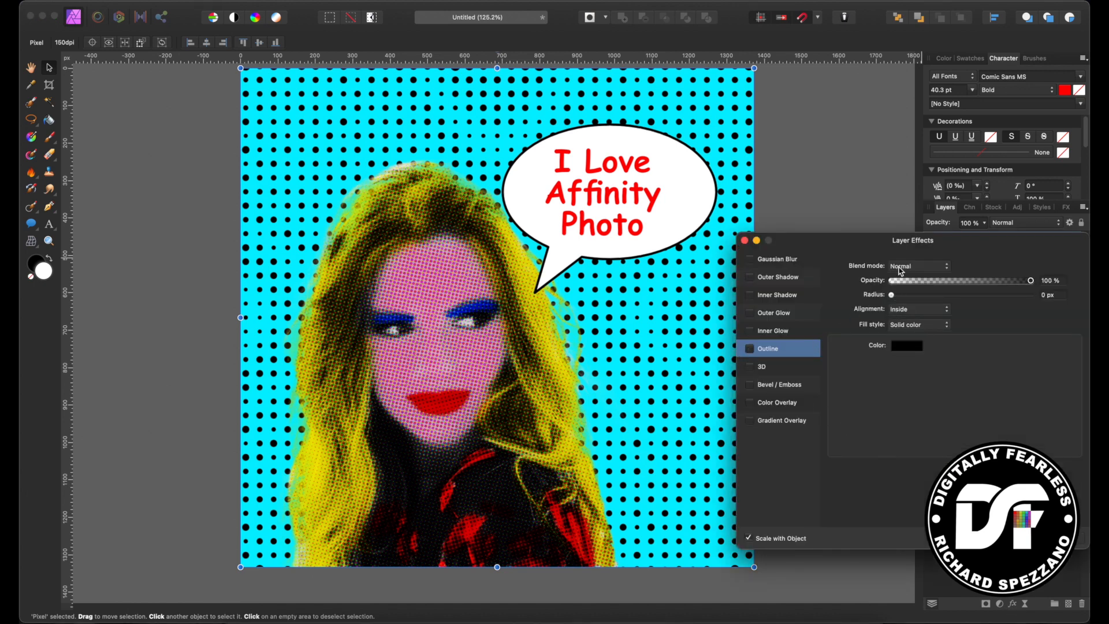
click(917, 309)
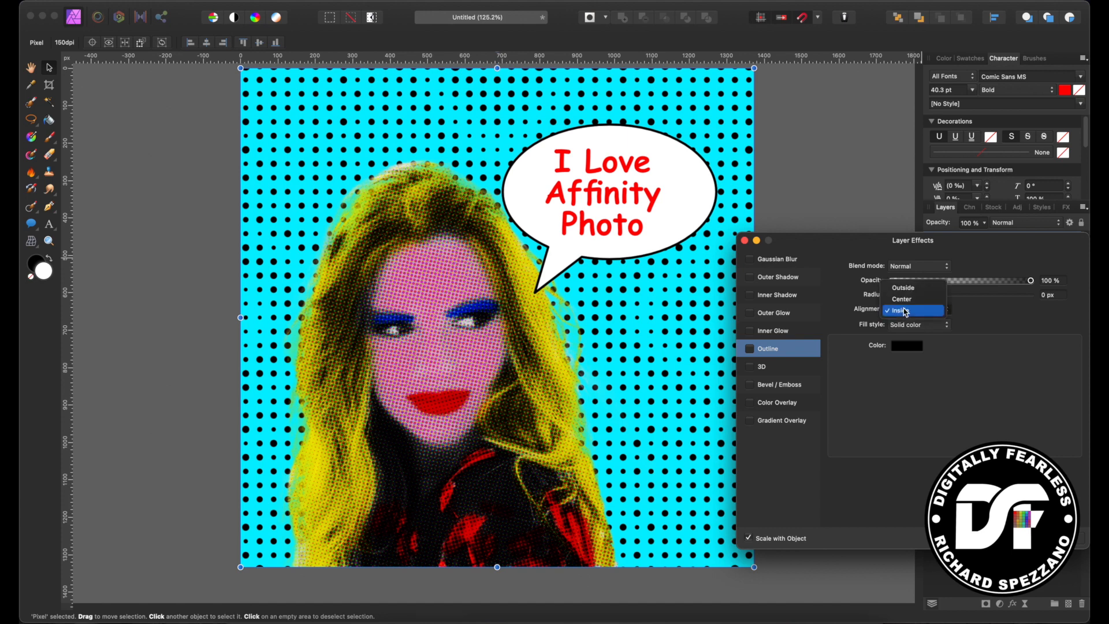
click(905, 310)
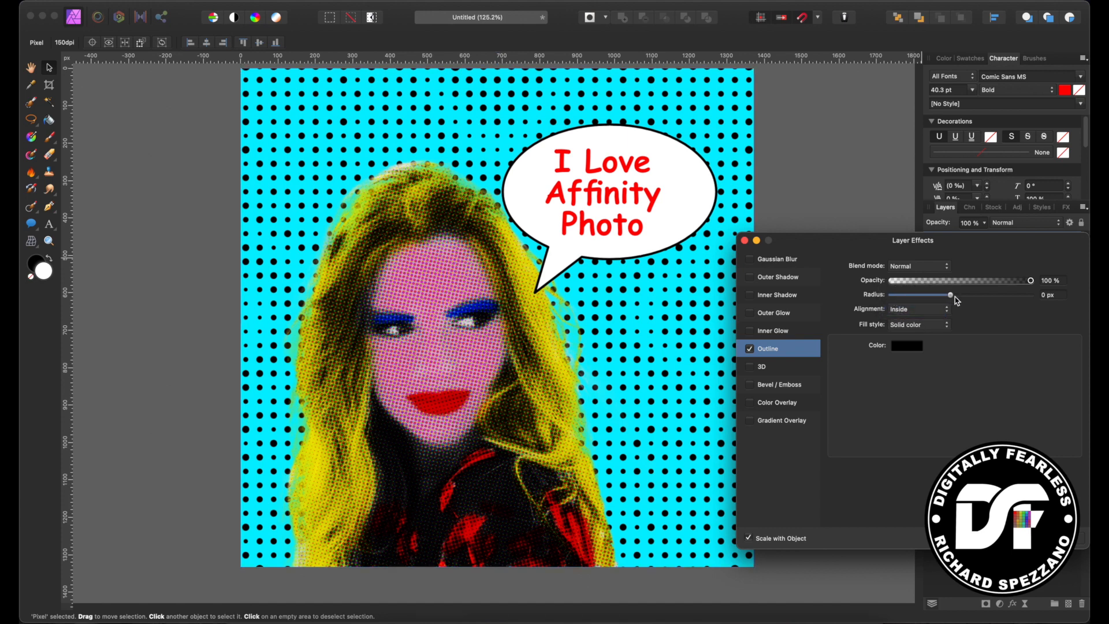
drag(929, 295, 992, 295)
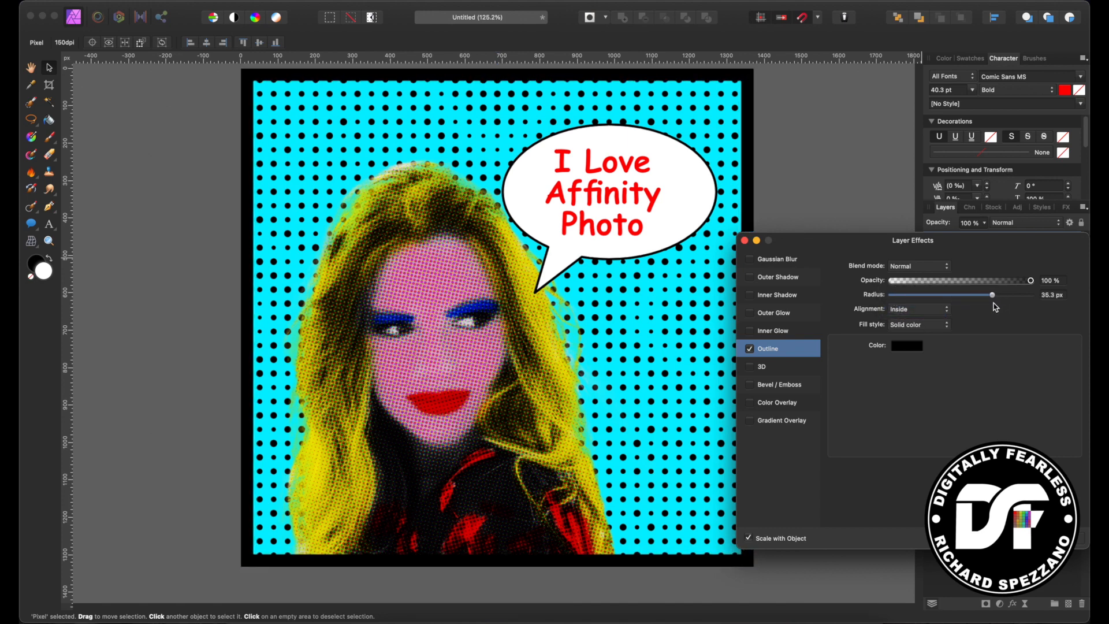
- Make the outline white and set its fill style to Contour
click(906, 346)
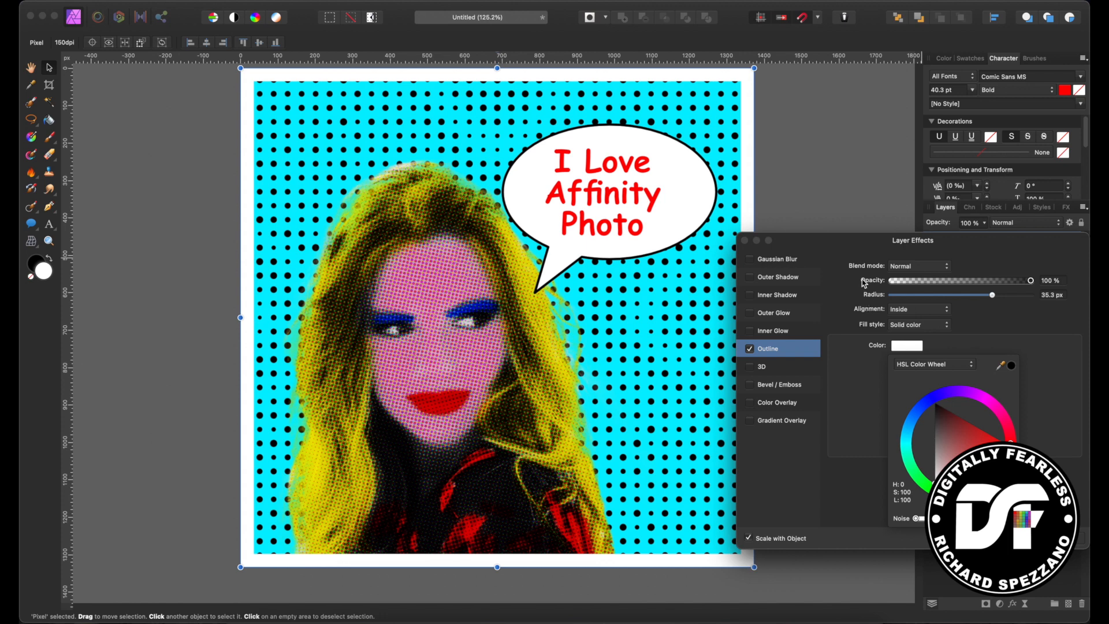
click(906, 346)
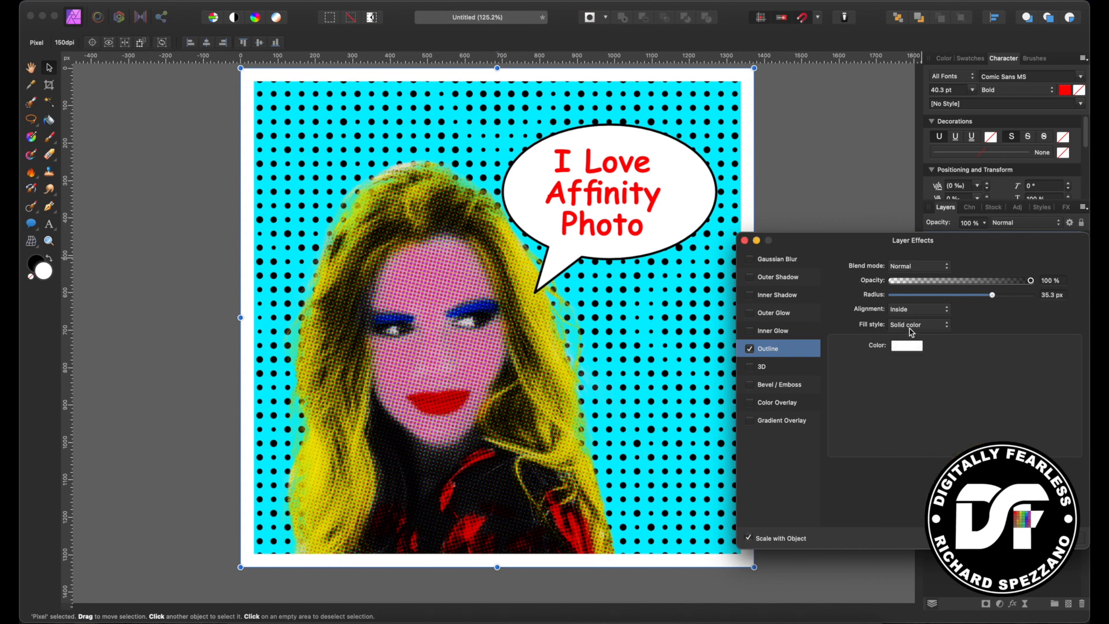
click(920, 325)
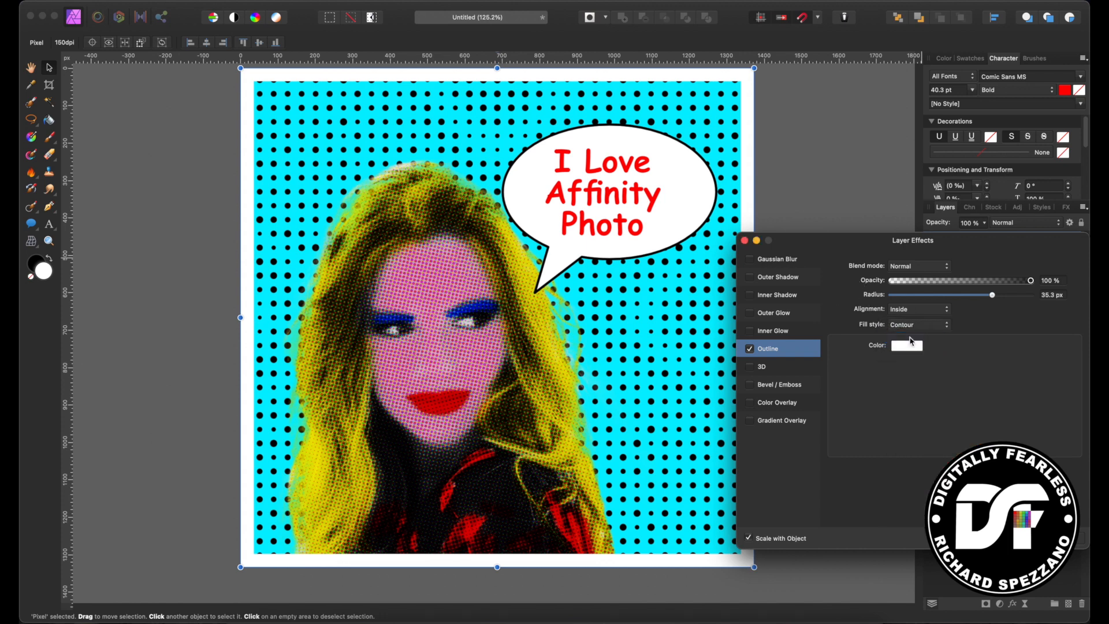
click(920, 325)
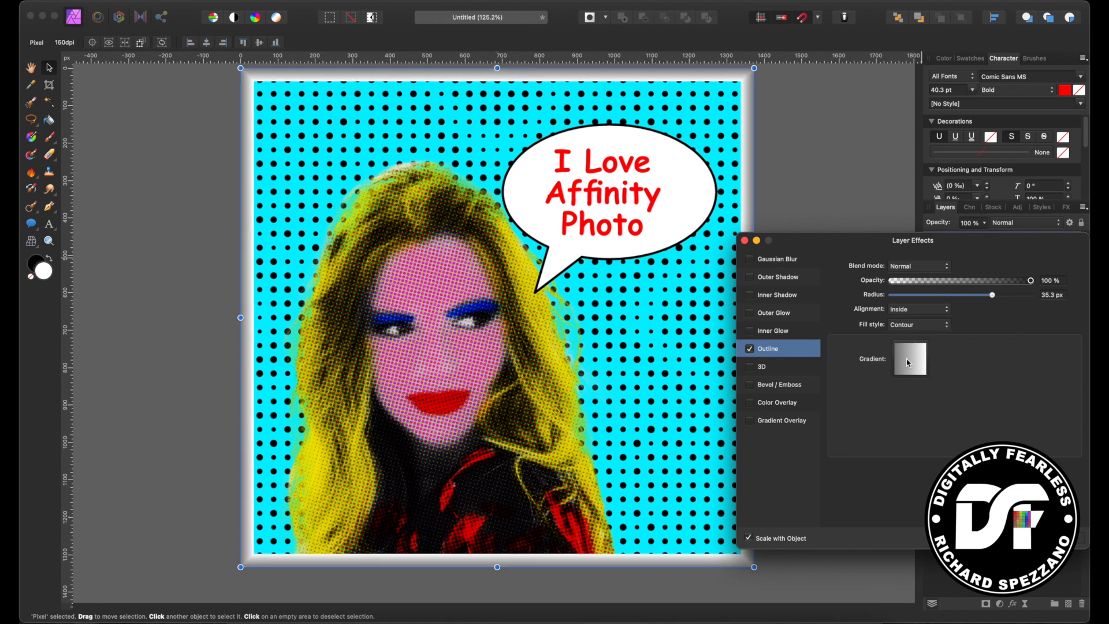
- Edit the contour gradient, adding a white stop positioned at 86%
click(910, 360)
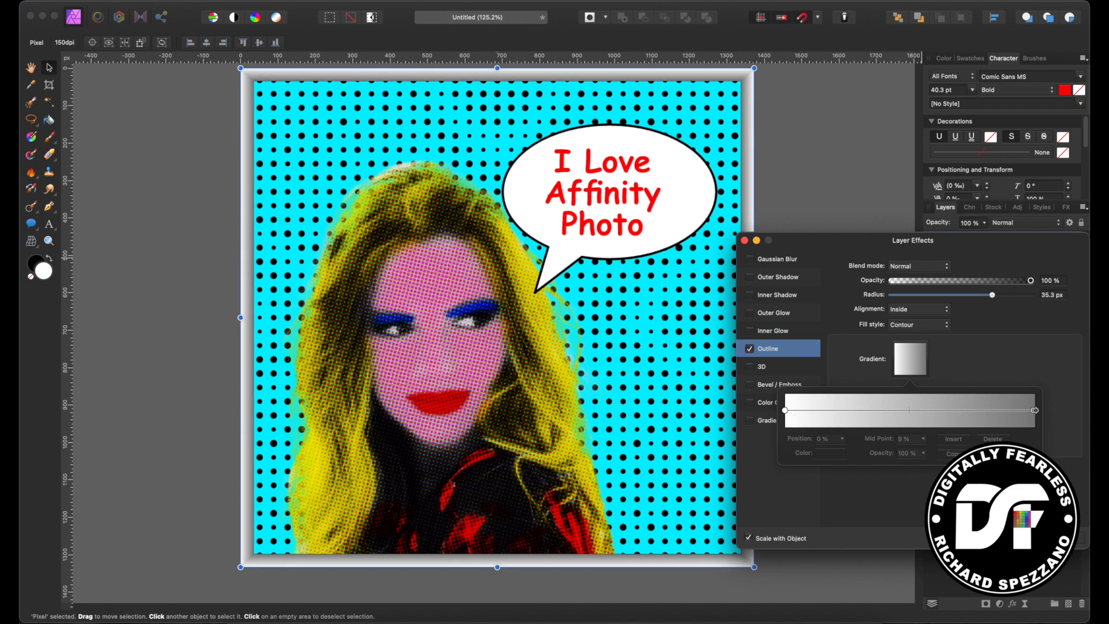
click(1036, 411)
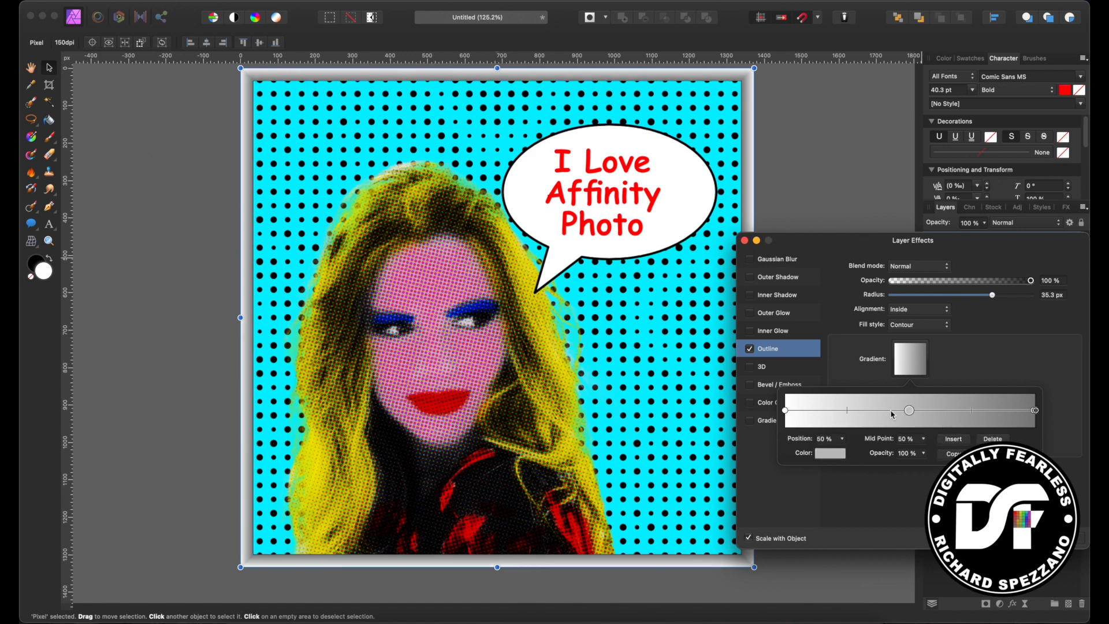
click(830, 453)
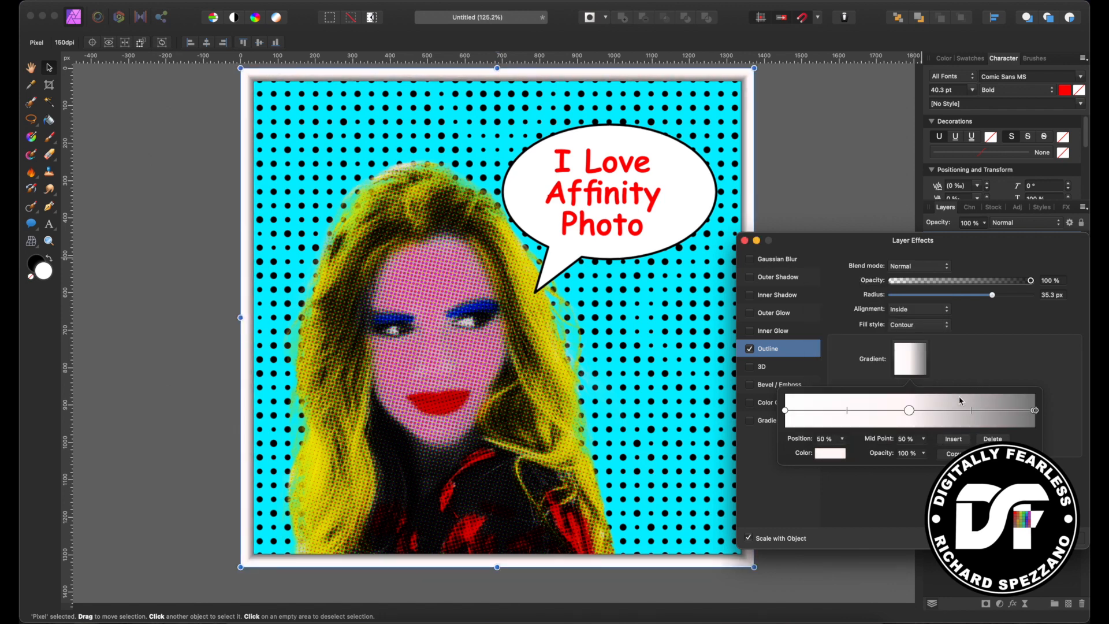
drag(909, 410, 1033, 410)
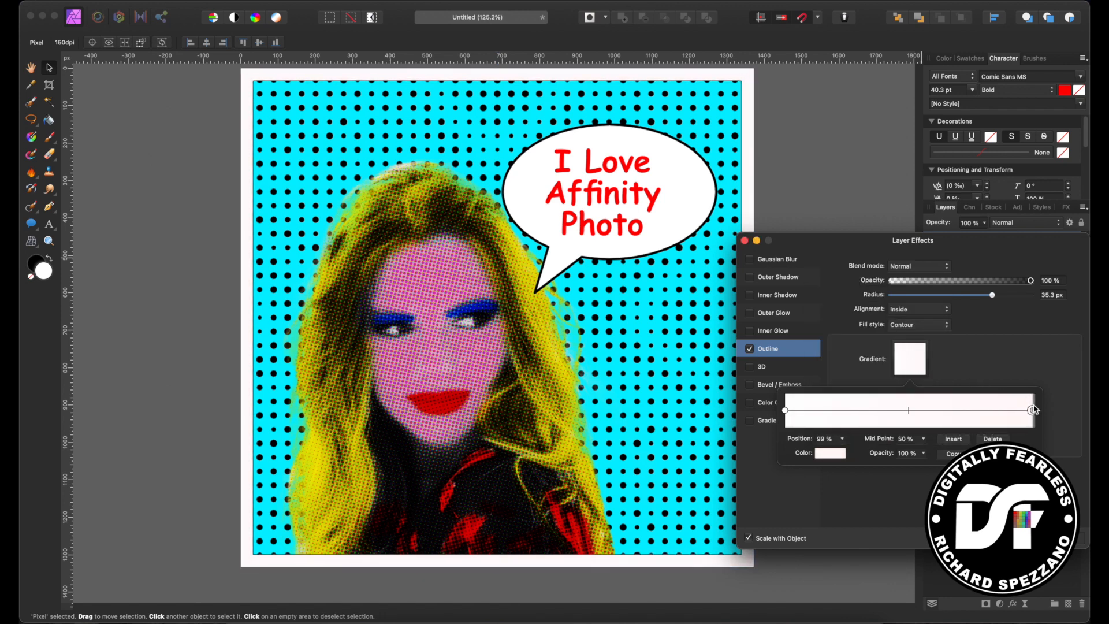
drag(1033, 411, 1005, 410)
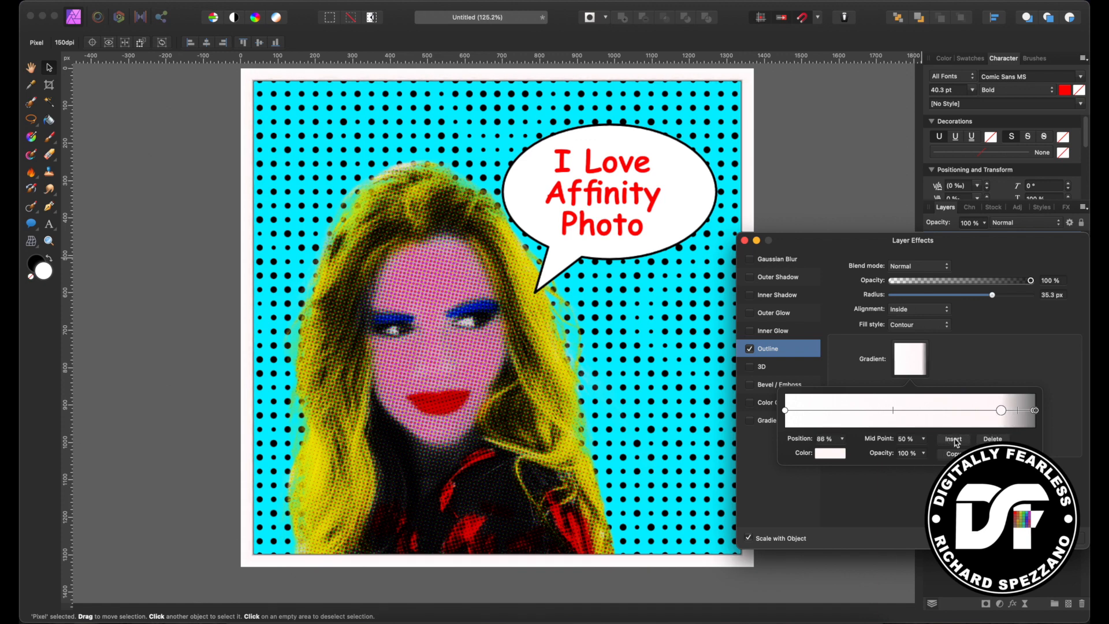
- Place a grey stop at 94% for a thin dark inner line and confirm the gradient
drag(1002, 411, 1010, 410)
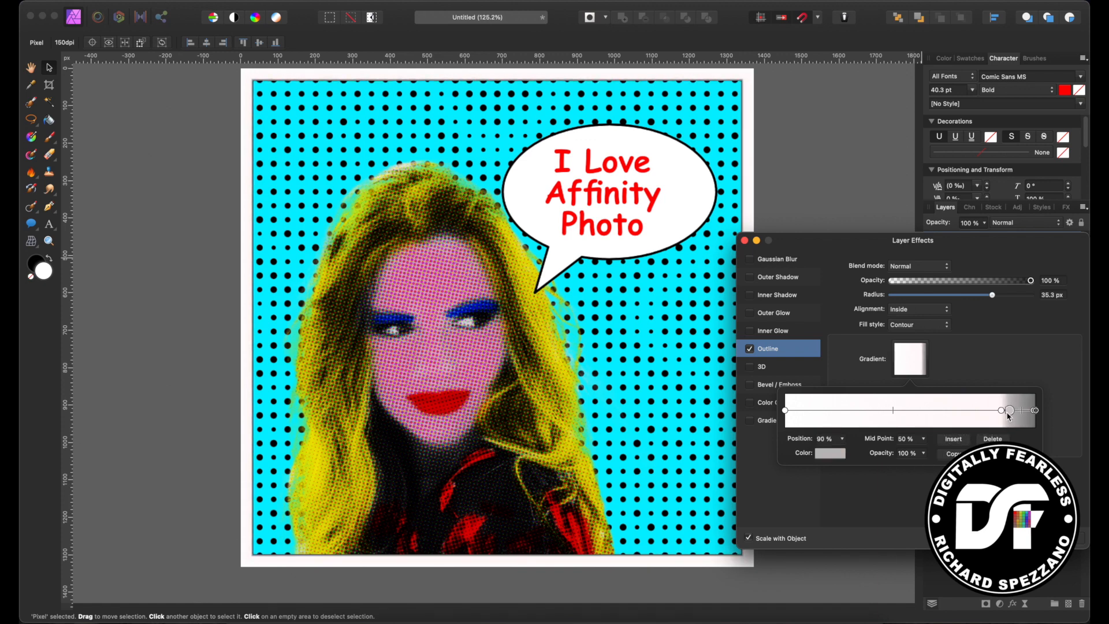
drag(1008, 410, 1021, 410)
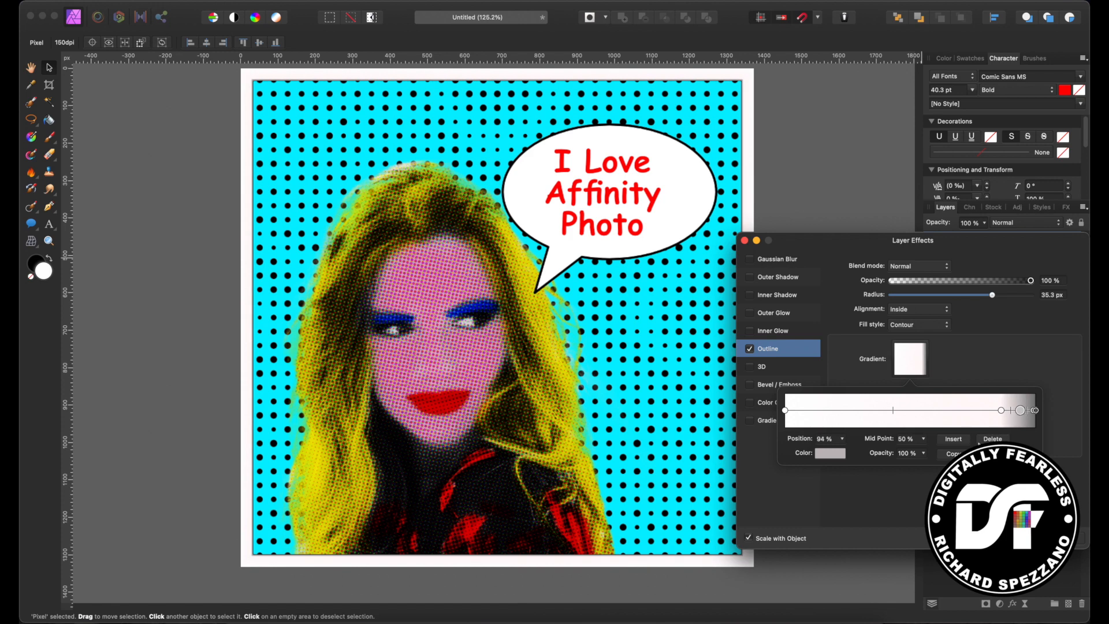
click(823, 453)
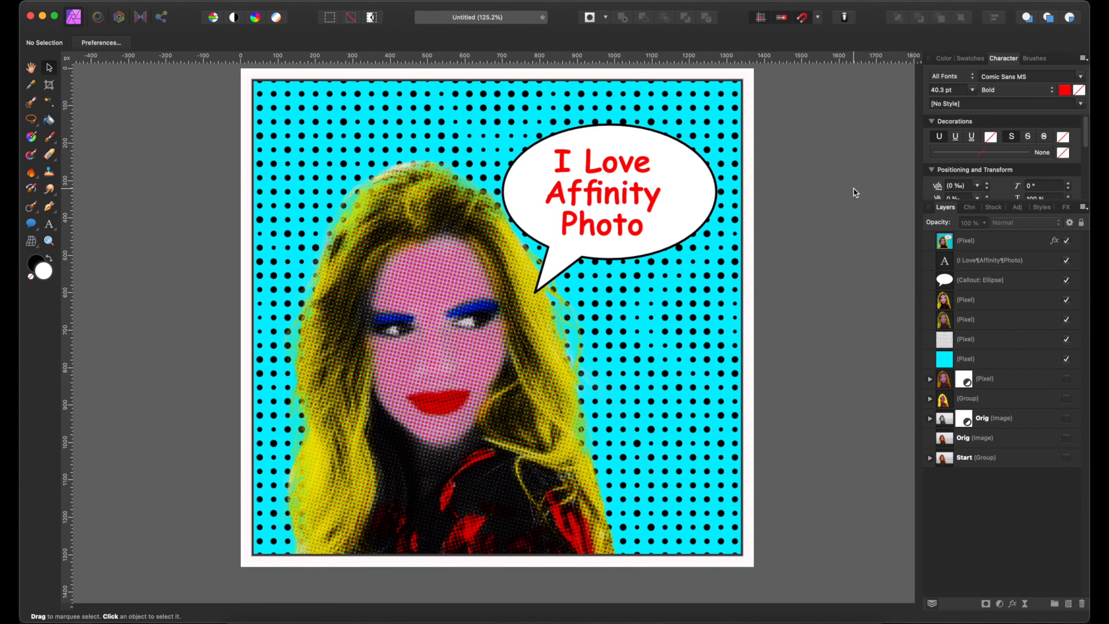
mouse_move(716, 312)
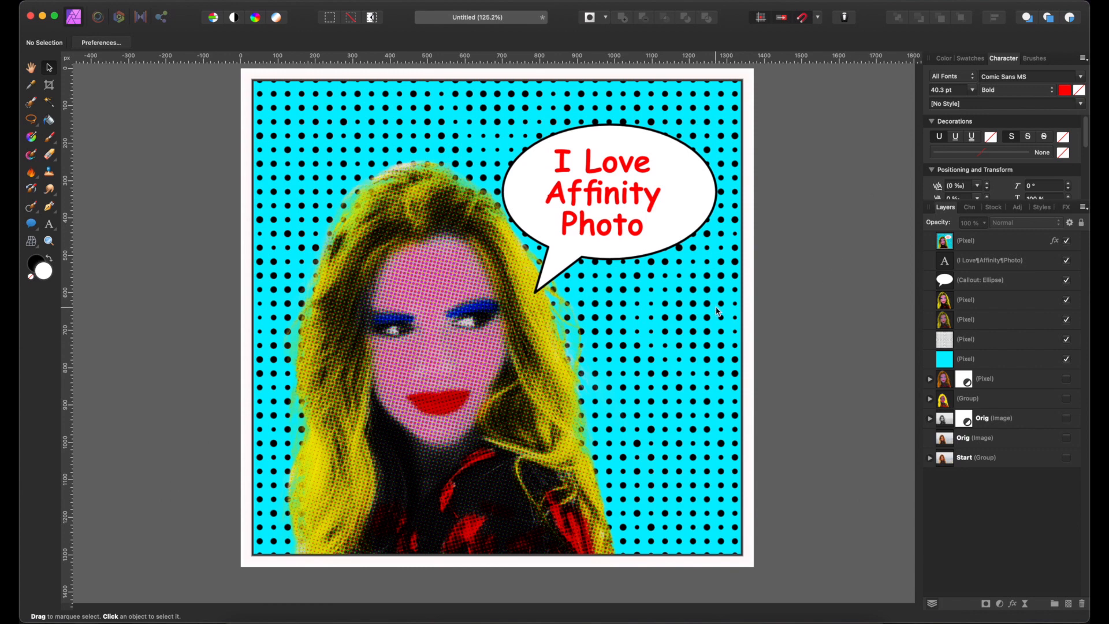